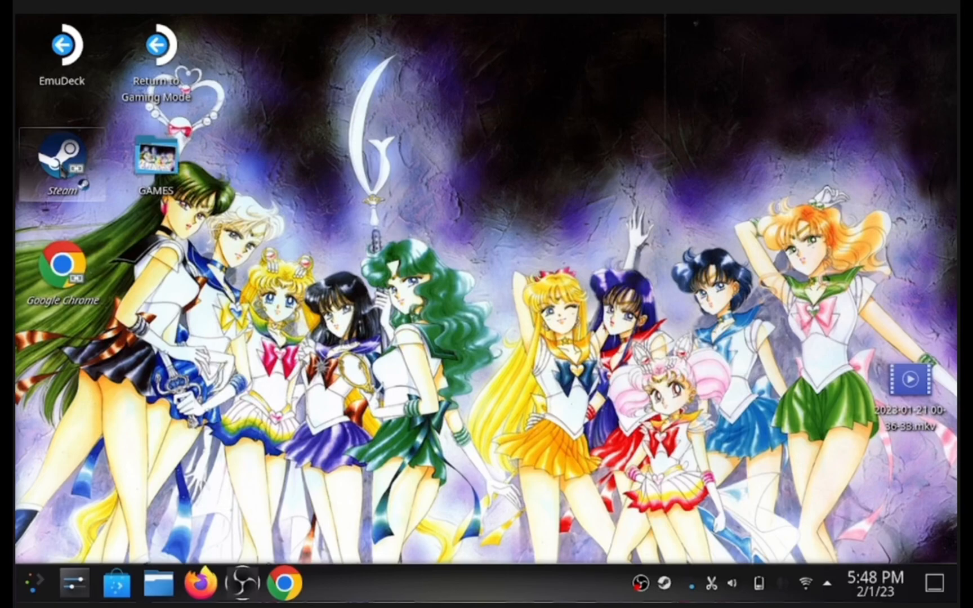
Launch Google Chrome from the taskbar to view the 'old games download' search results.
{"action": "left_click", "coordinate": [285, 584]}
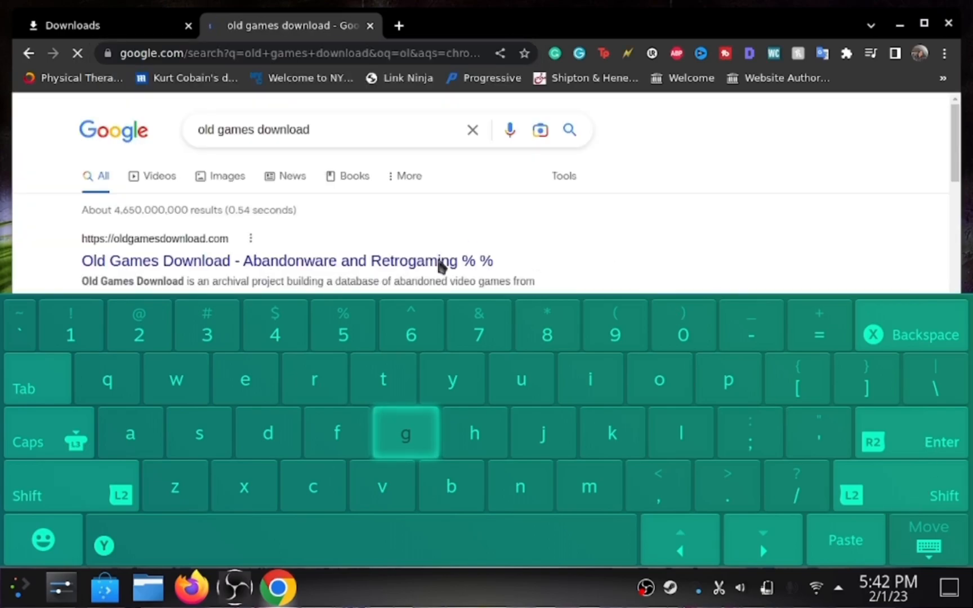
Open oldgamesdownload.com and search the site for 'the sims'.
{"action": "left_click", "coordinate": [286, 260]}
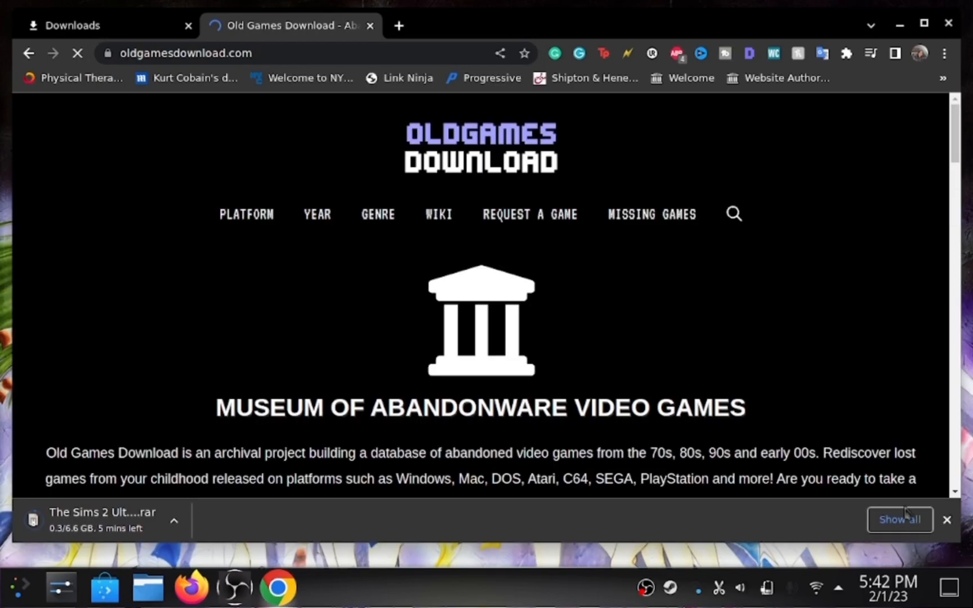
{"action": "scroll", "scroll_direction": "down", "scroll_amount": 3}
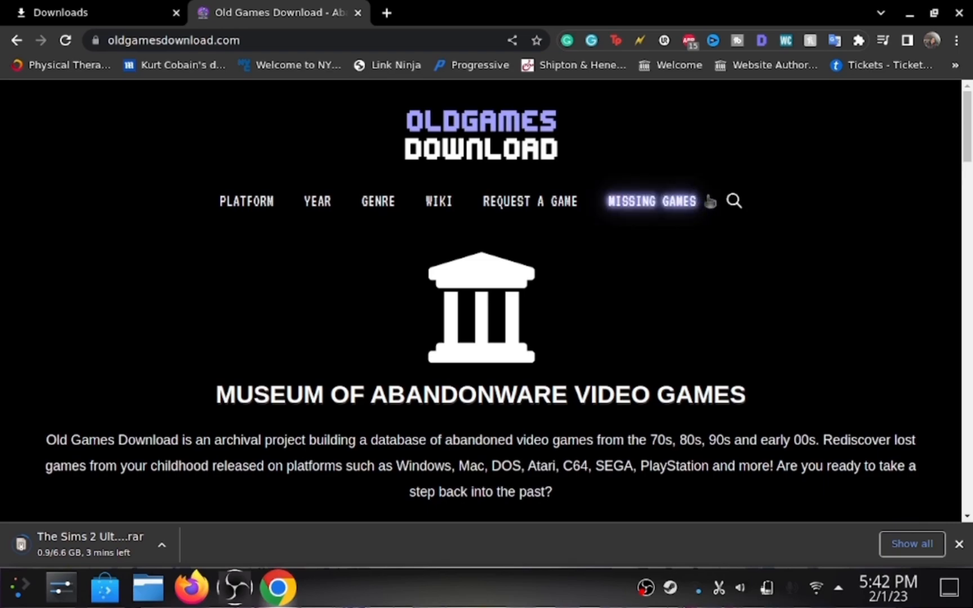
{"action": "left_click", "coordinate": [734, 201]}
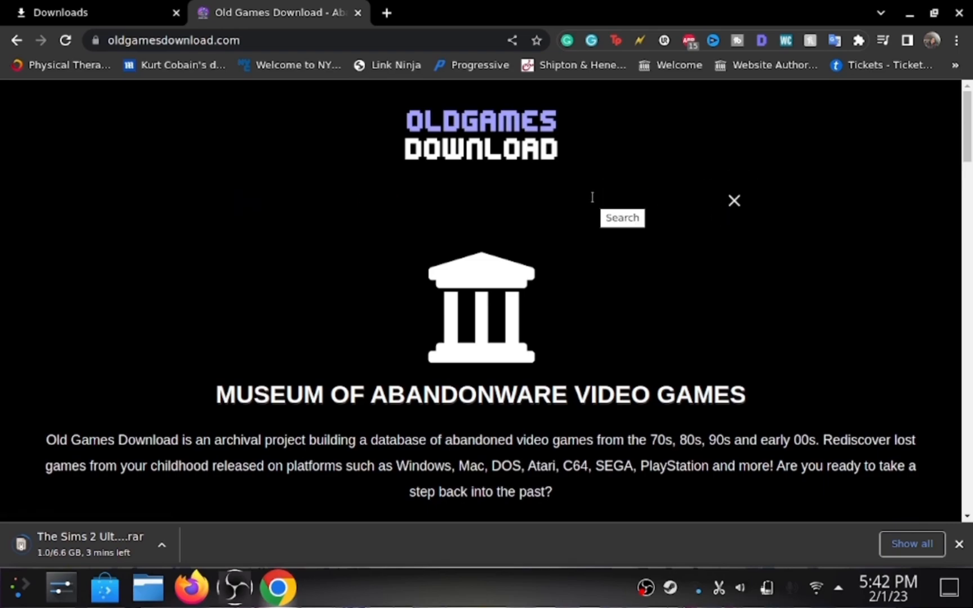
{"action": "type", "text": "the s"}
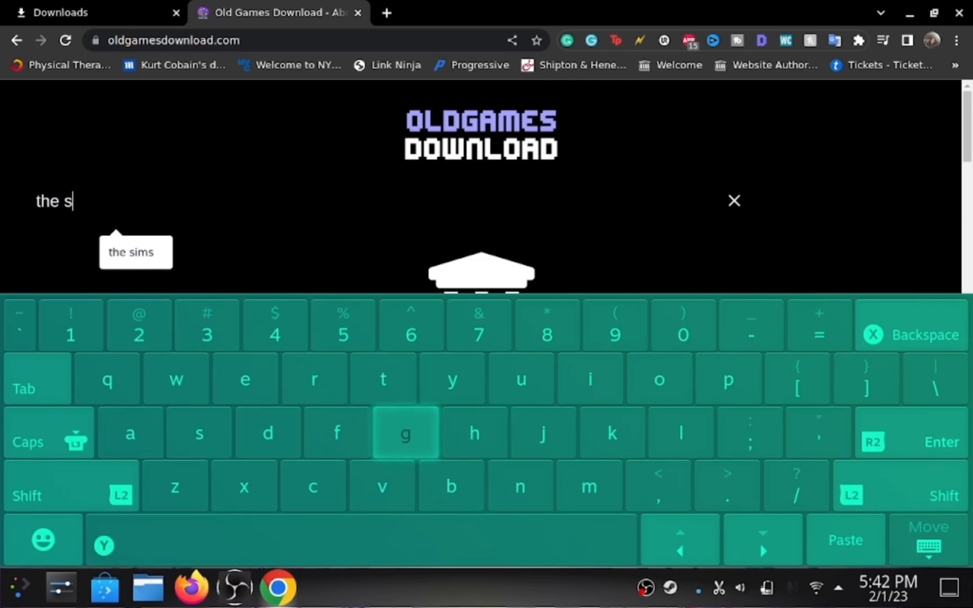
{"action": "left_click", "coordinate": [135, 251]}
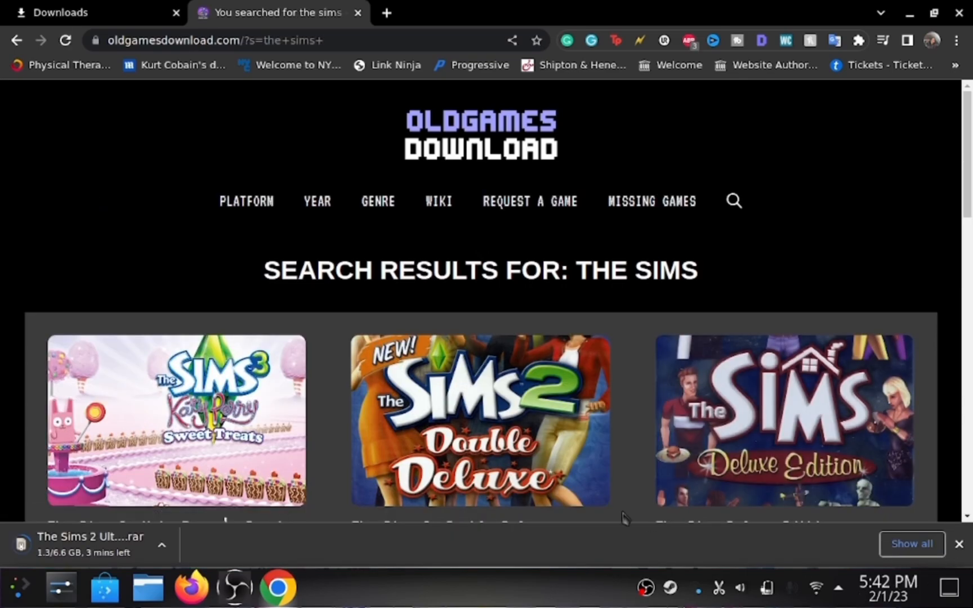
Scroll through the Sims results, loading two more batches of games.
{"action": "scroll", "scroll_direction": "down", "scroll_amount": 3}
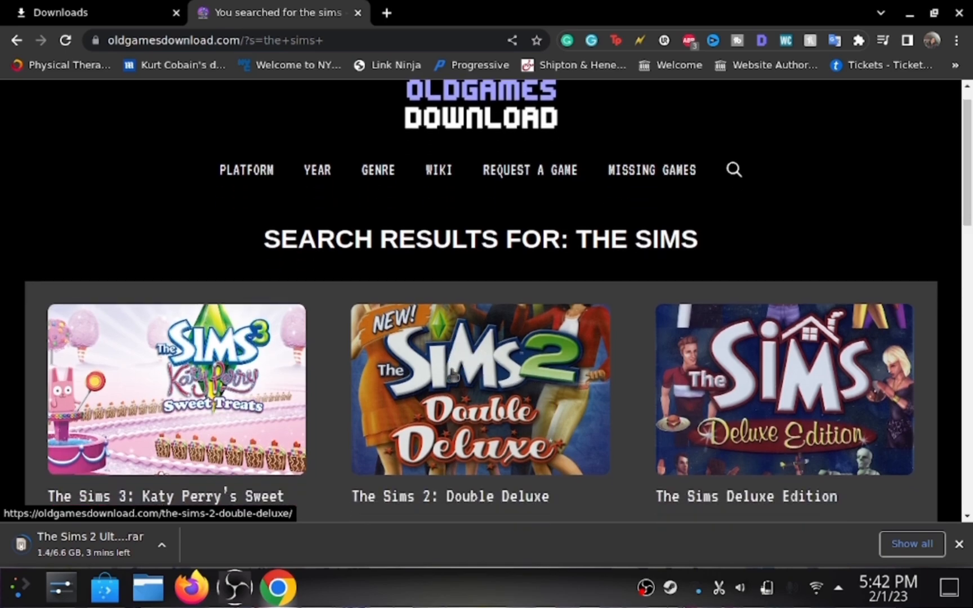
{"action": "scroll", "scroll_direction": "down", "scroll_amount": 3}
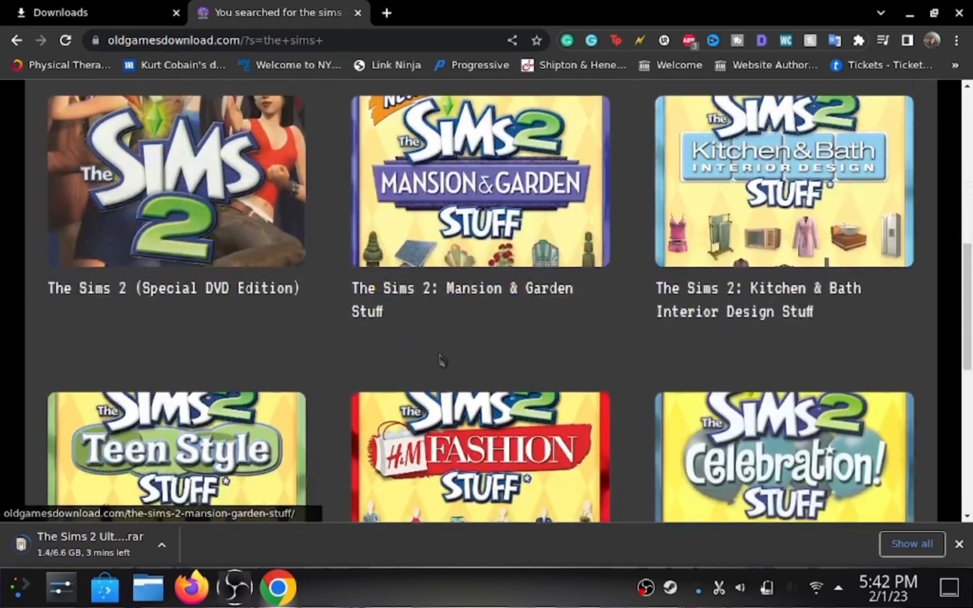
{"action": "scroll", "scroll_direction": "down", "scroll_amount": 3}
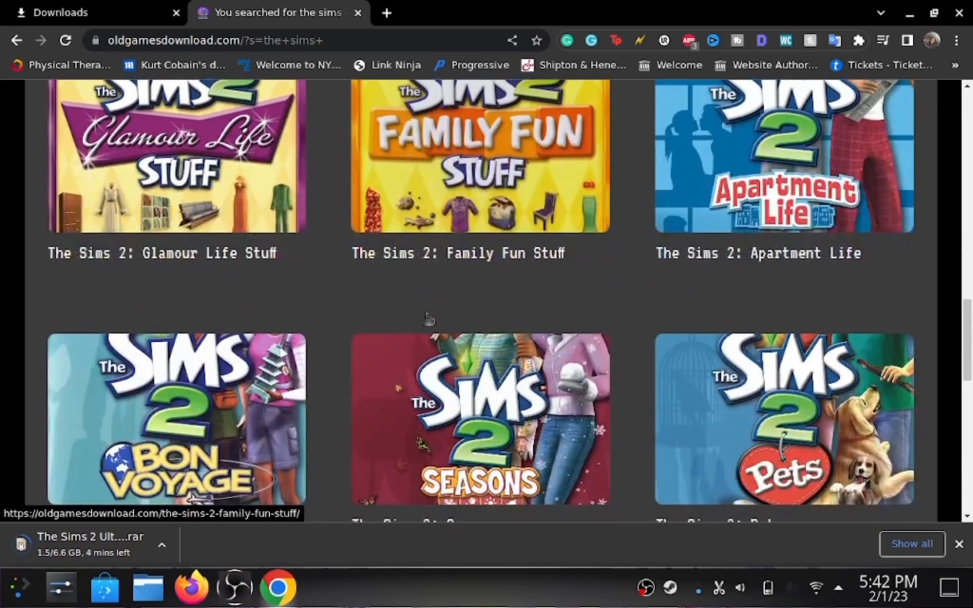
{"action": "scroll", "scroll_direction": "down", "scroll_amount": 3}
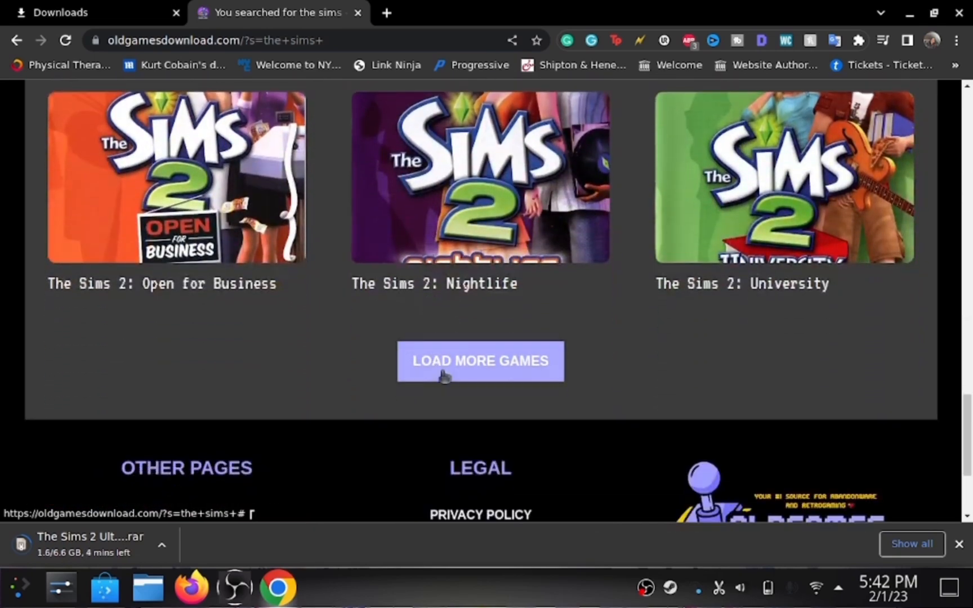
{"action": "left_click", "coordinate": [479, 361]}
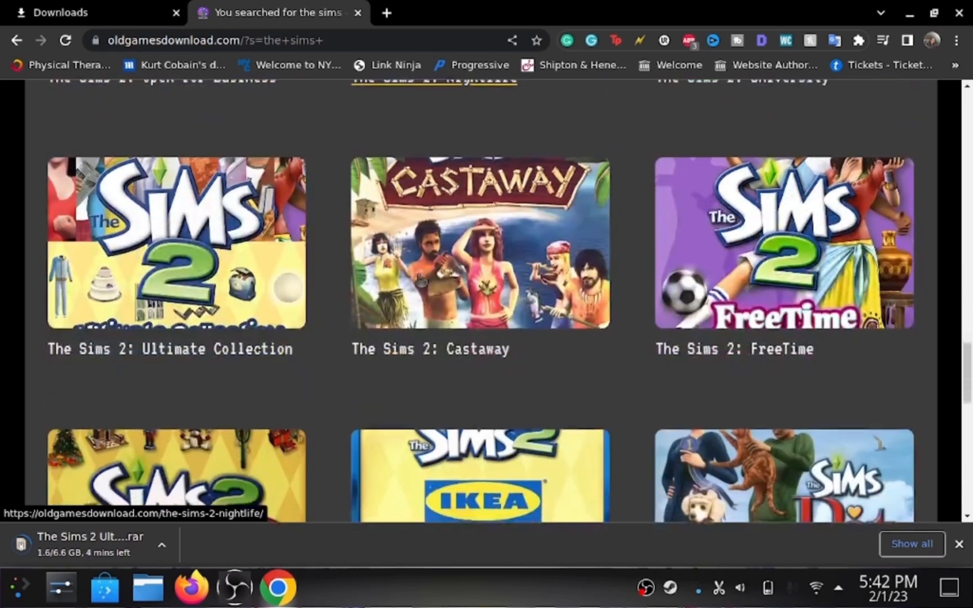
{"action": "scroll", "scroll_direction": "down", "scroll_amount": 3}
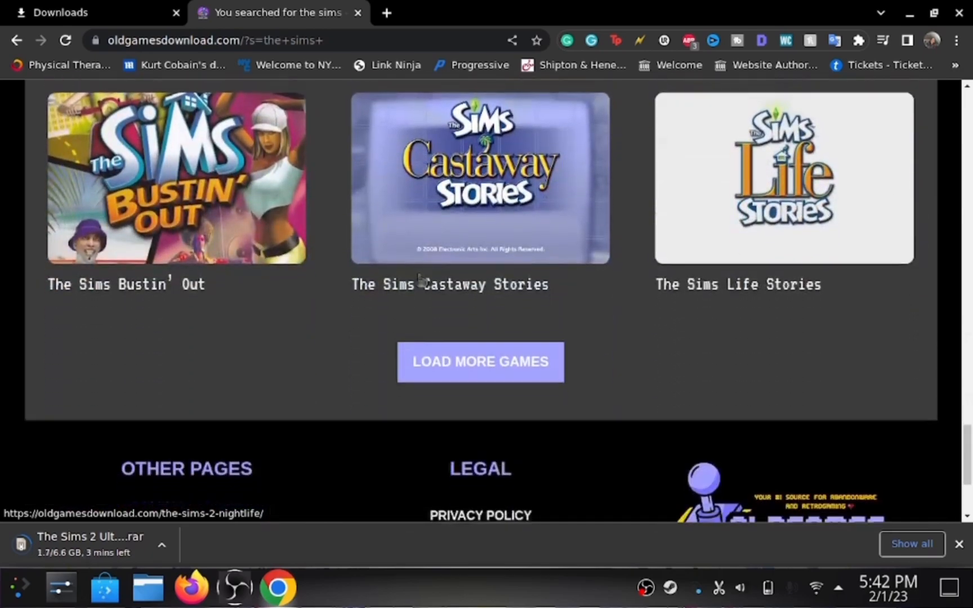
{"action": "left_click", "coordinate": [480, 361]}
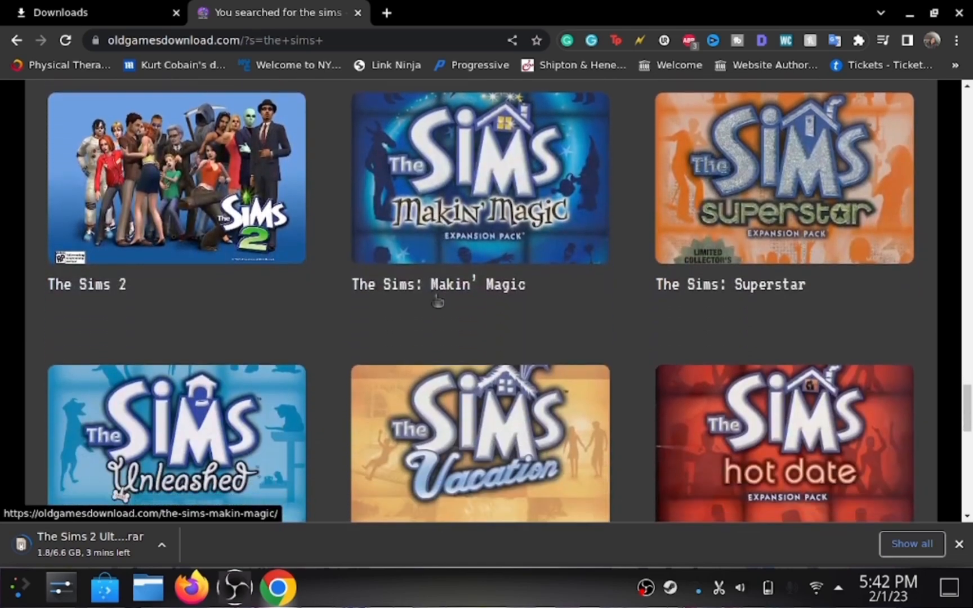
{"action": "scroll", "scroll_direction": "down", "scroll_amount": 3}
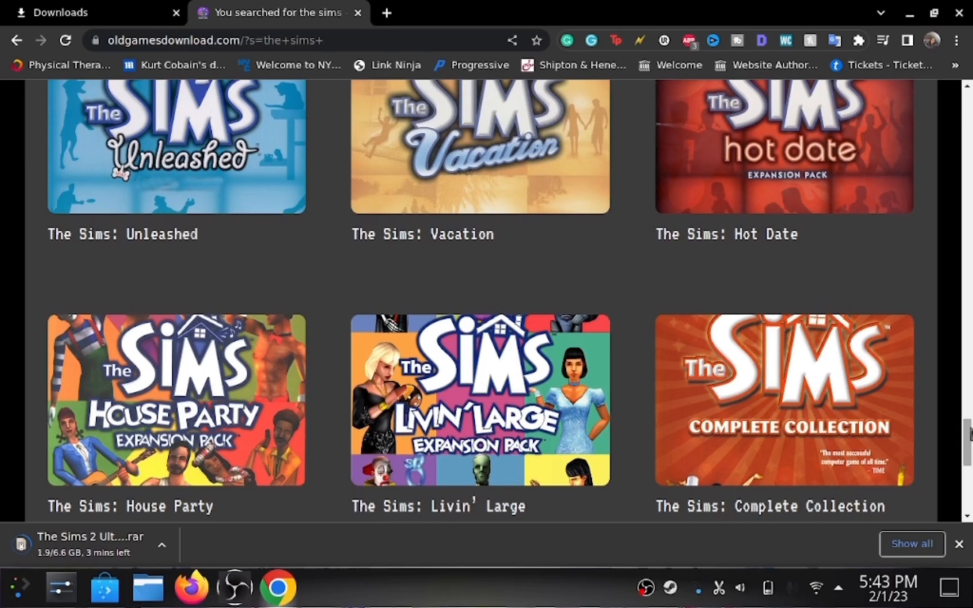
{"action": "scroll", "scroll_direction": "down", "scroll_amount": 3}
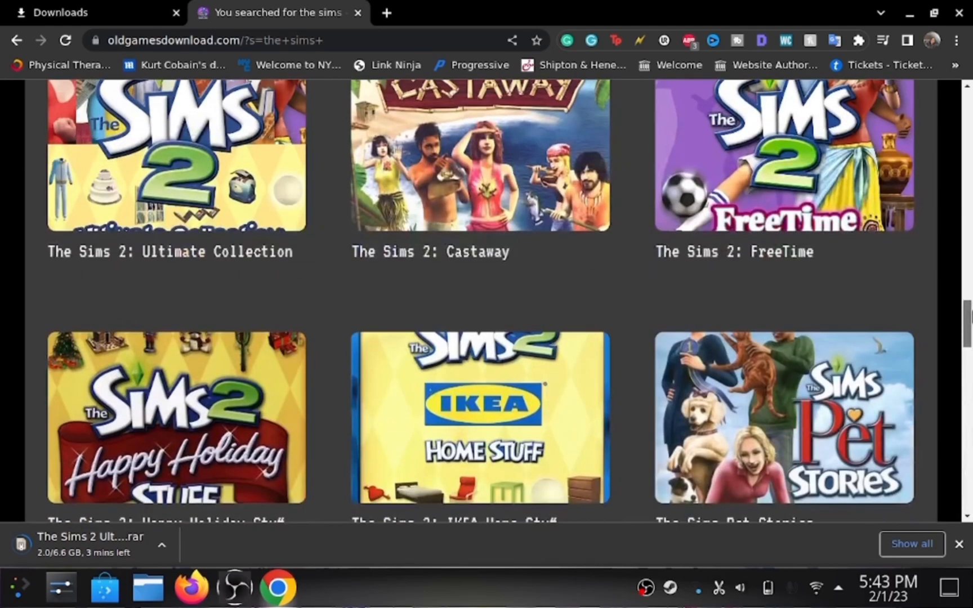
{"action": "scroll", "scroll_direction": "down", "scroll_amount": 3}
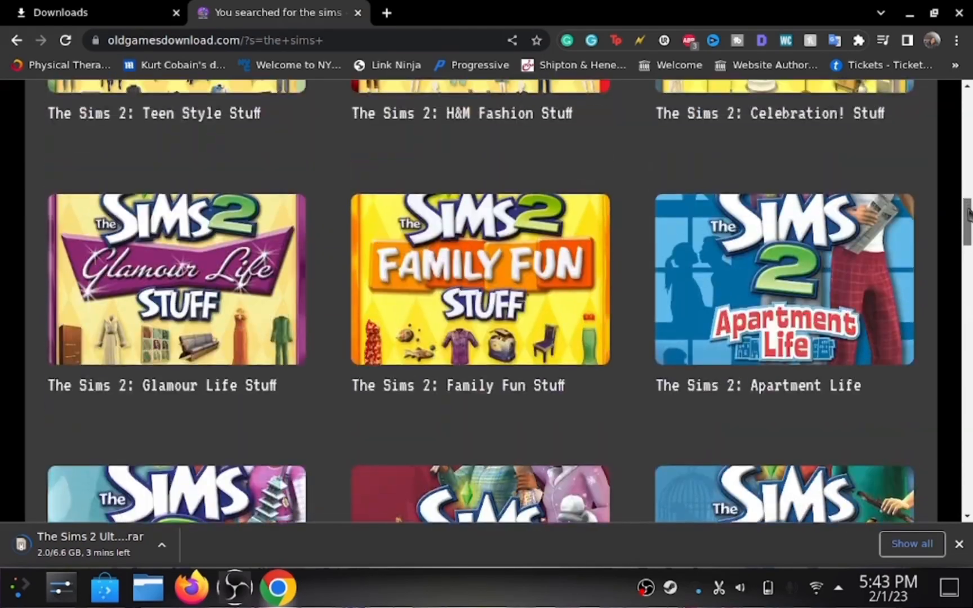
{"action": "scroll", "scroll_direction": "up", "scroll_amount": 3}
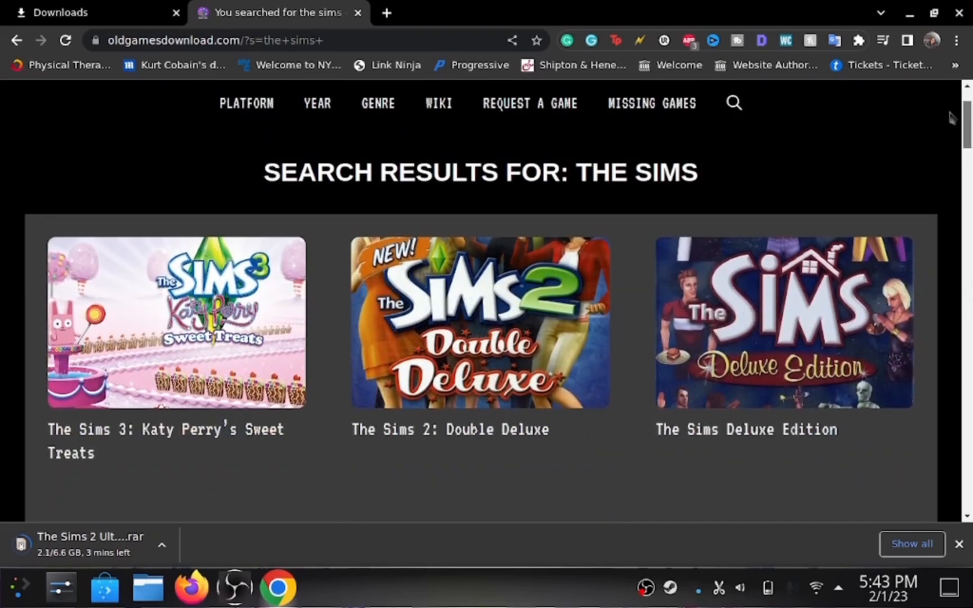
{"action": "scroll", "scroll_direction": "down", "scroll_amount": 3}
{"action": "type", "text": "the sims ult"}
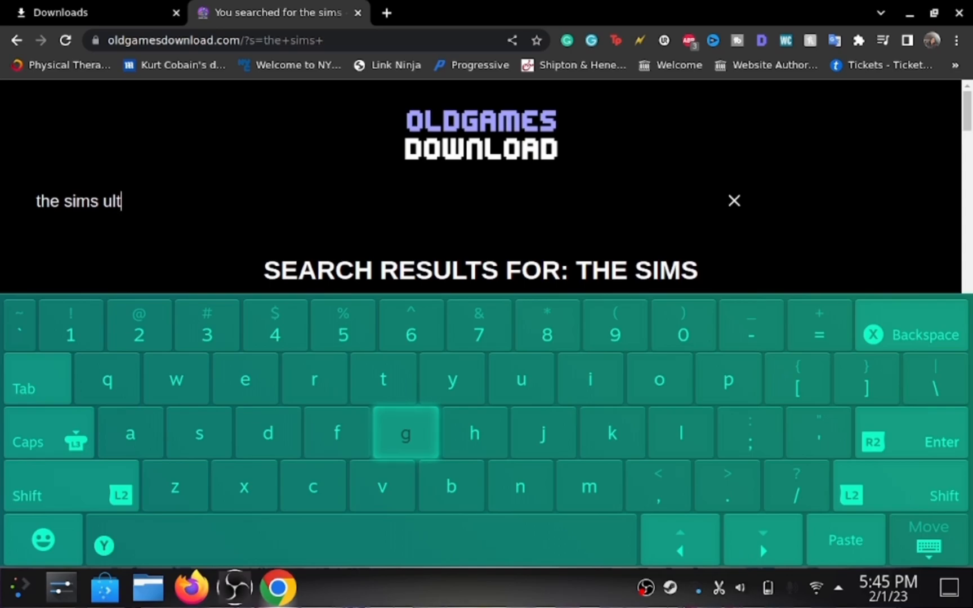
Search Old Games Download for 'the sims ultimate collection' using the on-screen keyboard.
{"action": "left_click", "coordinate": [48, 433]}
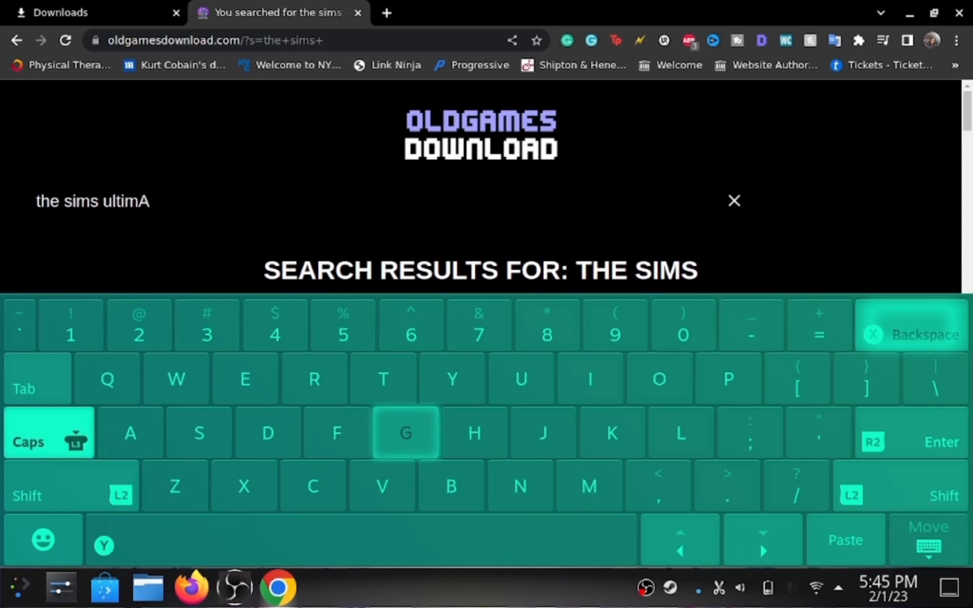
{"action": "left_click", "coordinate": [925, 335]}
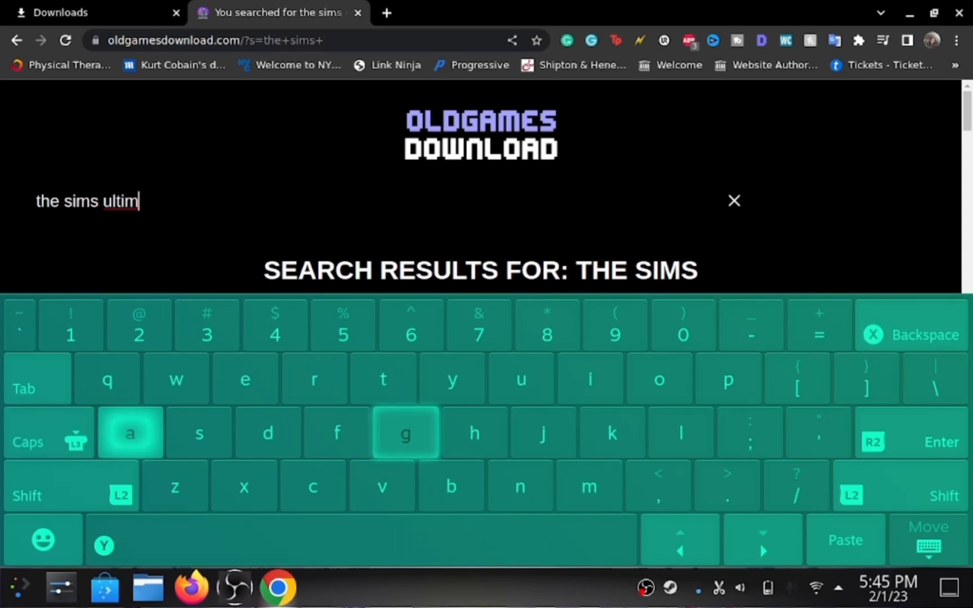
{"action": "left_click", "coordinate": [130, 432]}
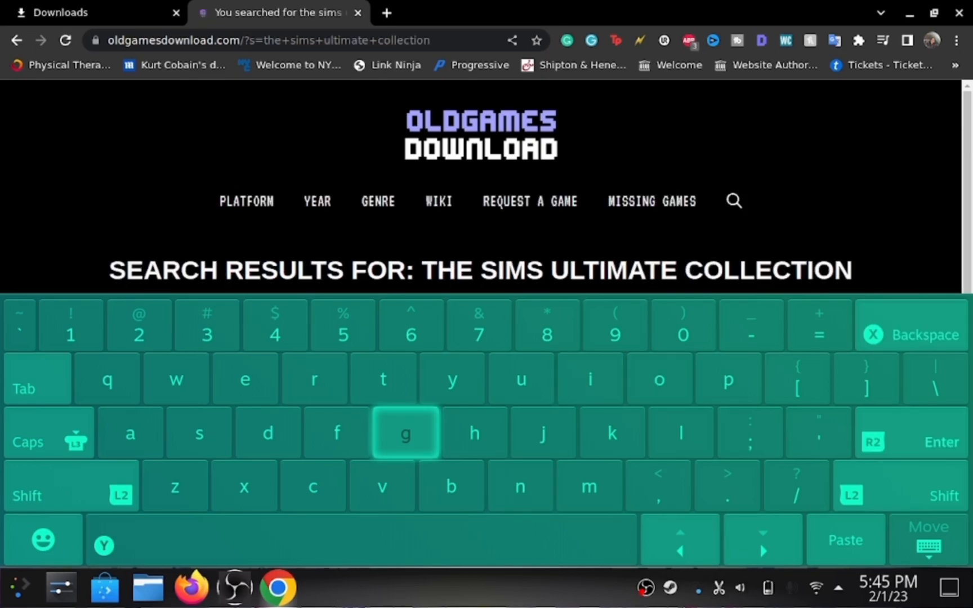
{"action": "left_click", "coordinate": [70, 495]}
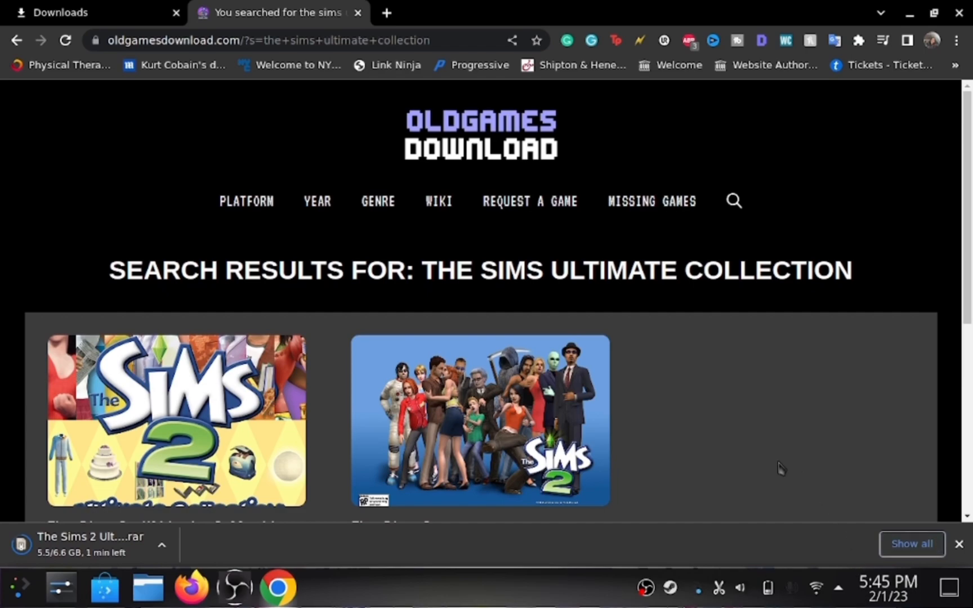
{"action": "scroll", "scroll_direction": "down", "scroll_amount": 3}
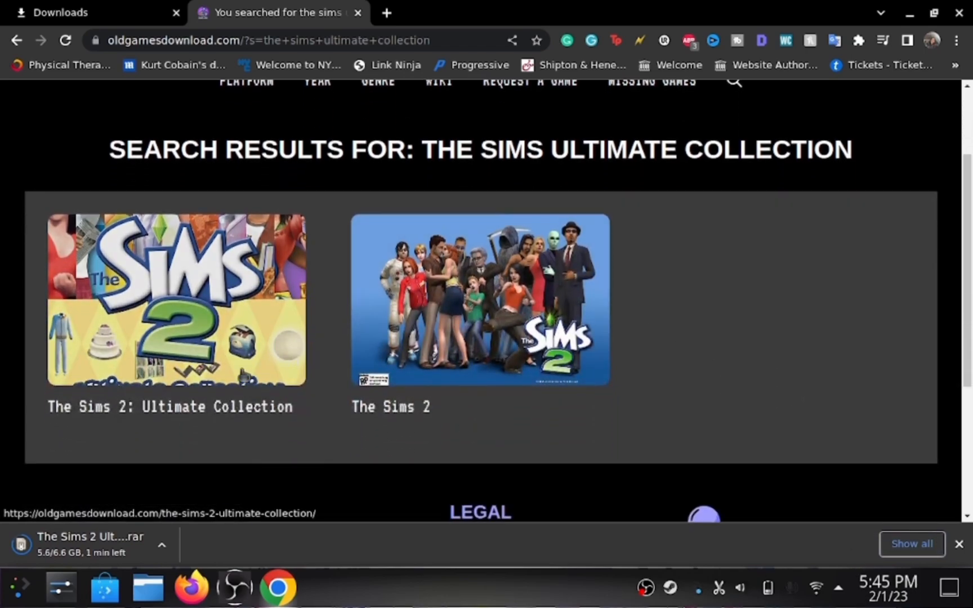
Open The Sims 2: Ultimate Collection page and scroll to its 6.62 GB .rar download.
{"action": "left_click", "coordinate": [176, 299]}
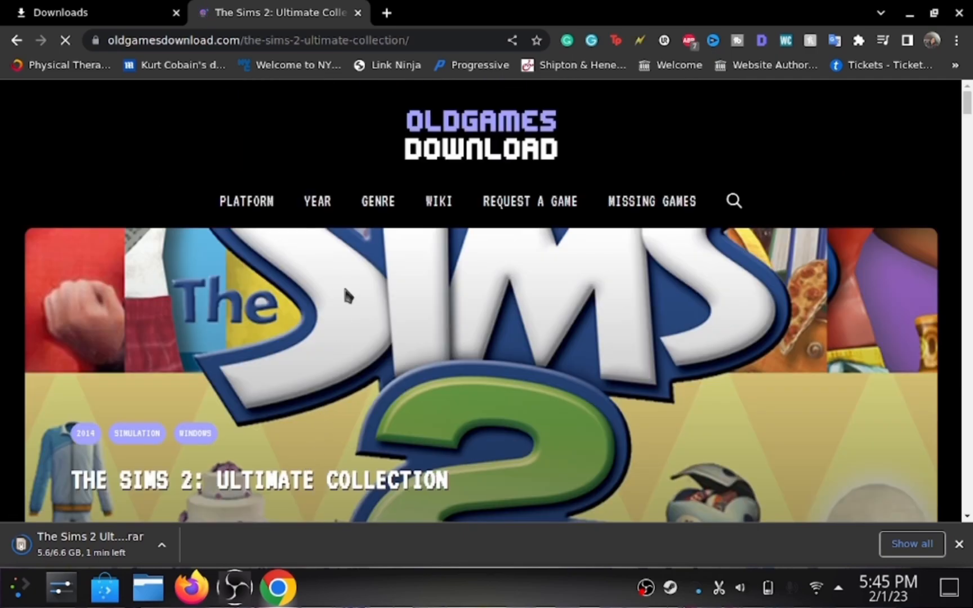
{"action": "scroll", "scroll_direction": "down", "scroll_amount": 3}
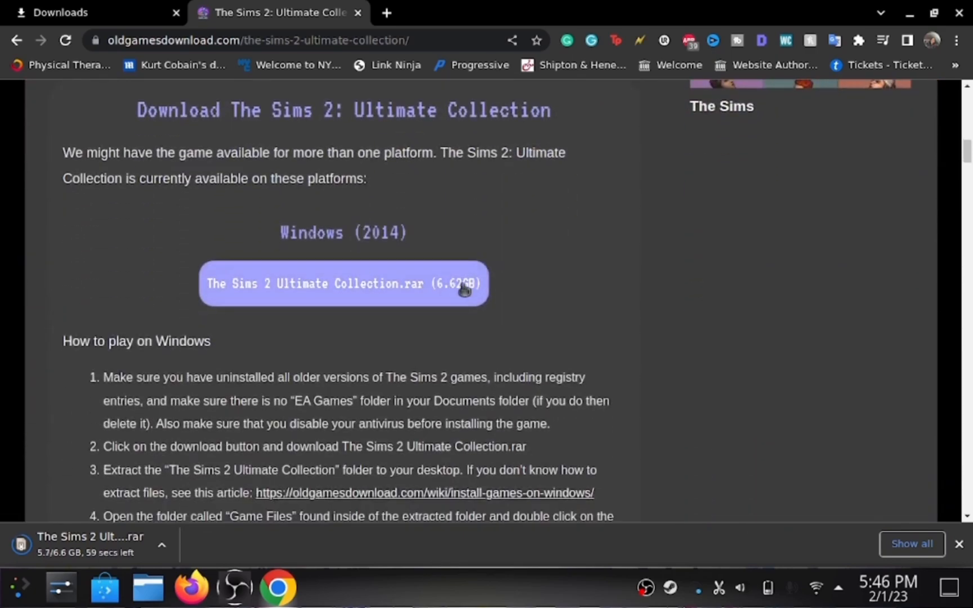
{"action": "mouse_move", "coordinate": [152, 255]}
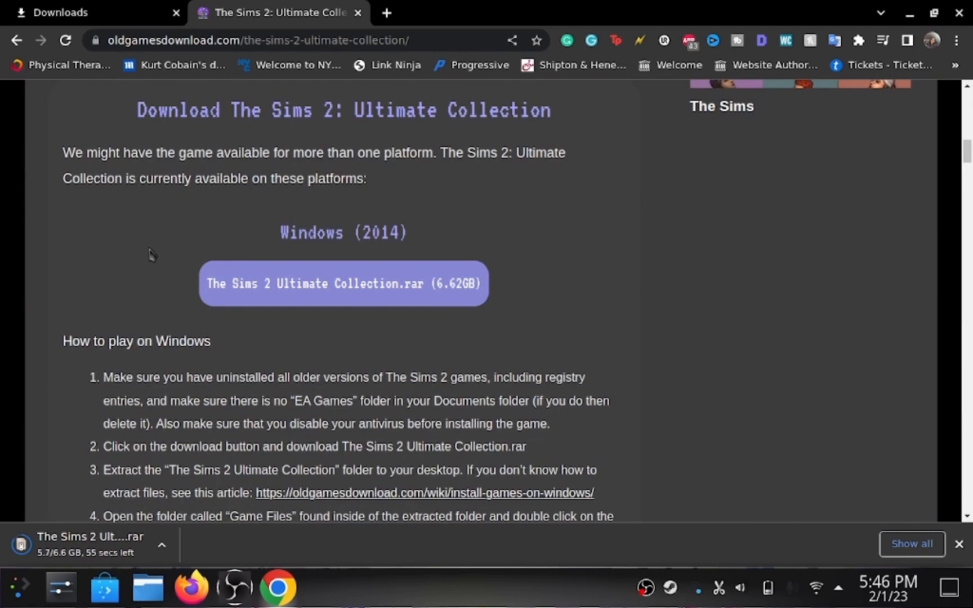
{"action": "mouse_move", "coordinate": [157, 317]}
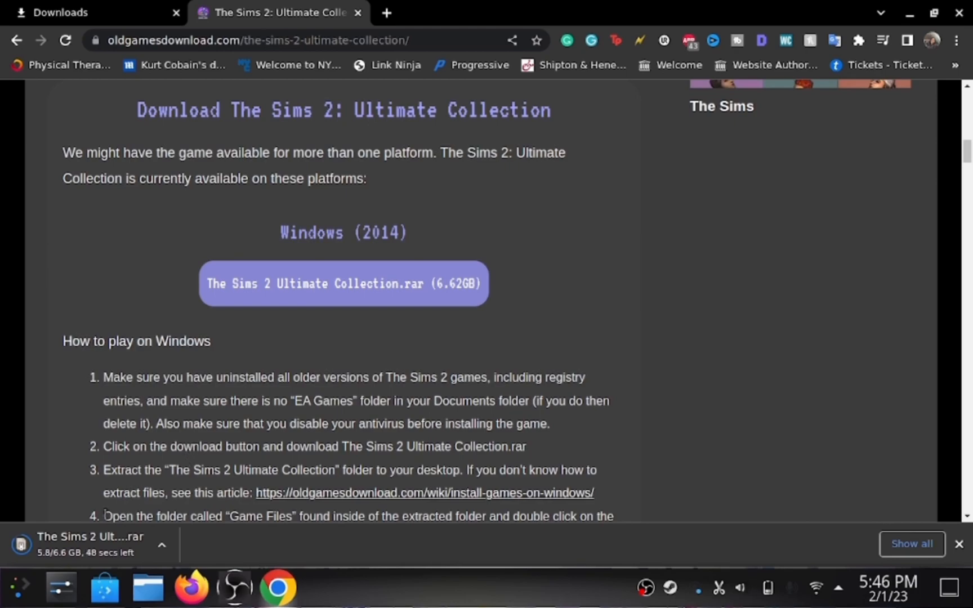
{"action": "mouse_move", "coordinate": [71, 510]}
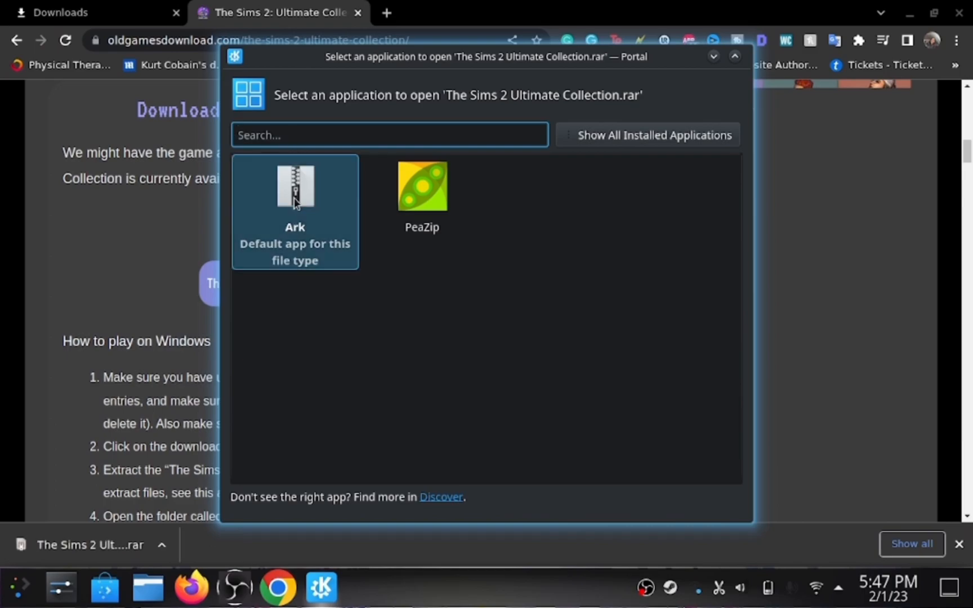
Open the downloaded .rar in Ark and quick-extract it to /home/deck/Desktop/GAMES/.
{"action": "double_click", "coordinate": [294, 187]}
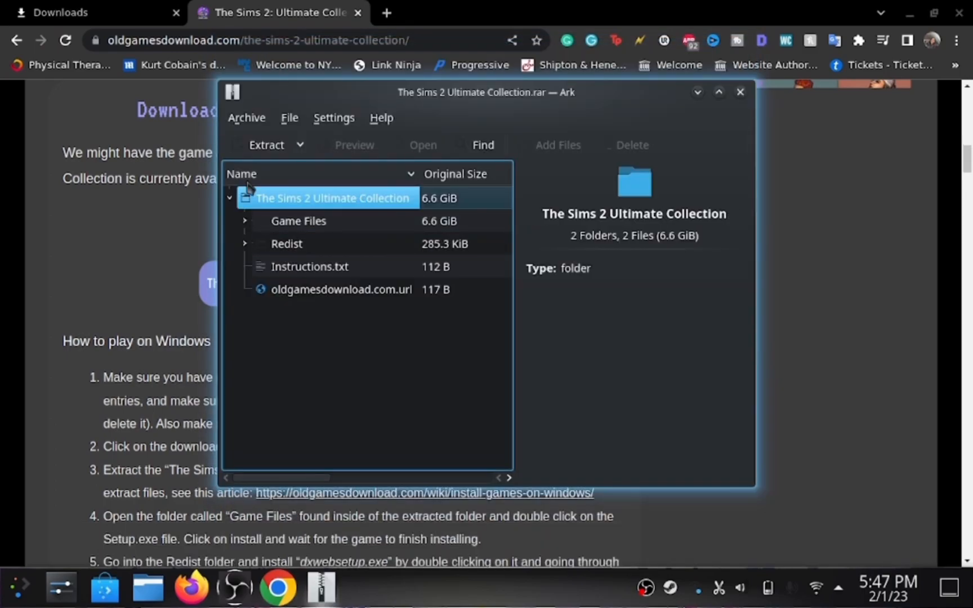
{"action": "left_click", "coordinate": [300, 145]}
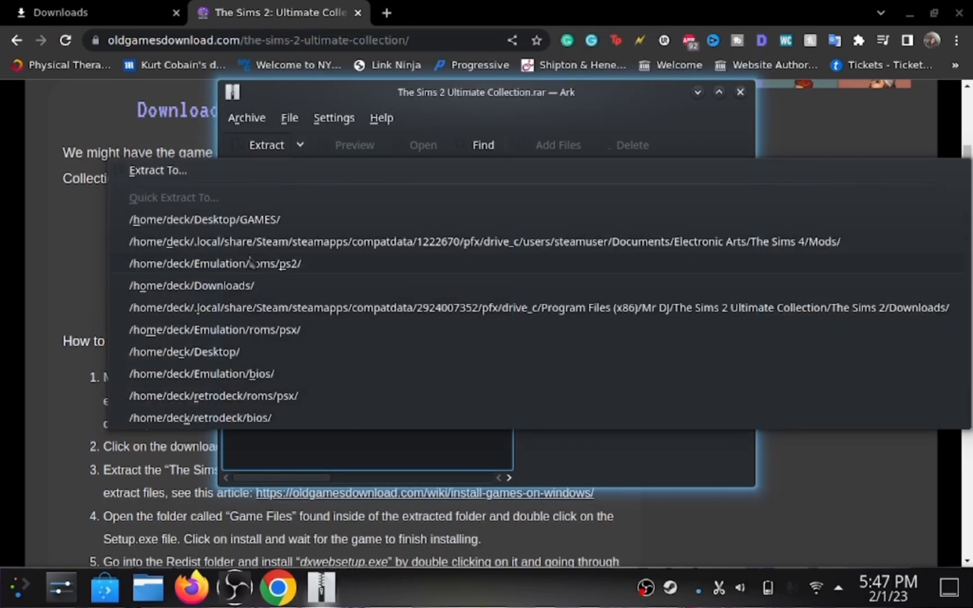
{"action": "left_click", "coordinate": [203, 219]}
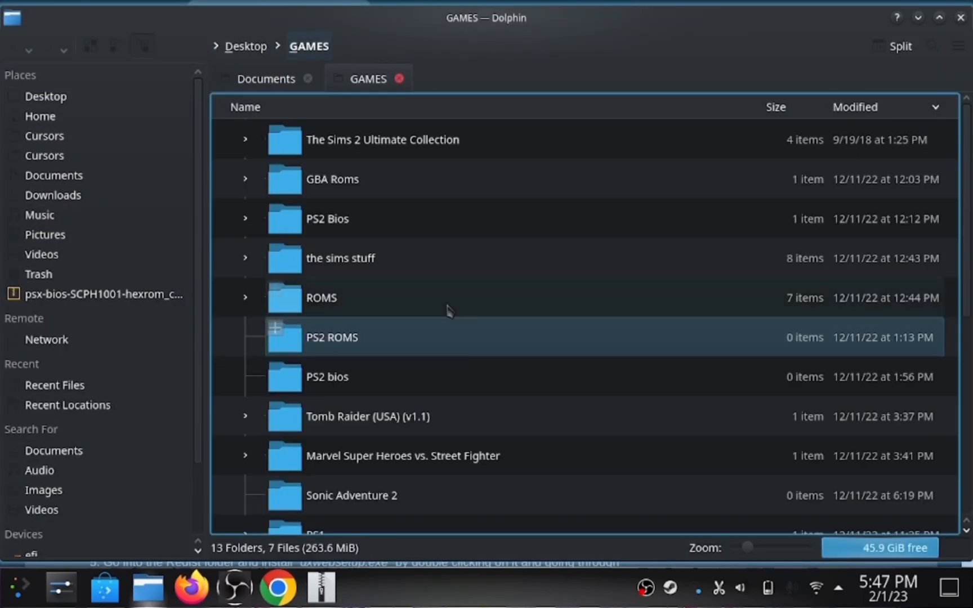
Check the extracted Game Files folder containing Setup.exe in Dolphin, then close Dolphin.
{"action": "left_click", "coordinate": [382, 139]}
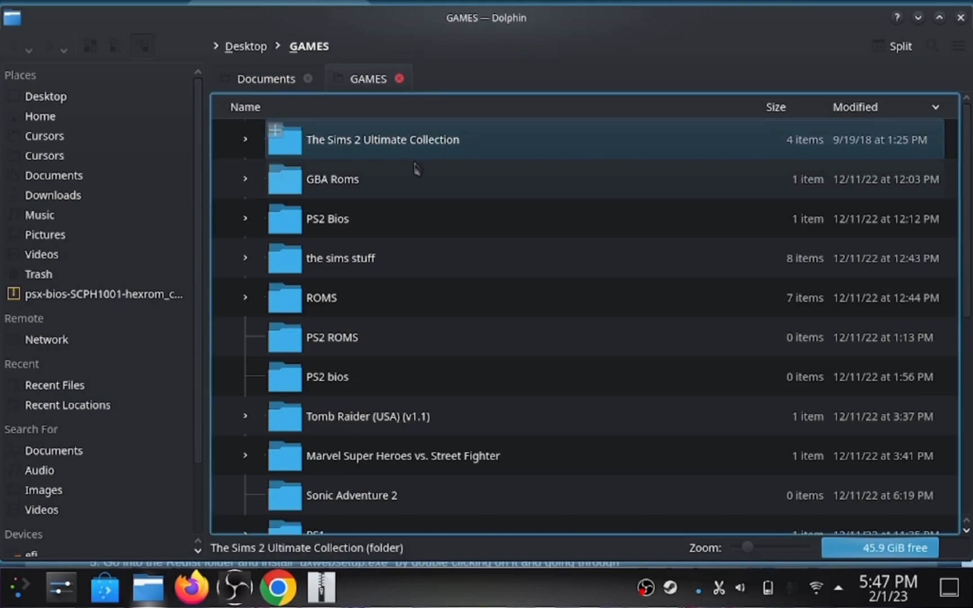
{"action": "left_click", "coordinate": [245, 139]}
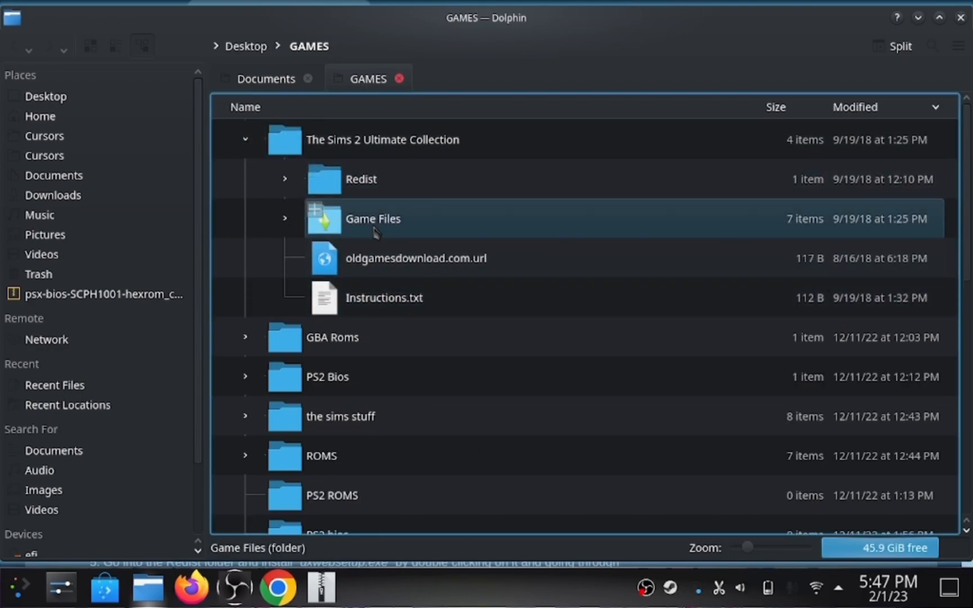
{"action": "double_click", "coordinate": [373, 218]}
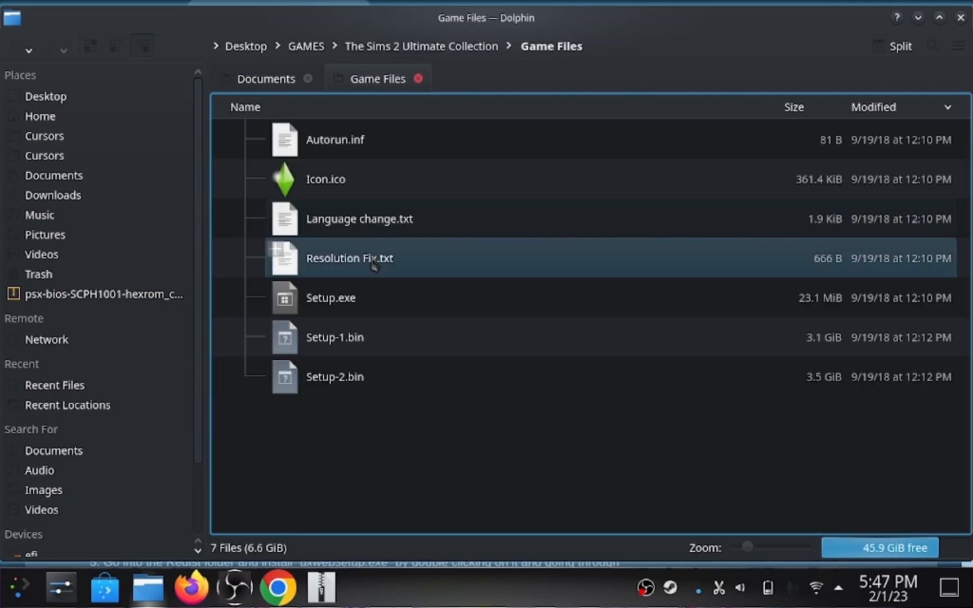
{"action": "left_click", "coordinate": [349, 258]}
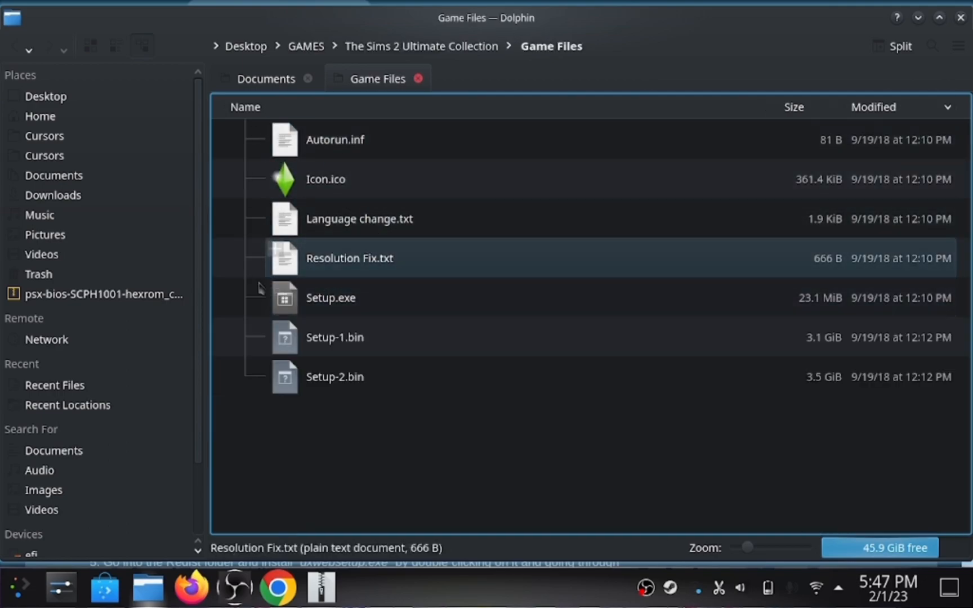
{"action": "left_click", "coordinate": [331, 297]}
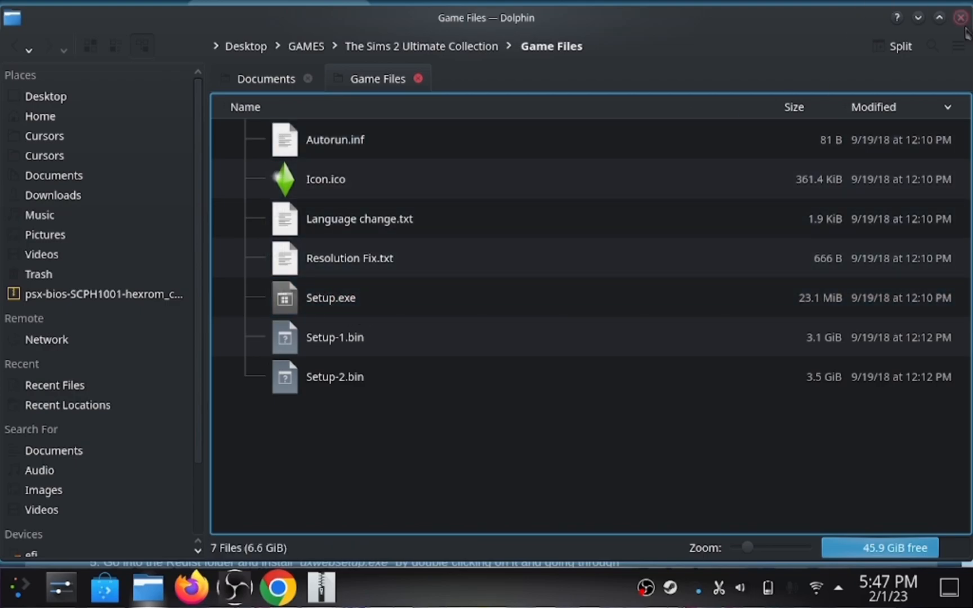
{"action": "left_click", "coordinate": [959, 16]}
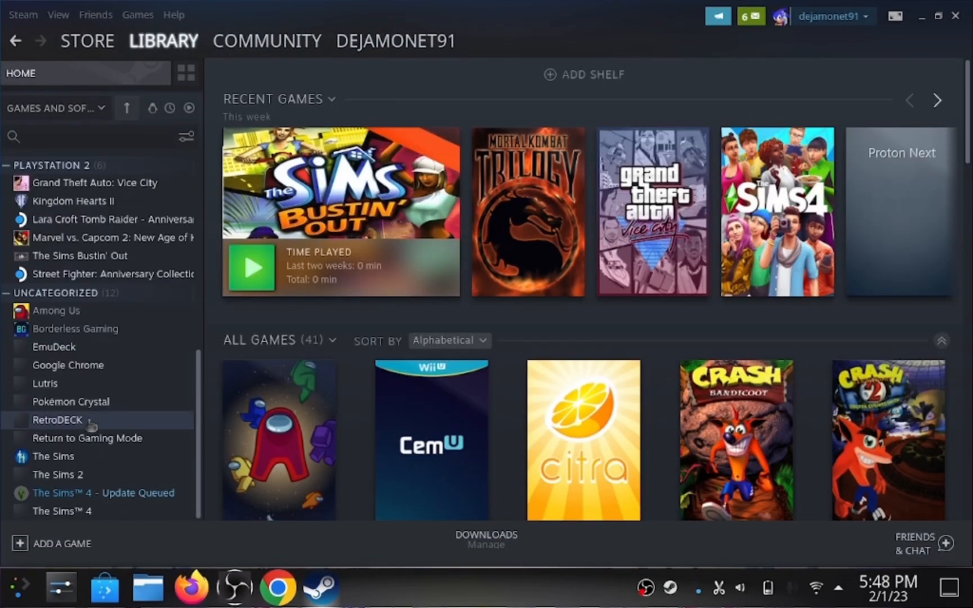
Start adding a non-Steam game and browse into the /home/deck folder.
{"action": "left_click", "coordinate": [52, 544]}
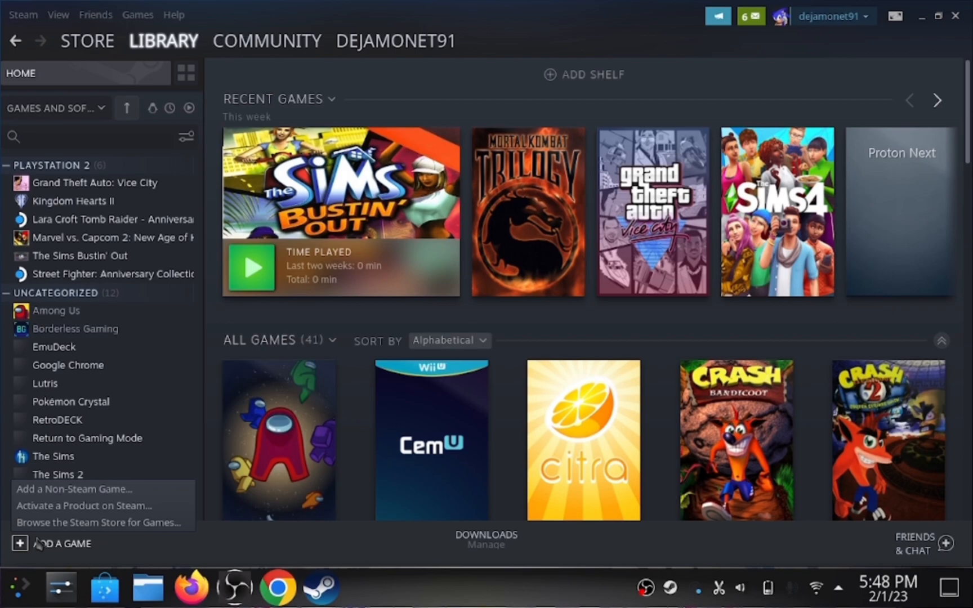
{"action": "left_click", "coordinate": [74, 489]}
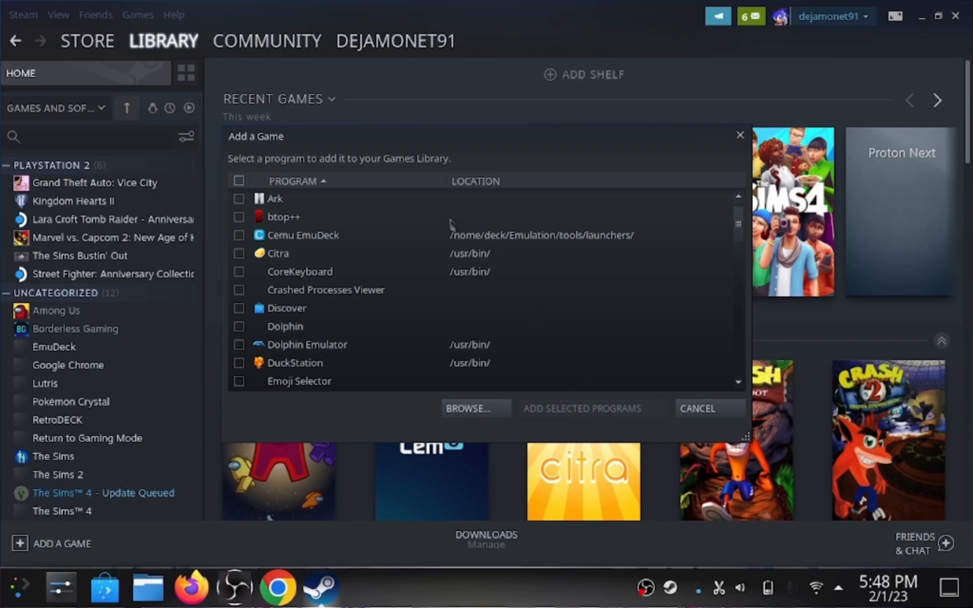
{"action": "mouse_move", "coordinate": [524, 419]}
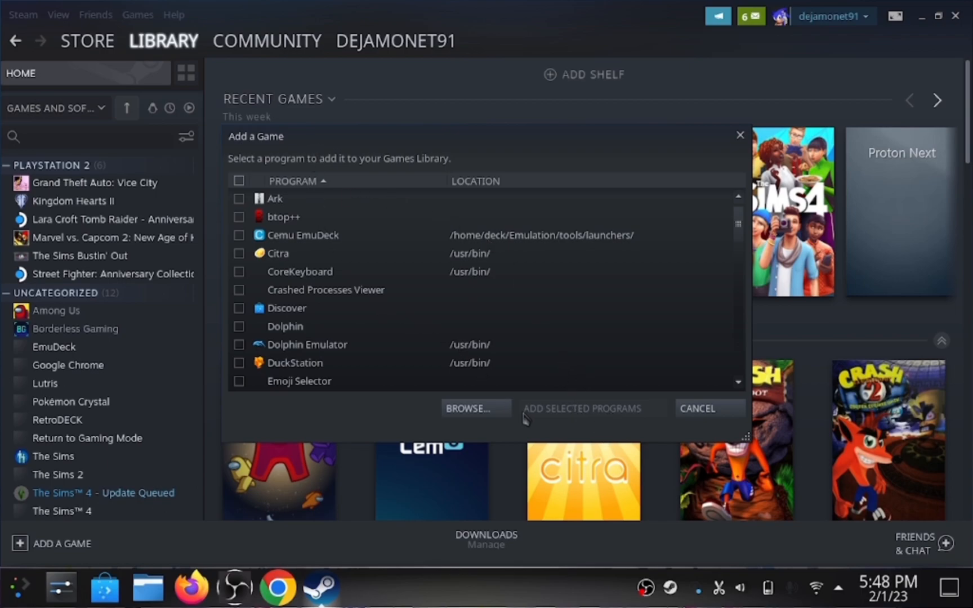
{"action": "left_click", "coordinate": [475, 408]}
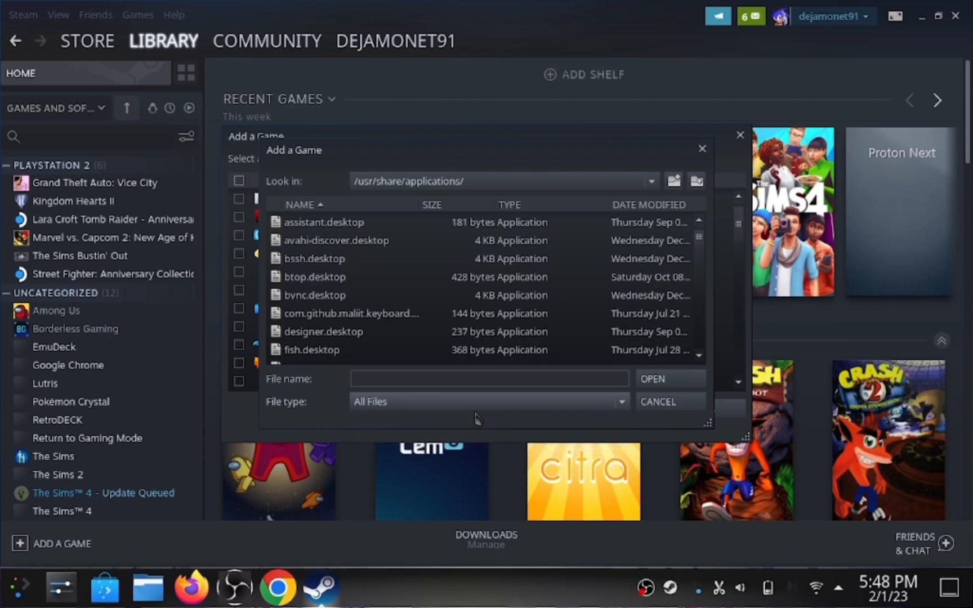
{"action": "mouse_move", "coordinate": [451, 300]}
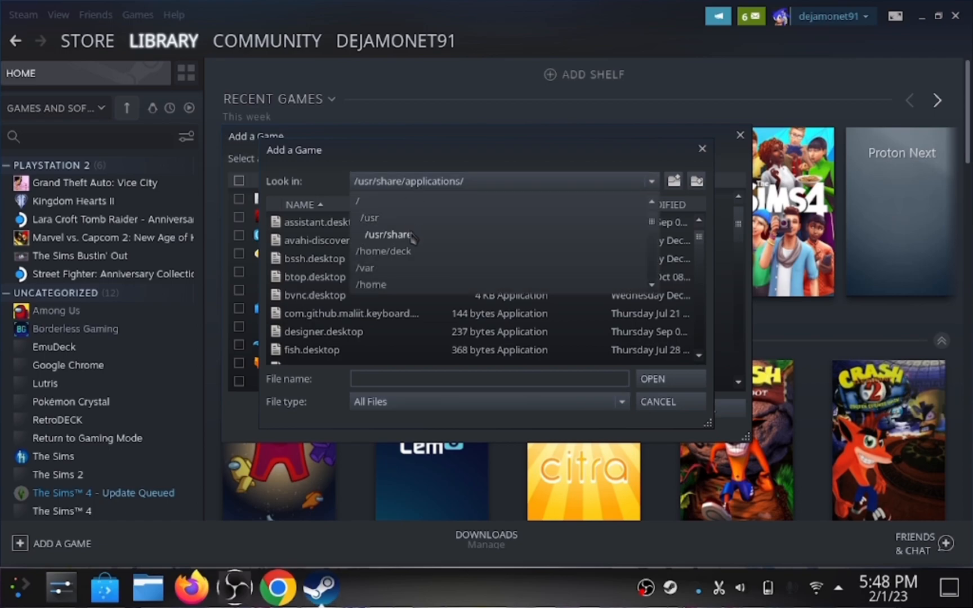
{"action": "mouse_move", "coordinate": [370, 285]}
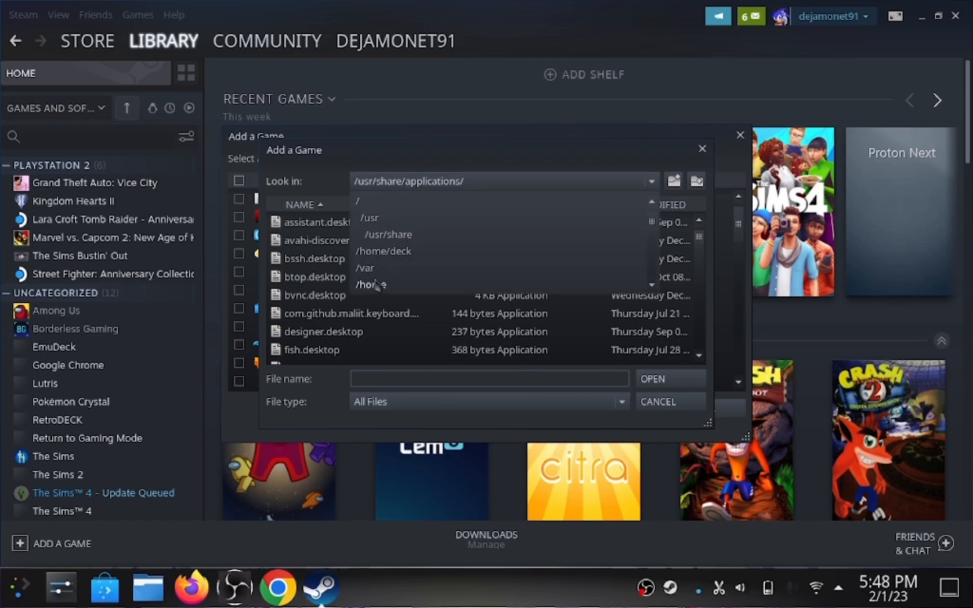
{"action": "left_click", "coordinate": [372, 284]}
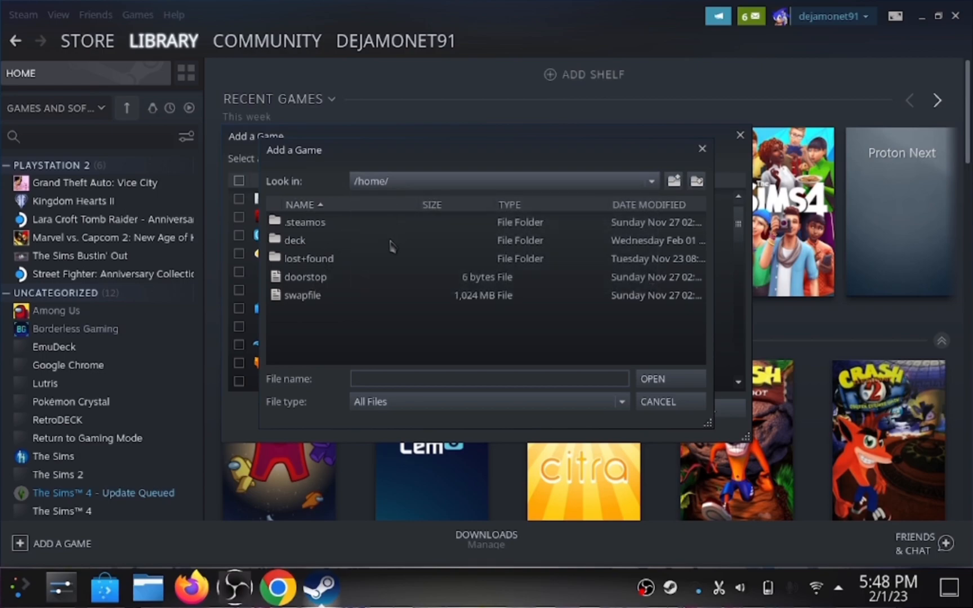
{"action": "double_click", "coordinate": [294, 239]}
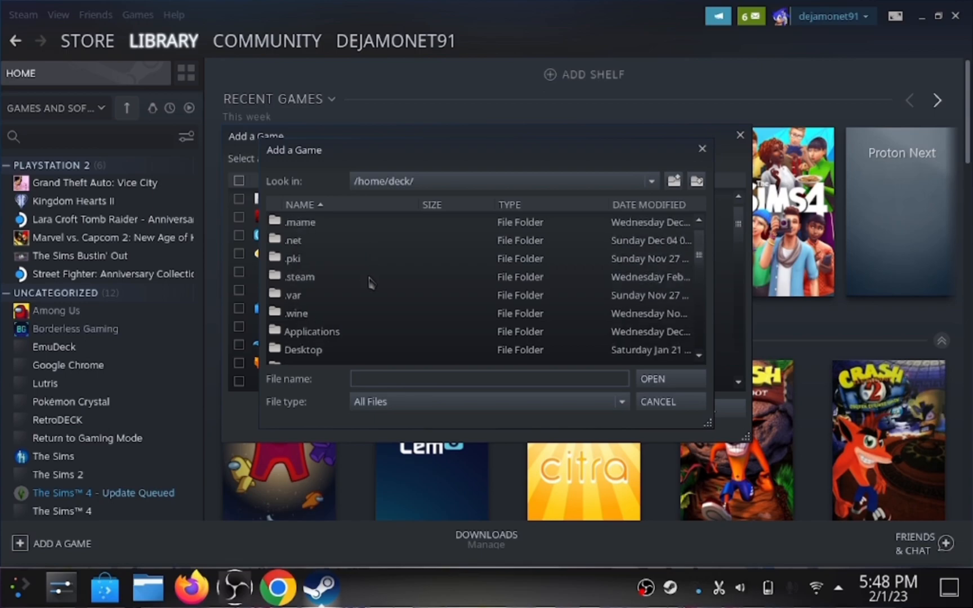
Navigate to Desktop/GAMES/The Sims 2 Ultimate Collection/Game Files and choose Setup.exe.
{"action": "double_click", "coordinate": [303, 349]}
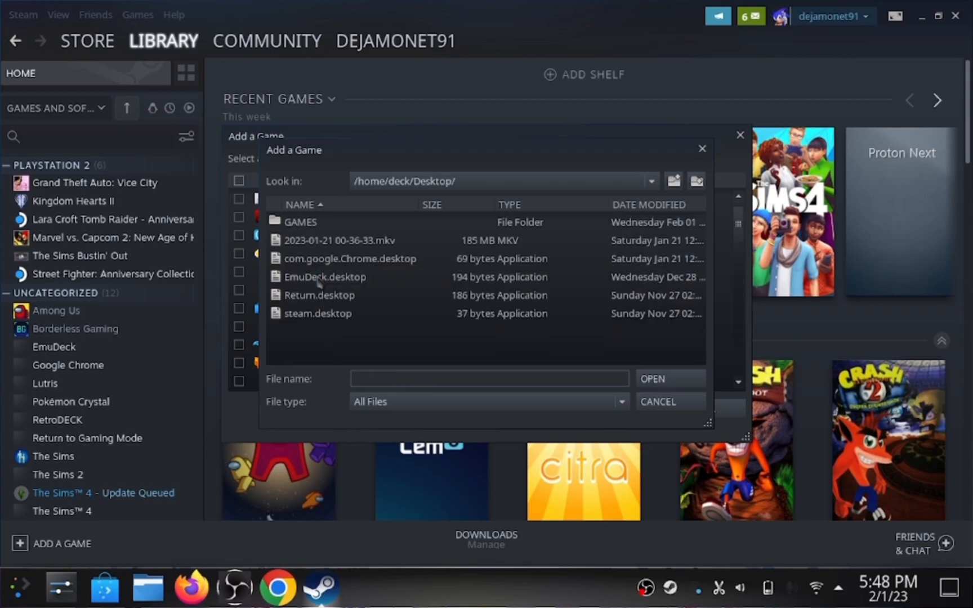
{"action": "left_click", "coordinate": [299, 222]}
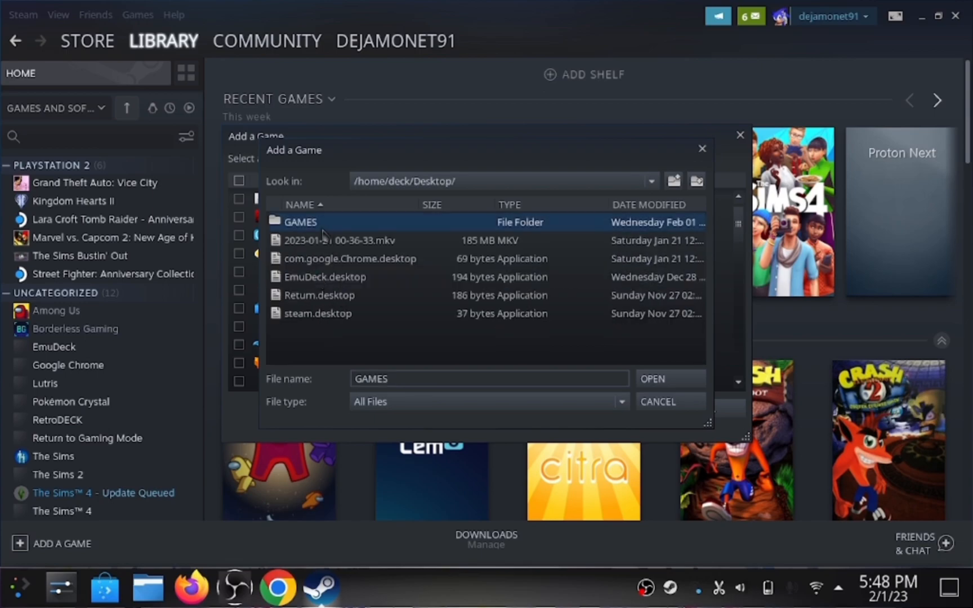
{"action": "double_click", "coordinate": [301, 222]}
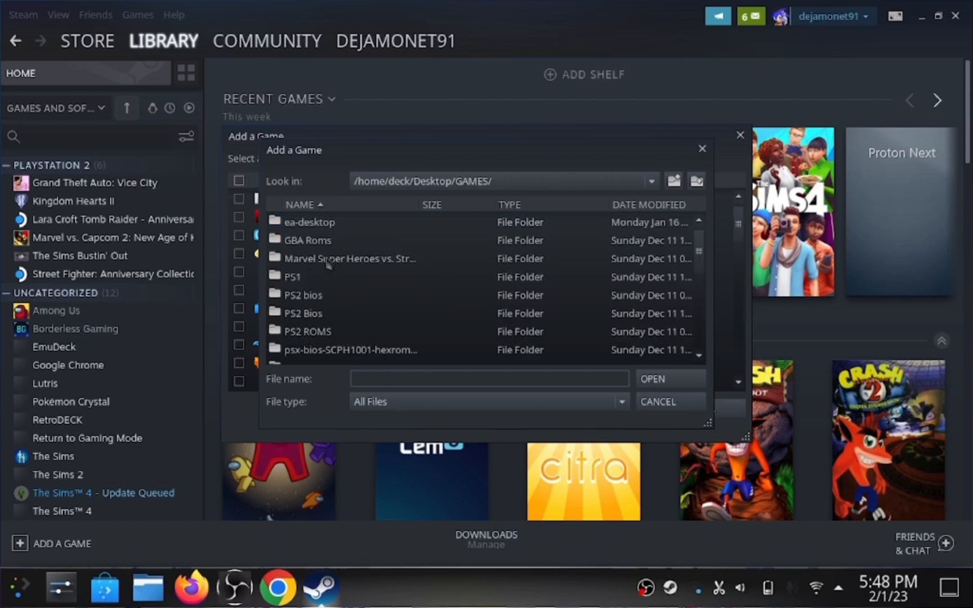
{"action": "scroll", "scroll_direction": "down", "scroll_amount": 3}
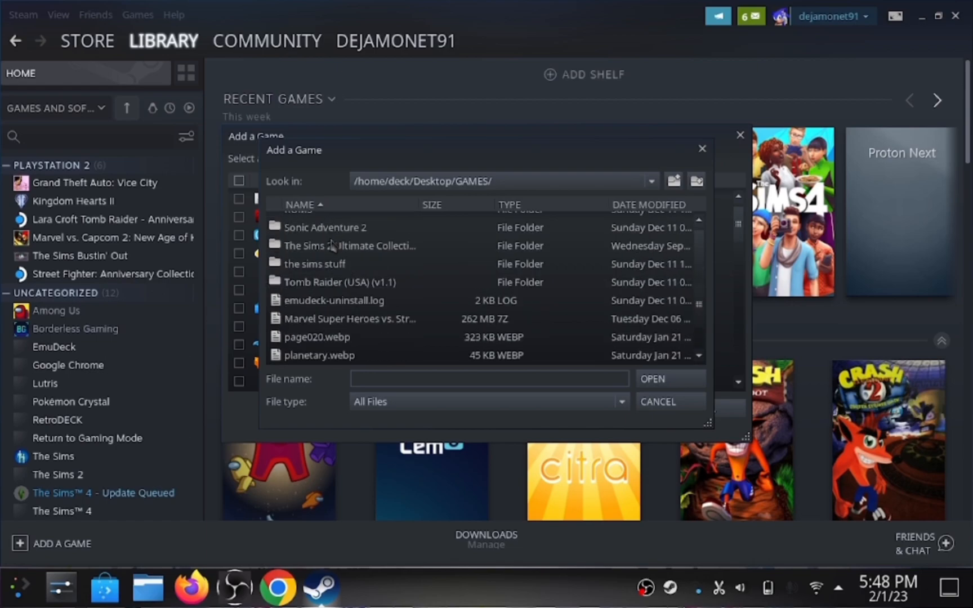
{"action": "double_click", "coordinate": [349, 245]}
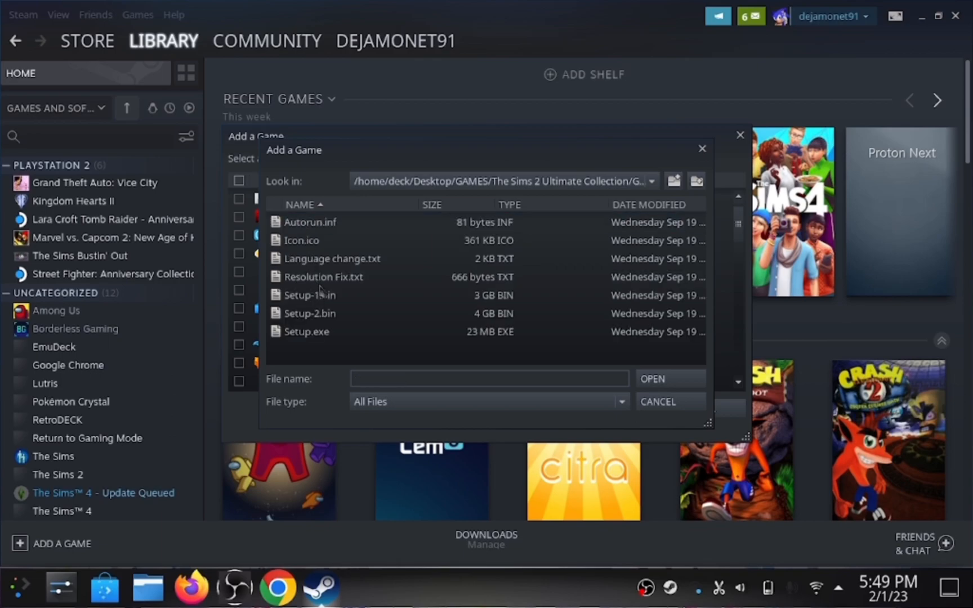
{"action": "left_click", "coordinate": [306, 331]}
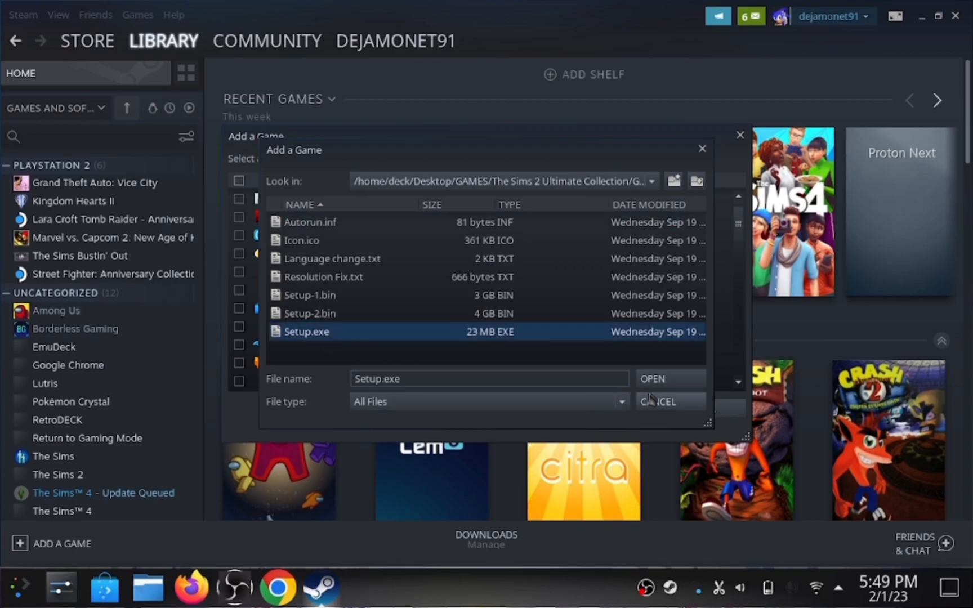
{"action": "left_click", "coordinate": [651, 378]}
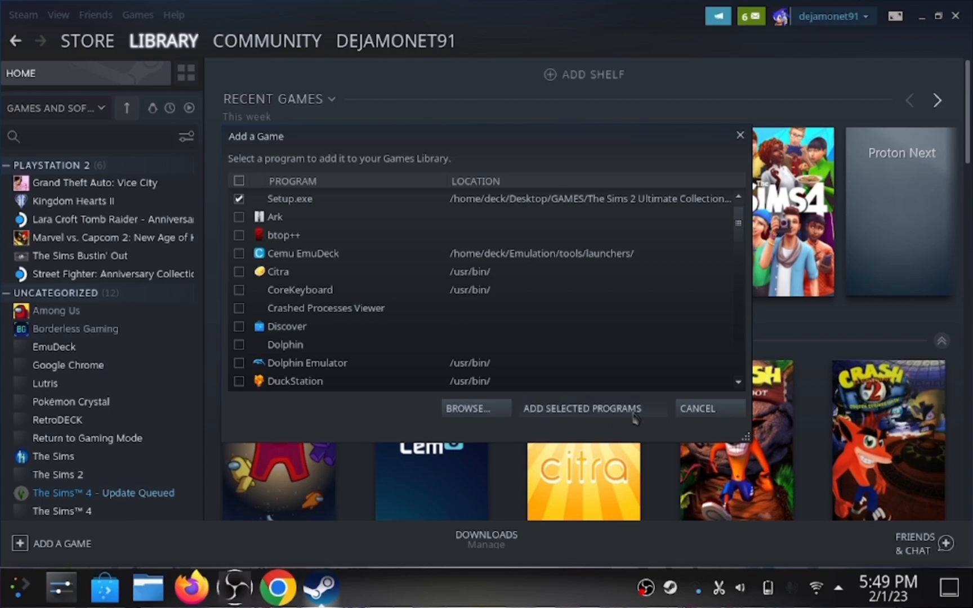
Add the ticked Setup.exe to the Steam library and open its game page.
{"action": "left_click", "coordinate": [582, 408]}
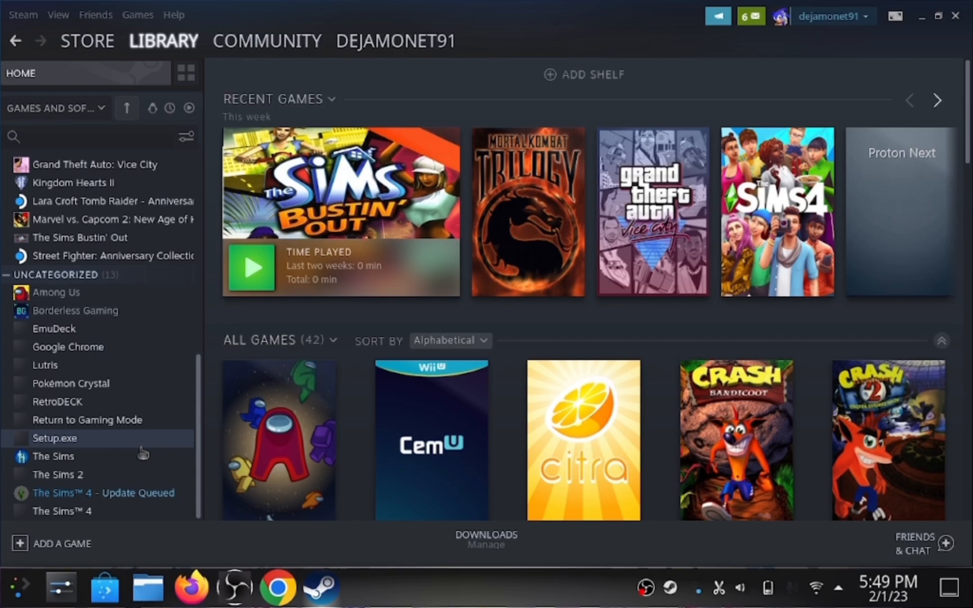
{"action": "left_click", "coordinate": [54, 437]}
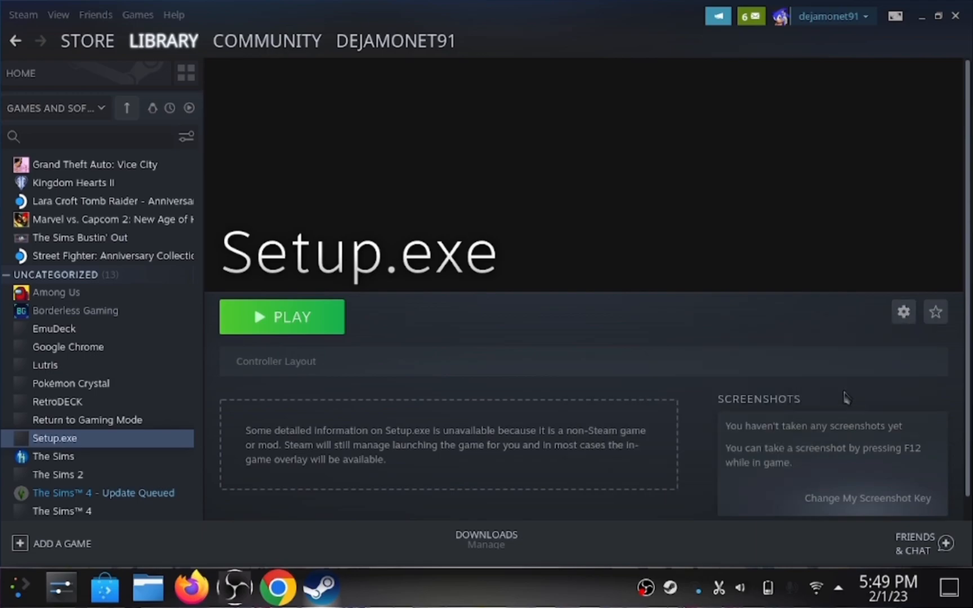
Force Setup.exe to run with the Proton Experimental compatibility tool.
{"action": "left_click", "coordinate": [902, 312]}
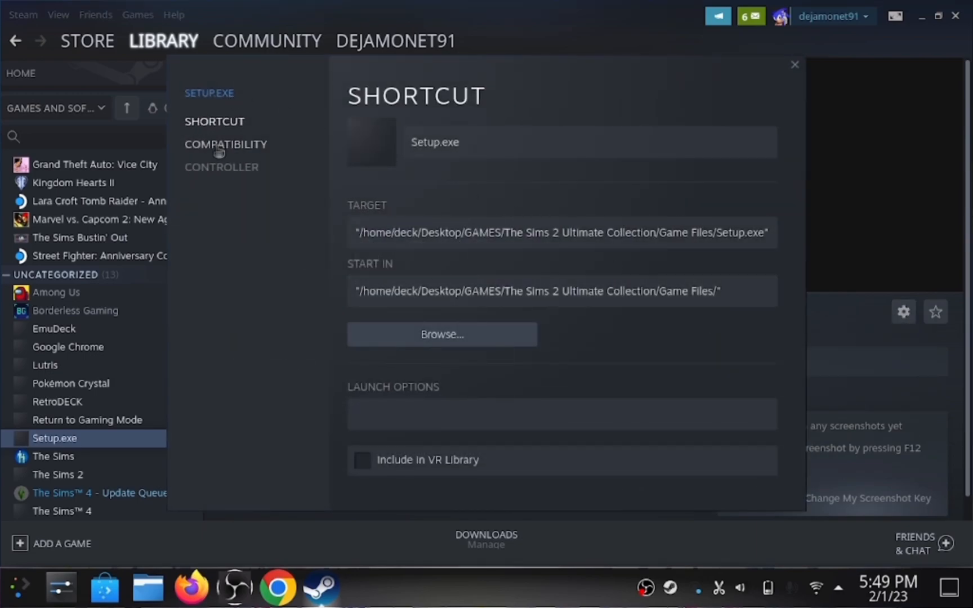
{"action": "left_click", "coordinate": [225, 144]}
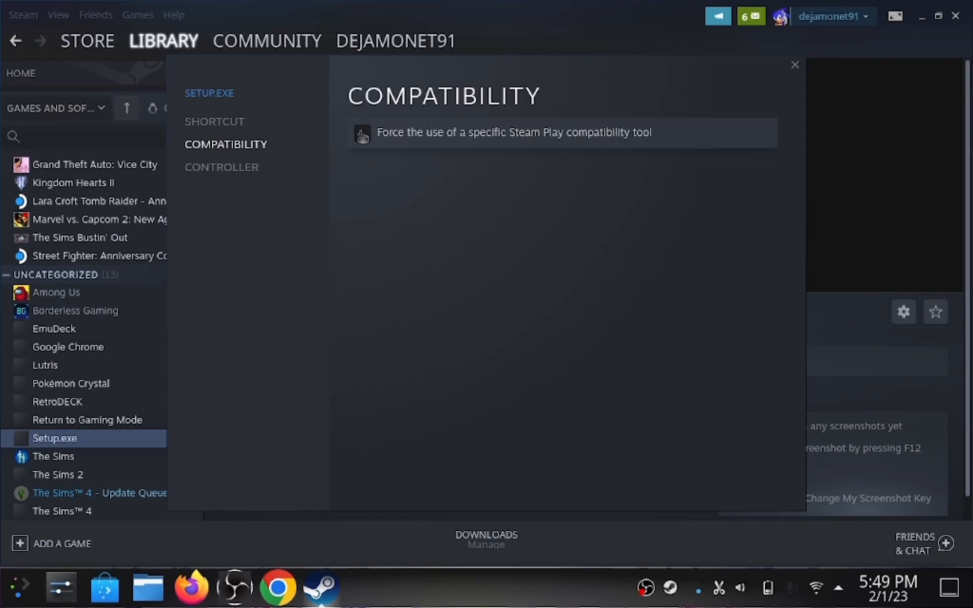
{"action": "left_click", "coordinate": [361, 133]}
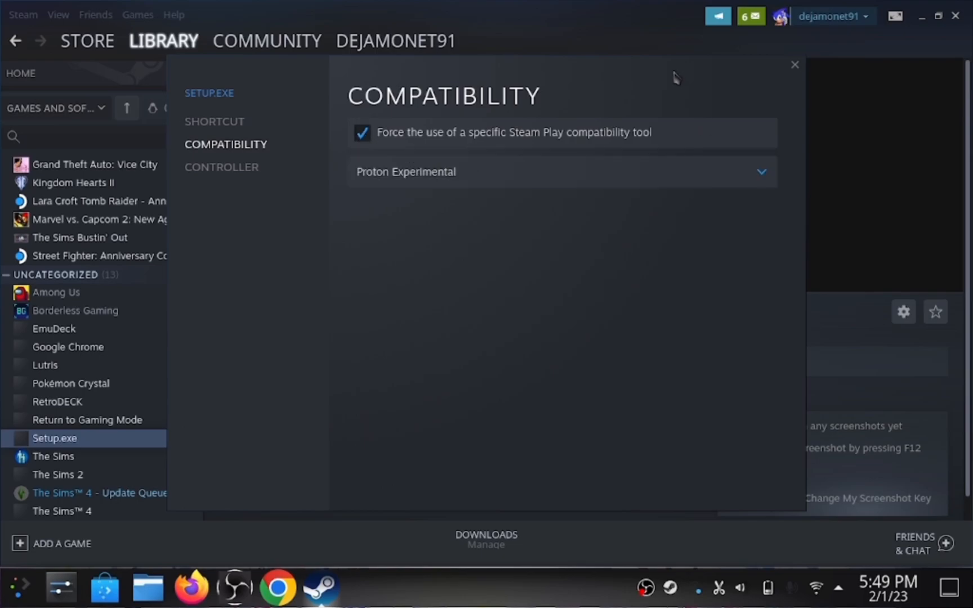
{"action": "left_click", "coordinate": [795, 64]}
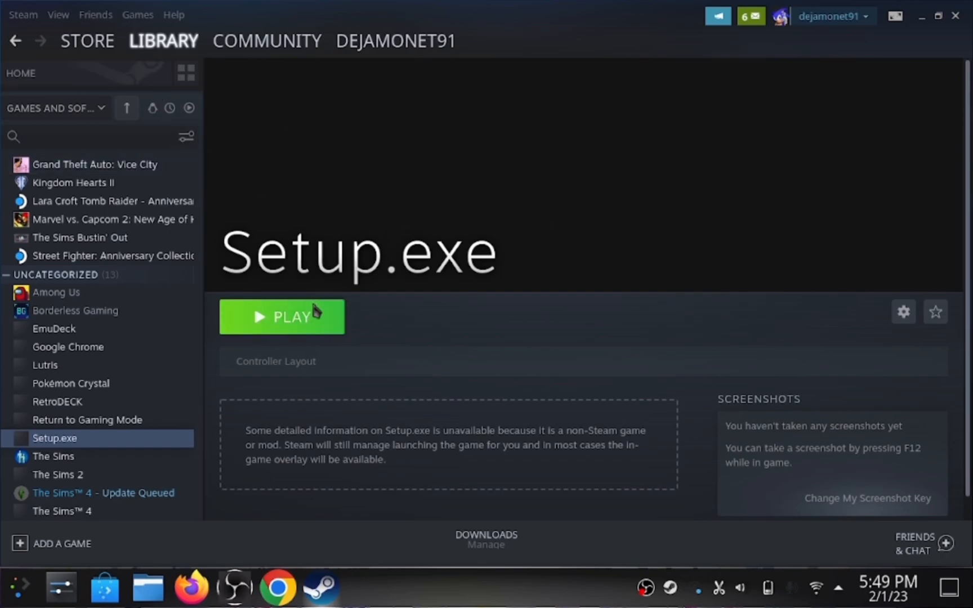
Launch Setup.exe from Steam and run Install in The Sims 2 Ultimate Collection wizard.
{"action": "left_click", "coordinate": [282, 317]}
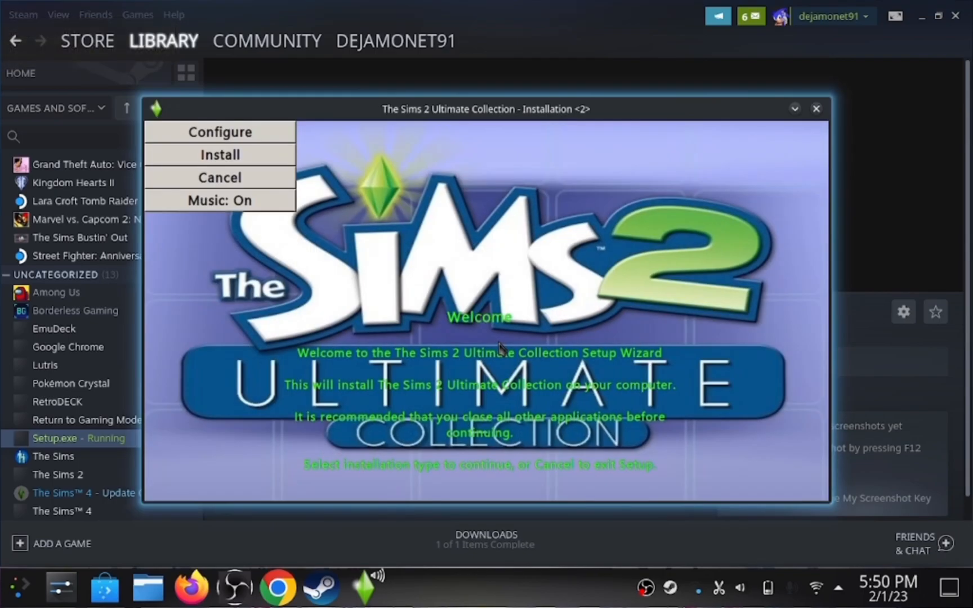
{"action": "mouse_move", "coordinate": [388, 242]}
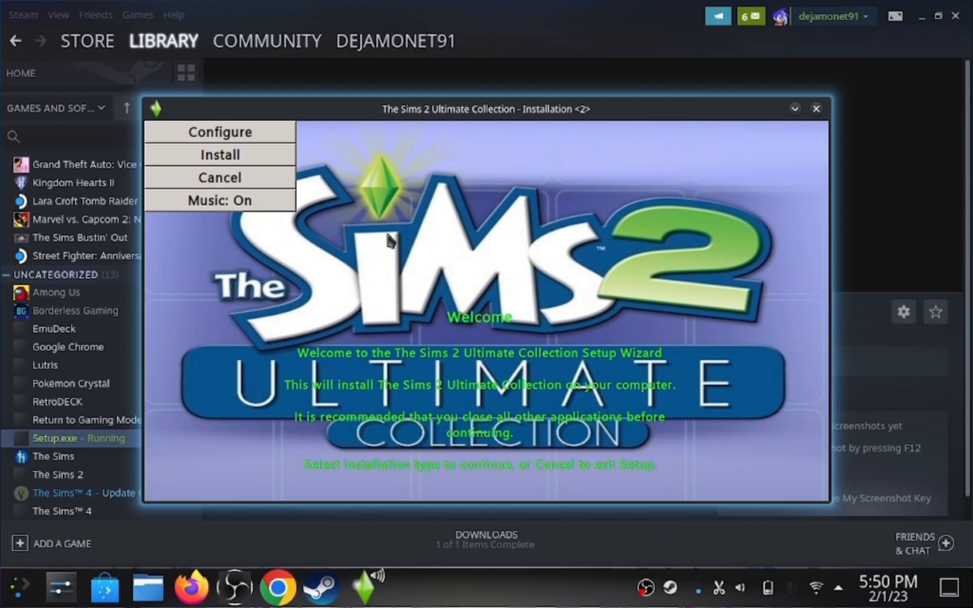
{"action": "left_click", "coordinate": [219, 154]}
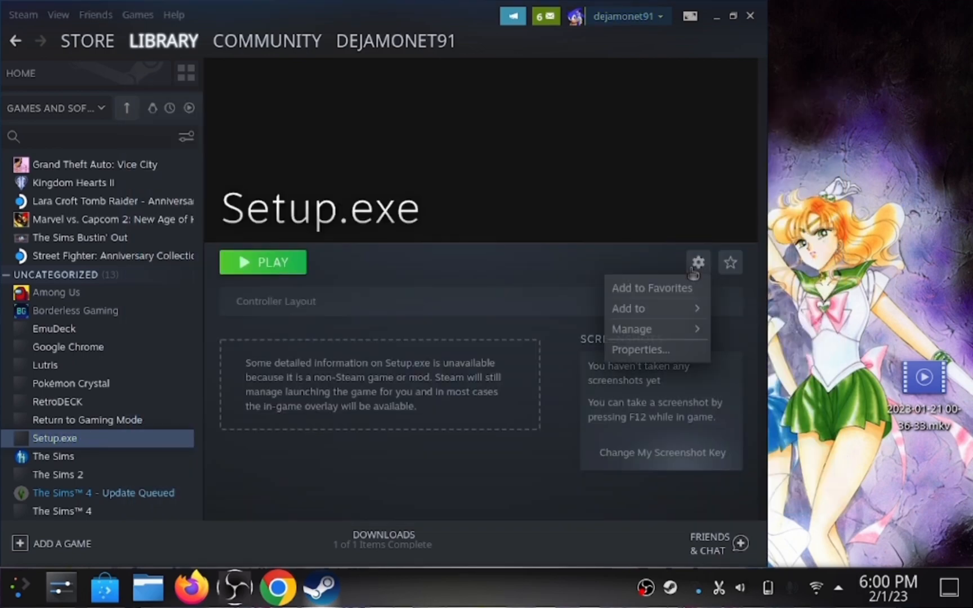
{"action": "mouse_move", "coordinate": [631, 329]}
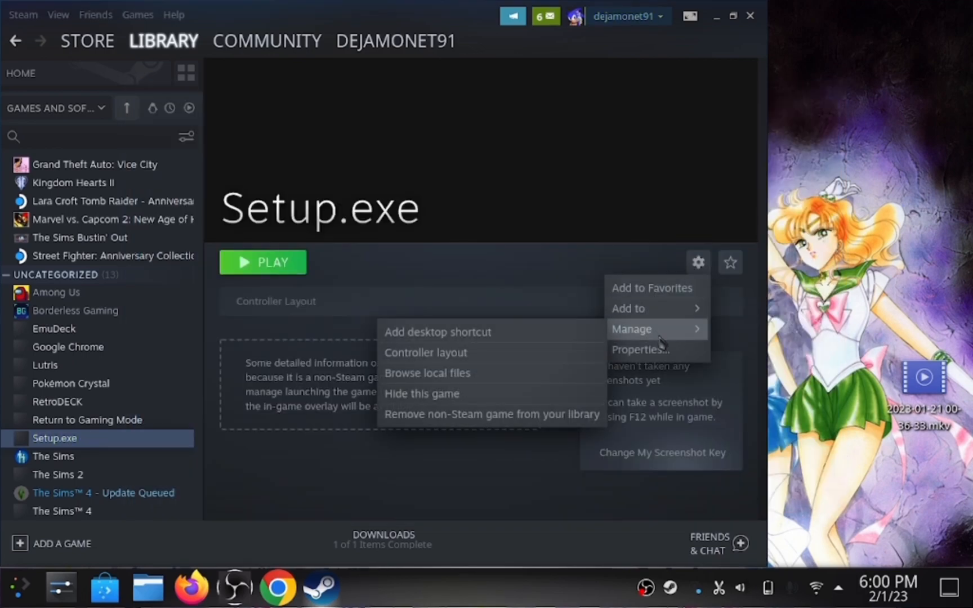
Open the Setup.exe shortcut's Properties and start editing its name.
{"action": "left_click", "coordinate": [639, 348]}
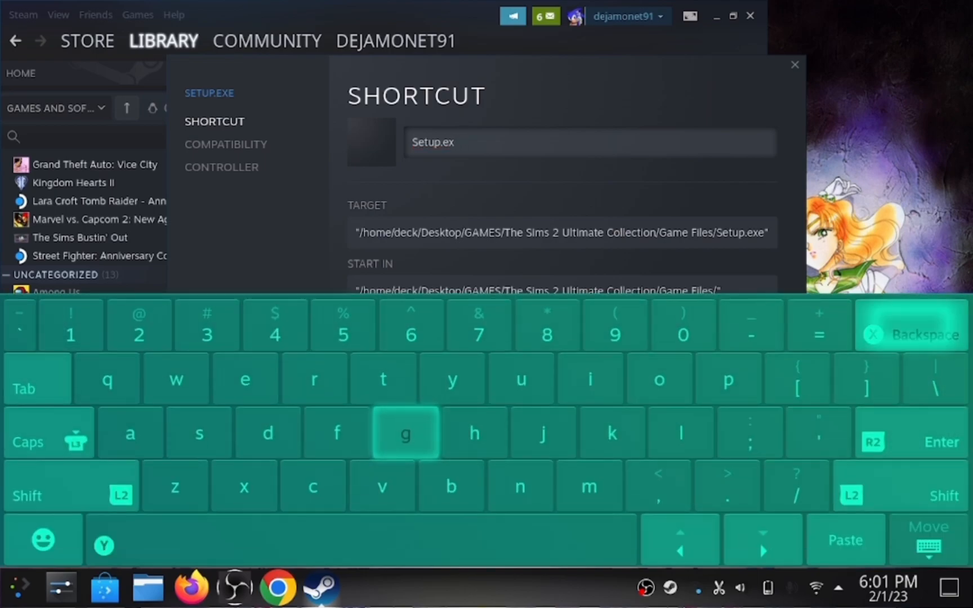
Replace the name 'Setup.exe' with 'The Sims 2', fixing the mistyped letters.
{"action": "key", "text": "Backspace"}
{"action": "type", "text": "THE"}
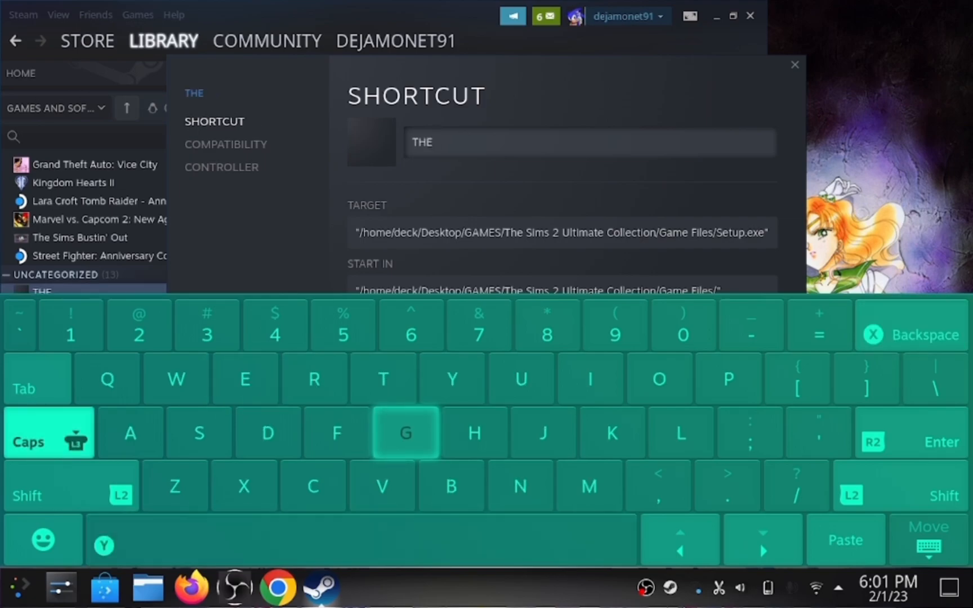
{"action": "type", "text": "SIMS"}
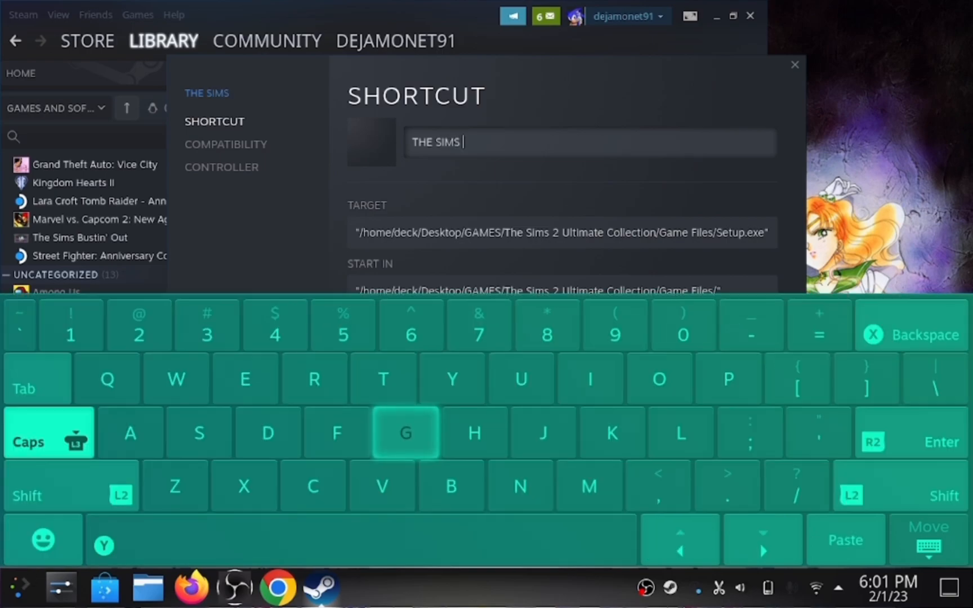
{"action": "type", "text": "2"}
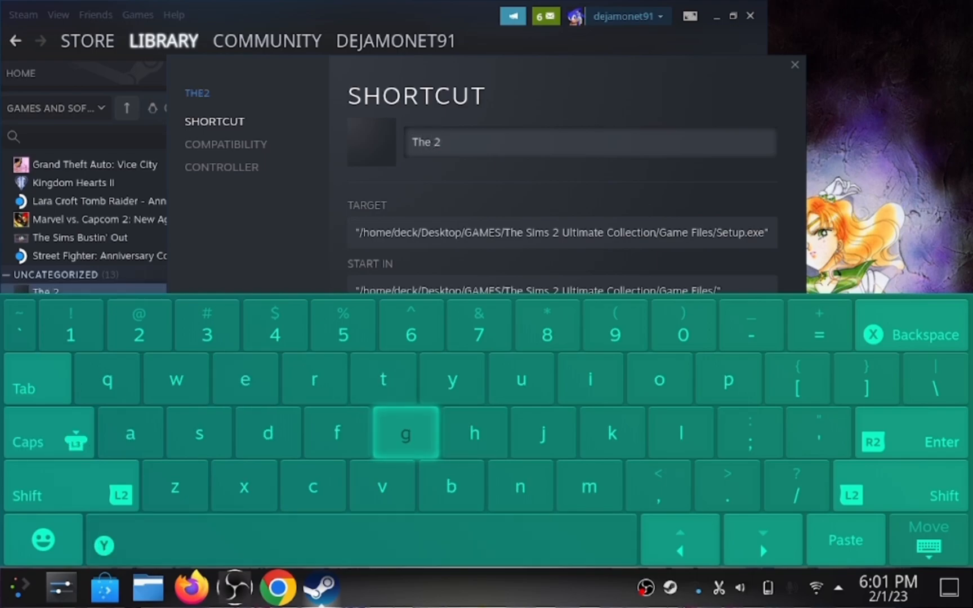
{"action": "left_click", "coordinate": [28, 441]}
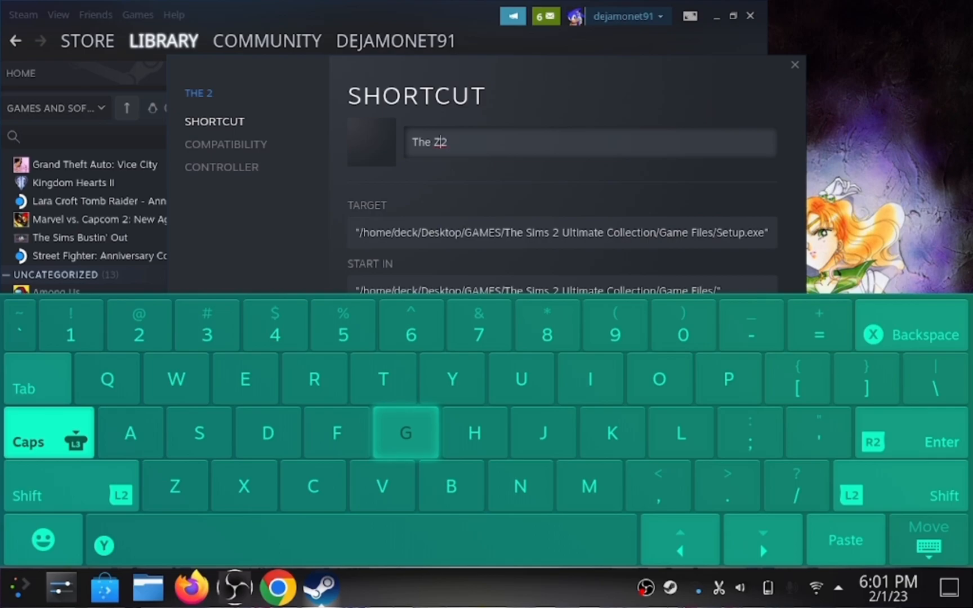
{"action": "left_click", "coordinate": [49, 432]}
{"action": "type", "text": "S"}
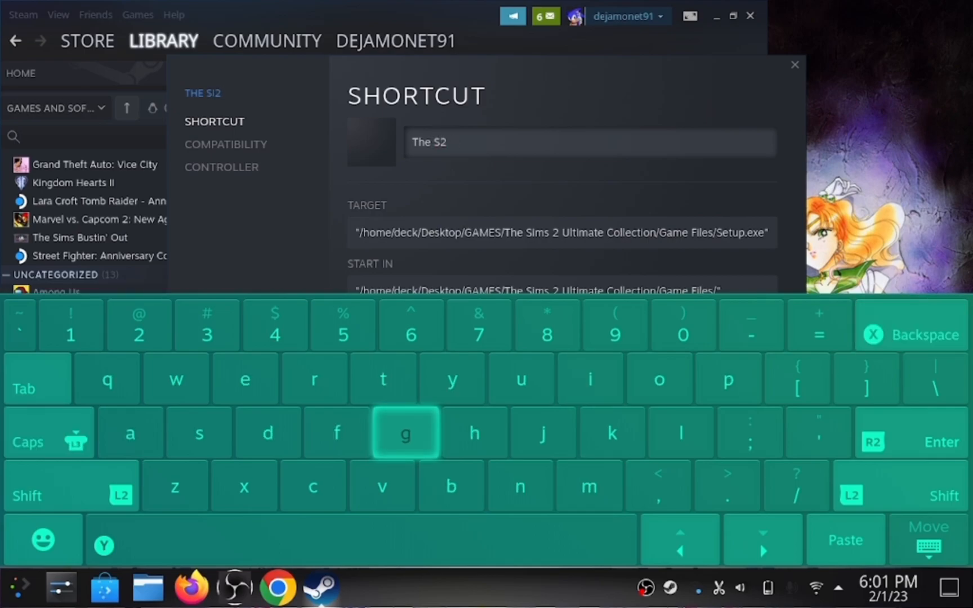
{"action": "type", "text": "ims"}
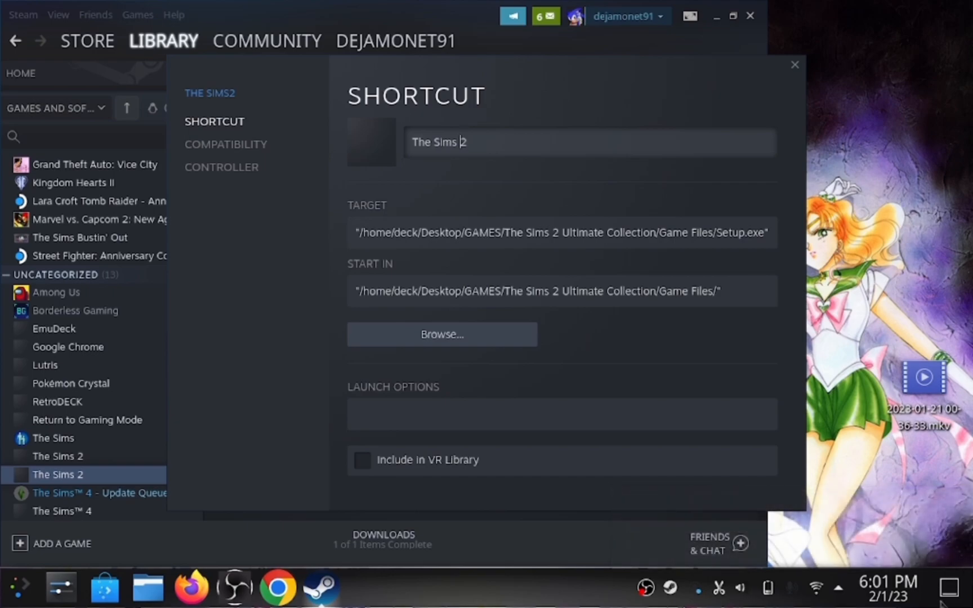
{"action": "mouse_move", "coordinate": [968, 596]}
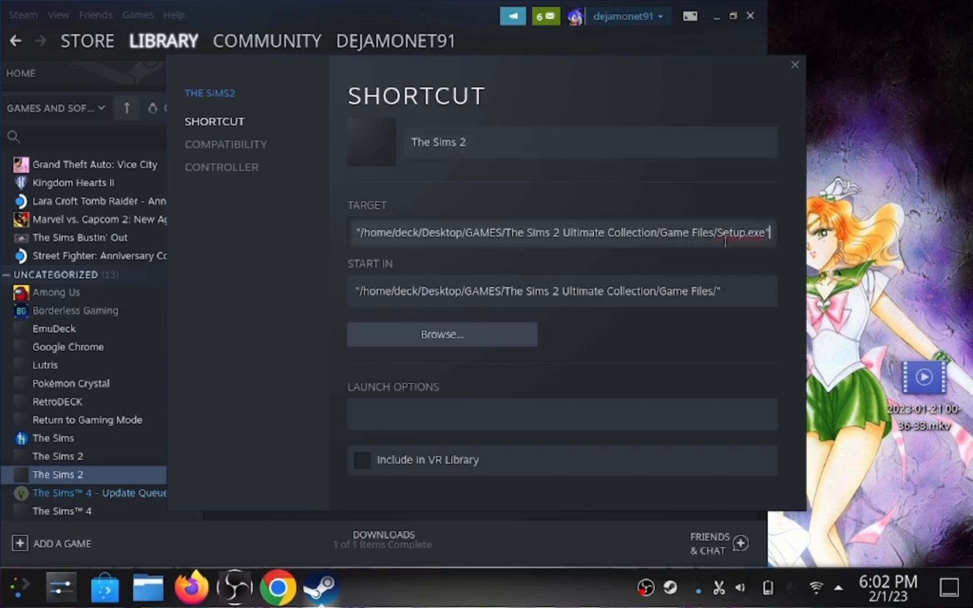
{"action": "left_click", "coordinate": [441, 334]}
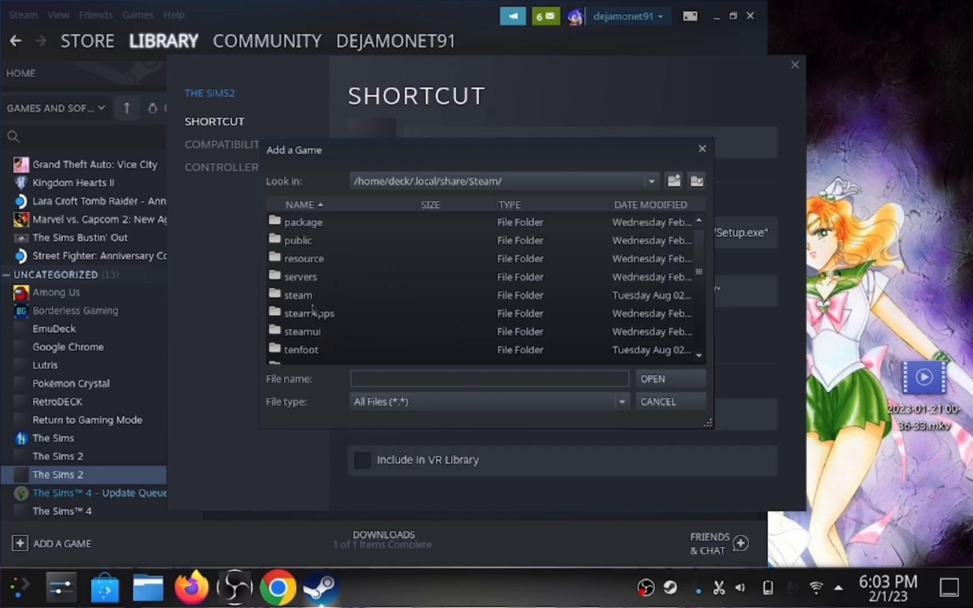
{"action": "double_click", "coordinate": [309, 313]}
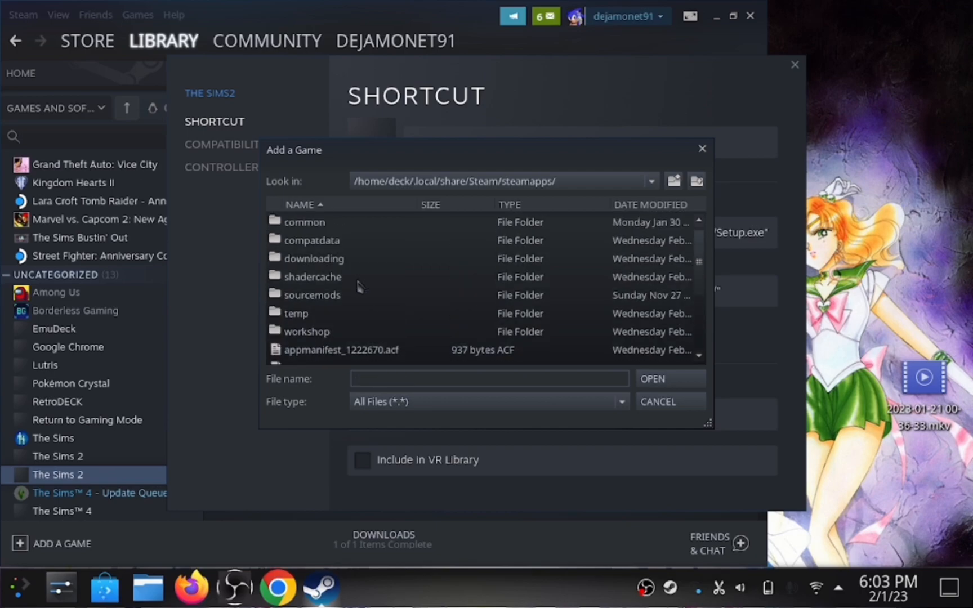
{"action": "double_click", "coordinate": [311, 240]}
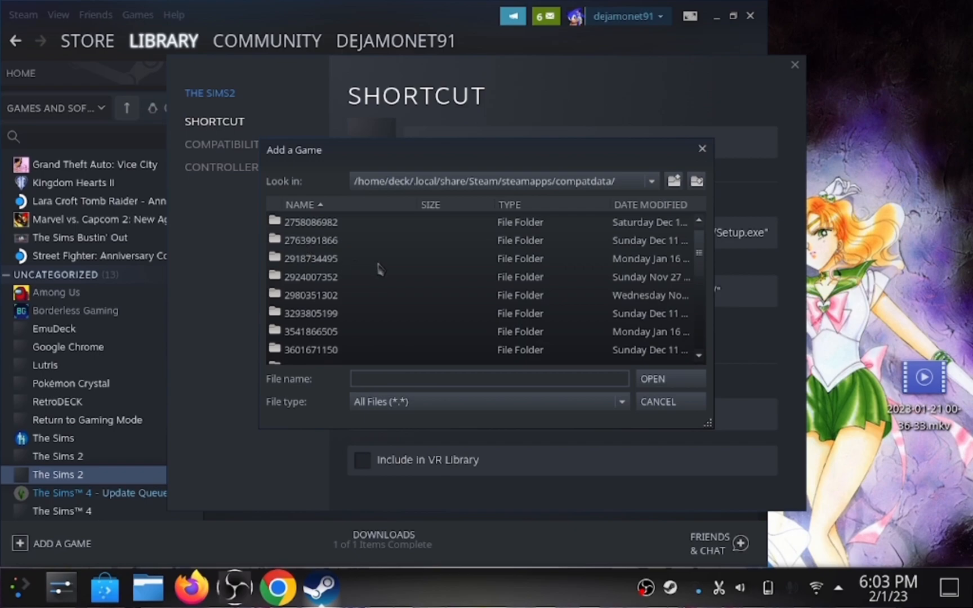
{"action": "left_click", "coordinate": [650, 204]}
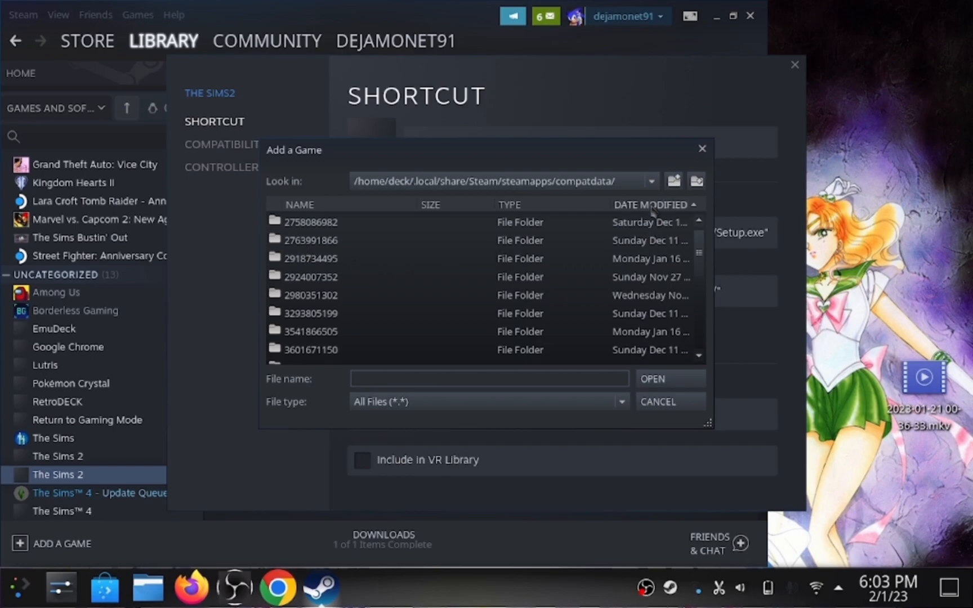
{"action": "left_click", "coordinate": [651, 204]}
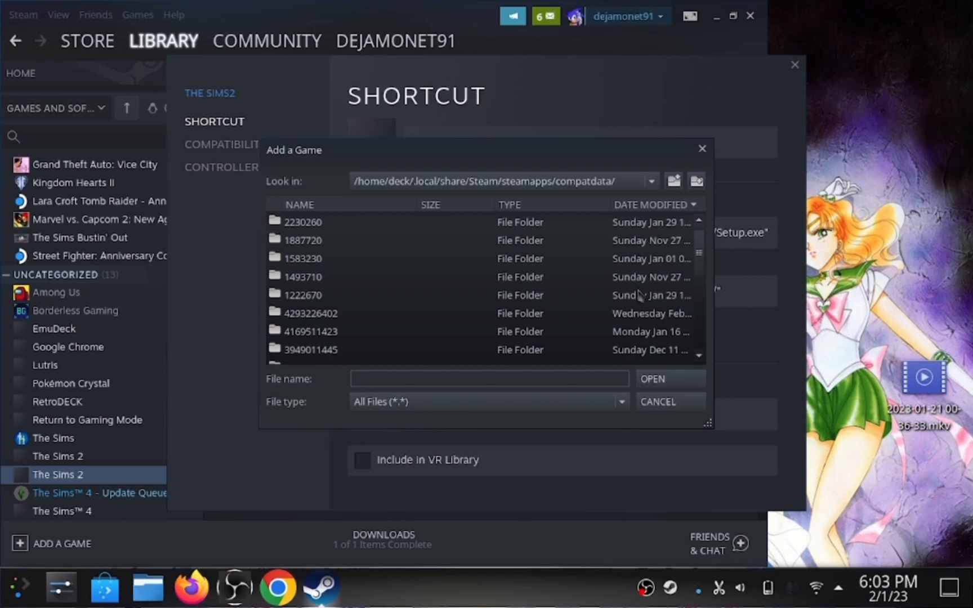
{"action": "left_click", "coordinate": [311, 313]}
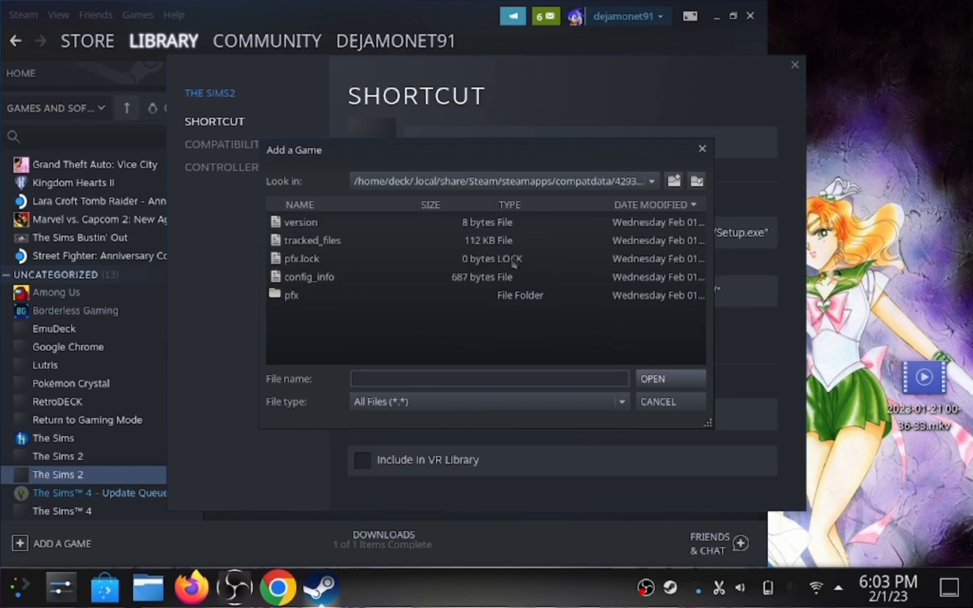
{"action": "mouse_move", "coordinate": [314, 303]}
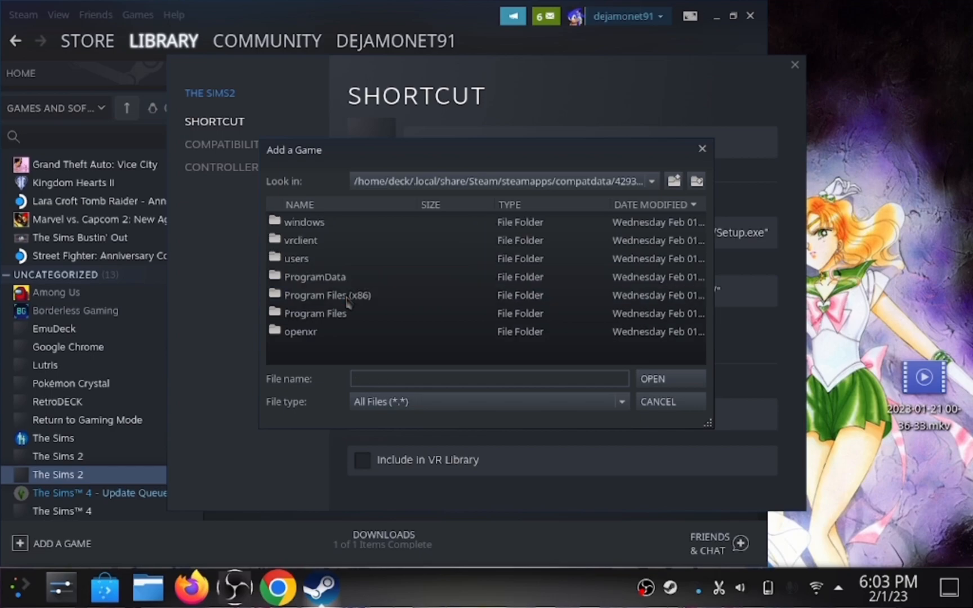
{"action": "mouse_move", "coordinate": [348, 300]}
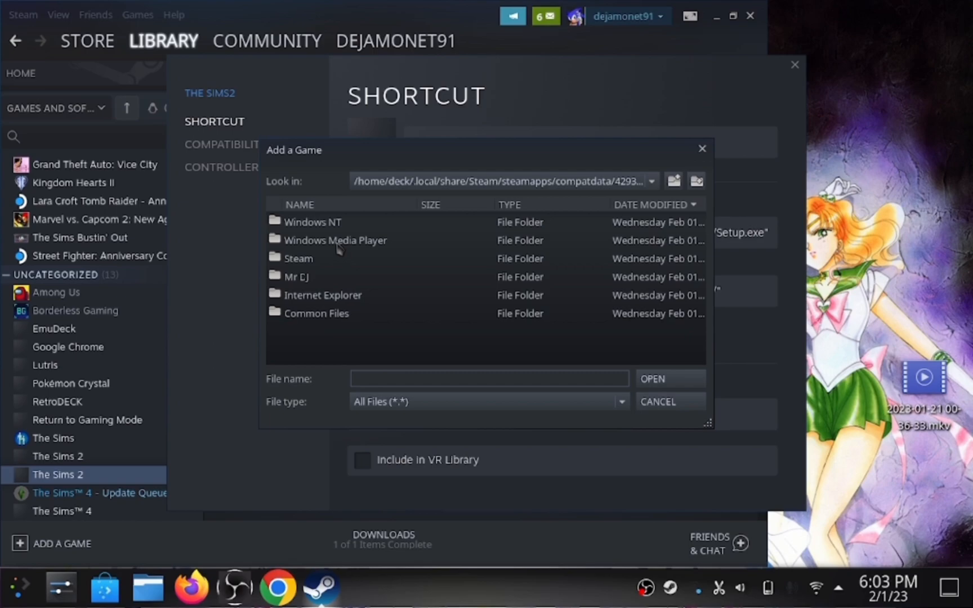
Go into the game's install folder and select Sims2Launcher.exe.
{"action": "double_click", "coordinate": [313, 221]}
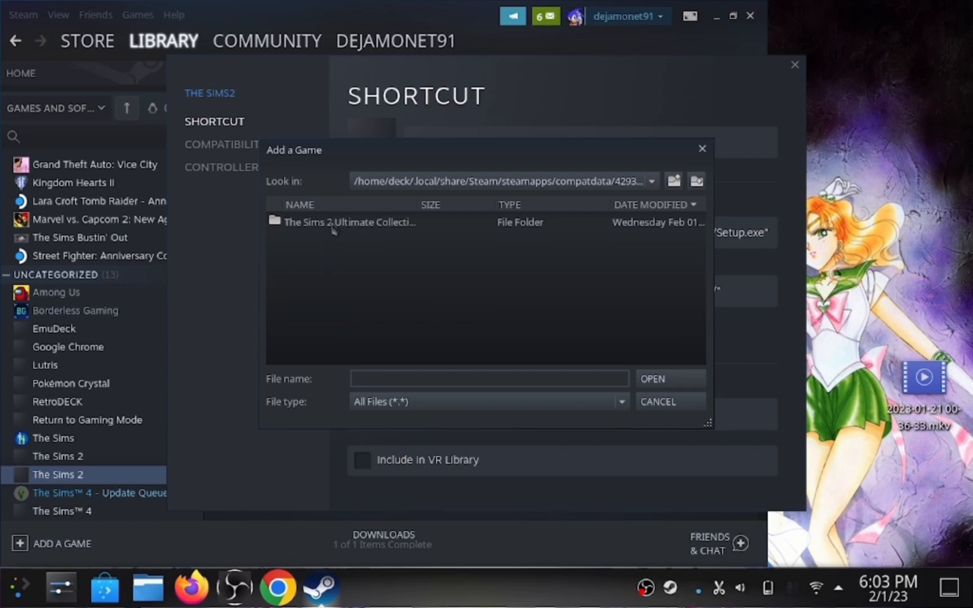
{"action": "double_click", "coordinate": [349, 223]}
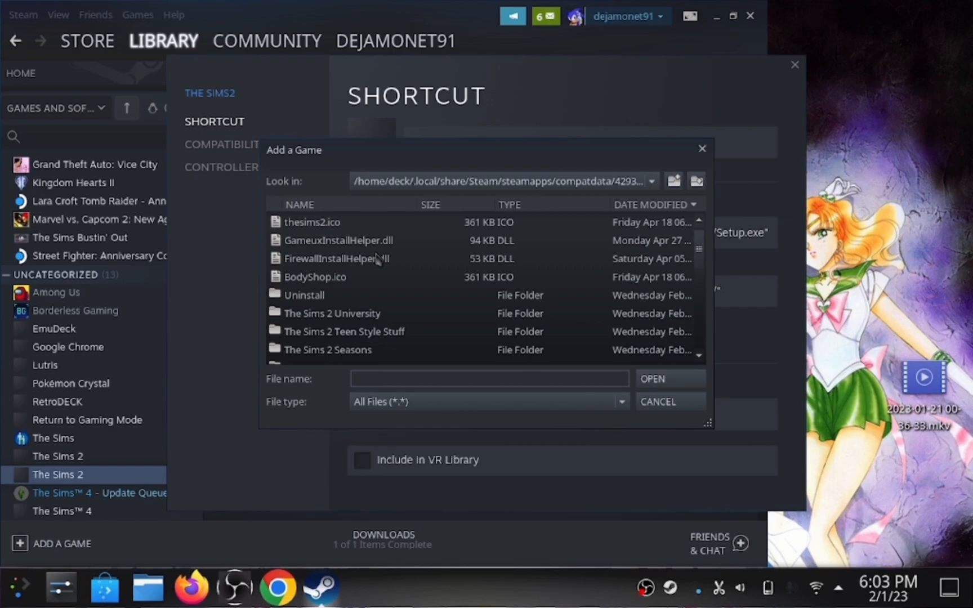
{"action": "scroll", "scroll_direction": "down", "scroll_amount": 3}
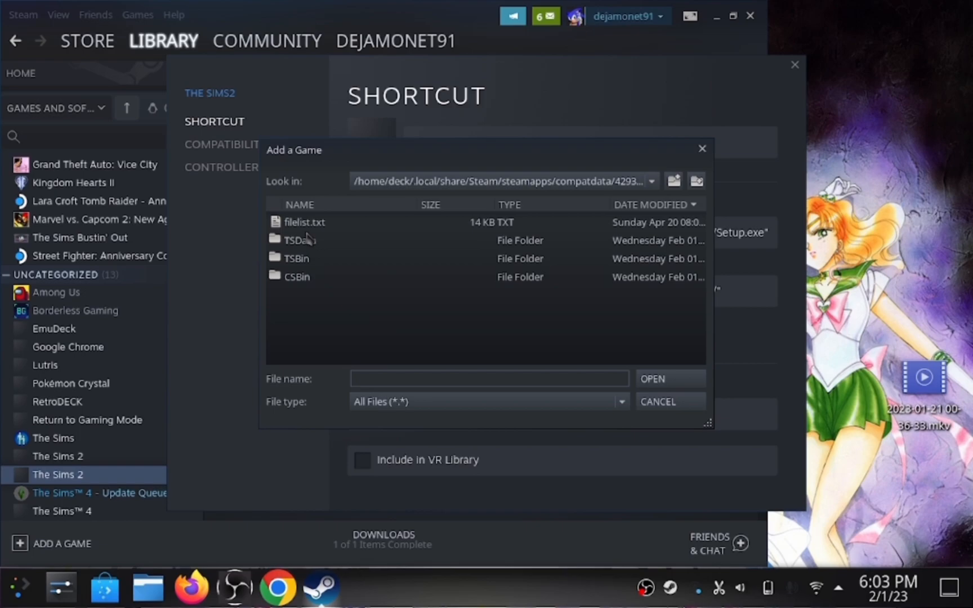
{"action": "mouse_move", "coordinate": [310, 238]}
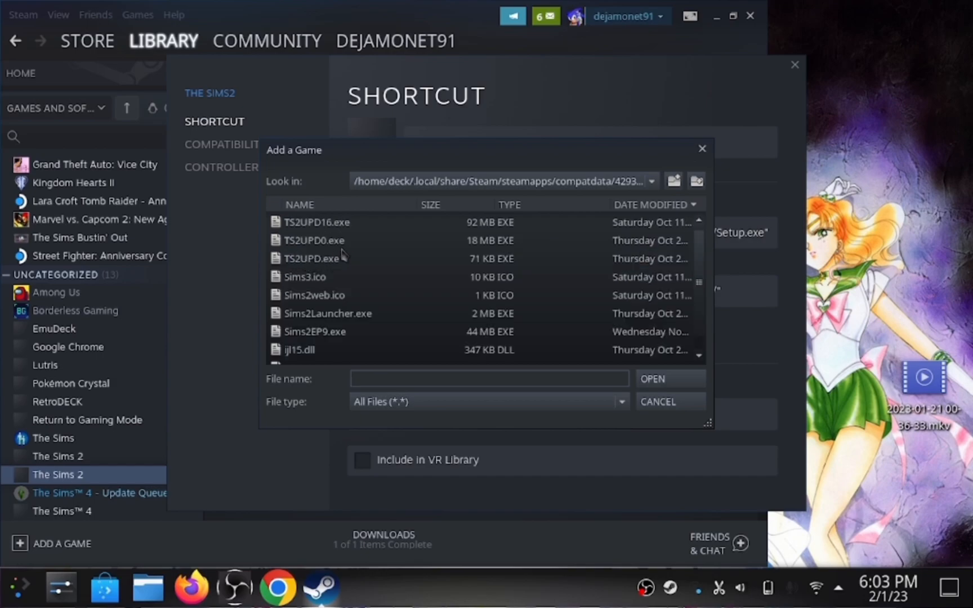
{"action": "mouse_move", "coordinate": [370, 322]}
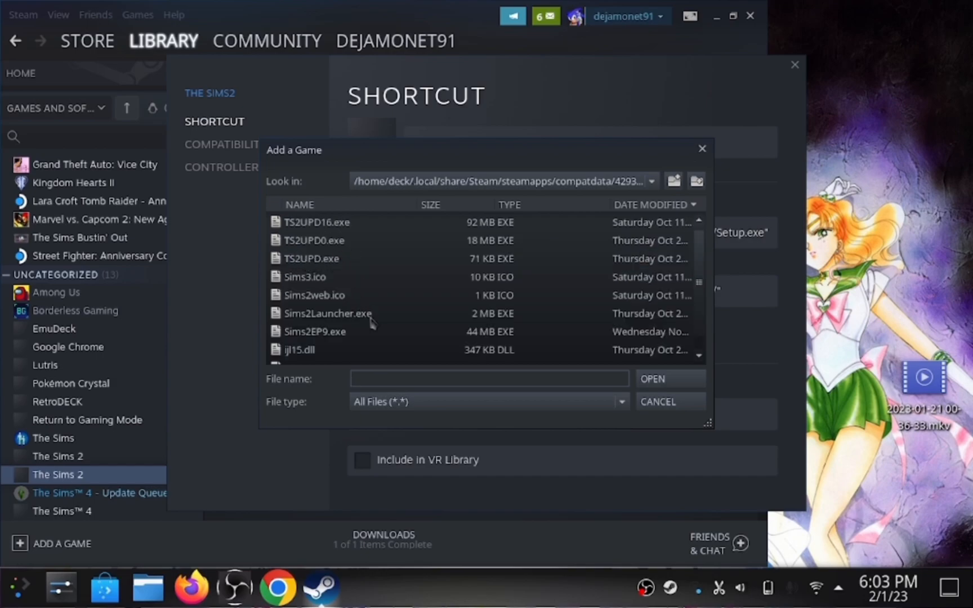
{"action": "left_click", "coordinate": [327, 313]}
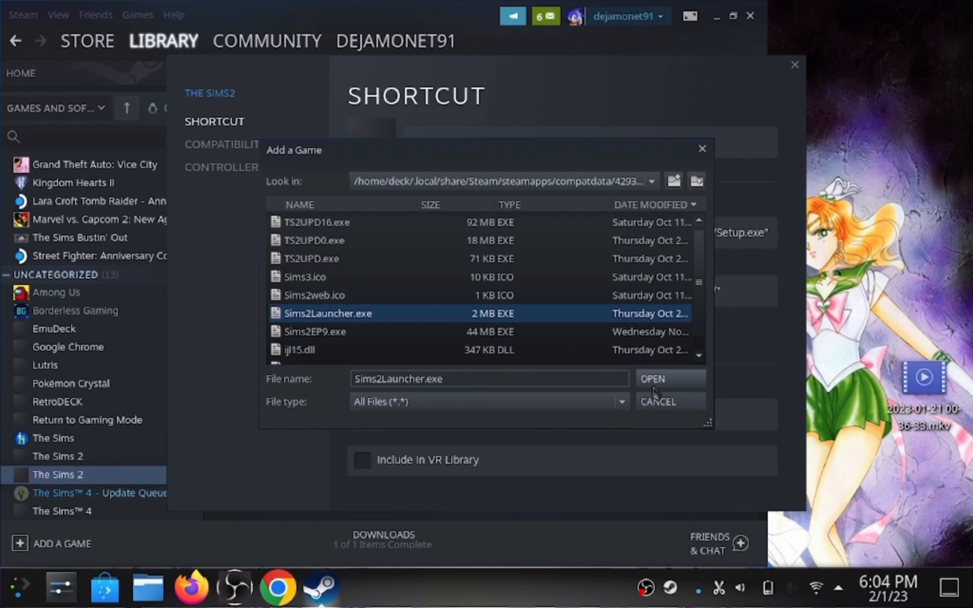
Confirm Sims2Launcher.exe as target and append -w to the target path.
{"action": "left_click", "coordinate": [652, 379]}
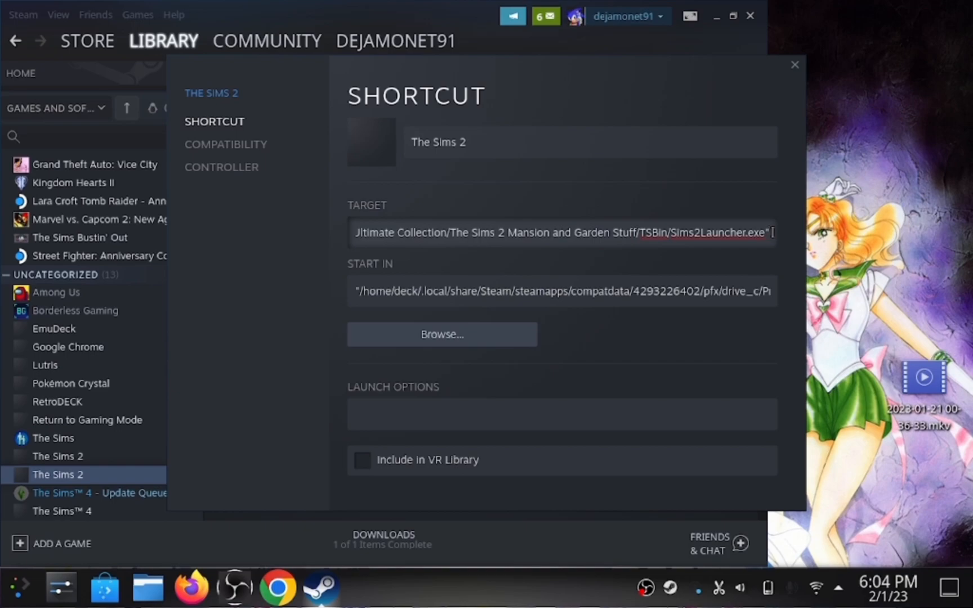
{"action": "left_click", "coordinate": [562, 232]}
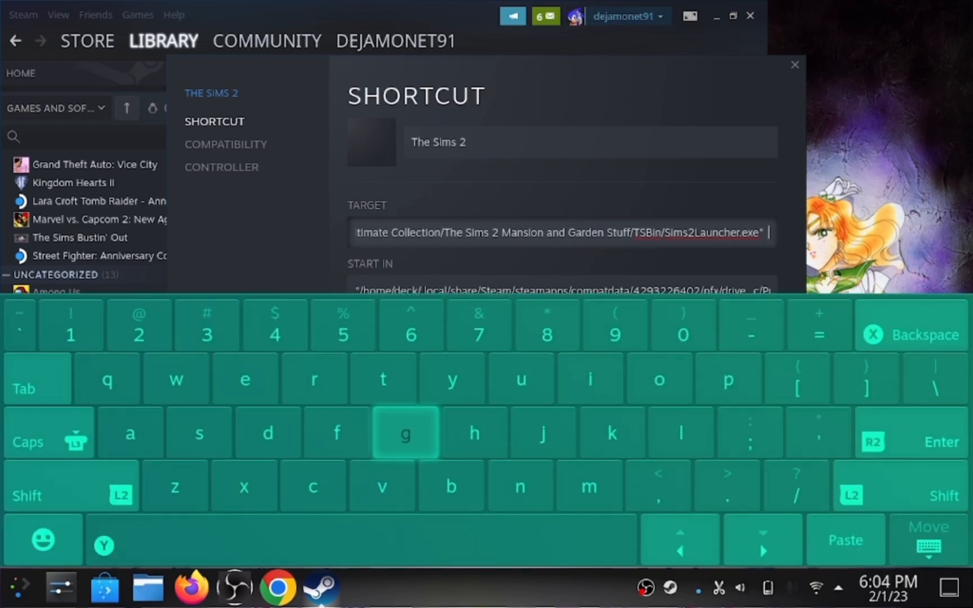
{"action": "left_click", "coordinate": [37, 433]}
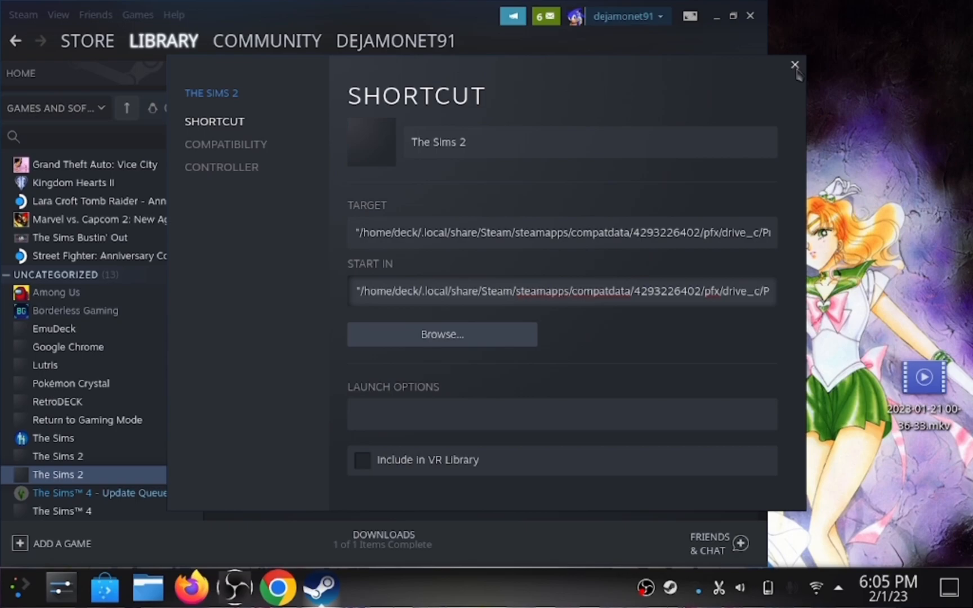
Close the shortcut properties and go to The Sims 2 library page to play.
{"action": "left_click", "coordinate": [795, 64]}
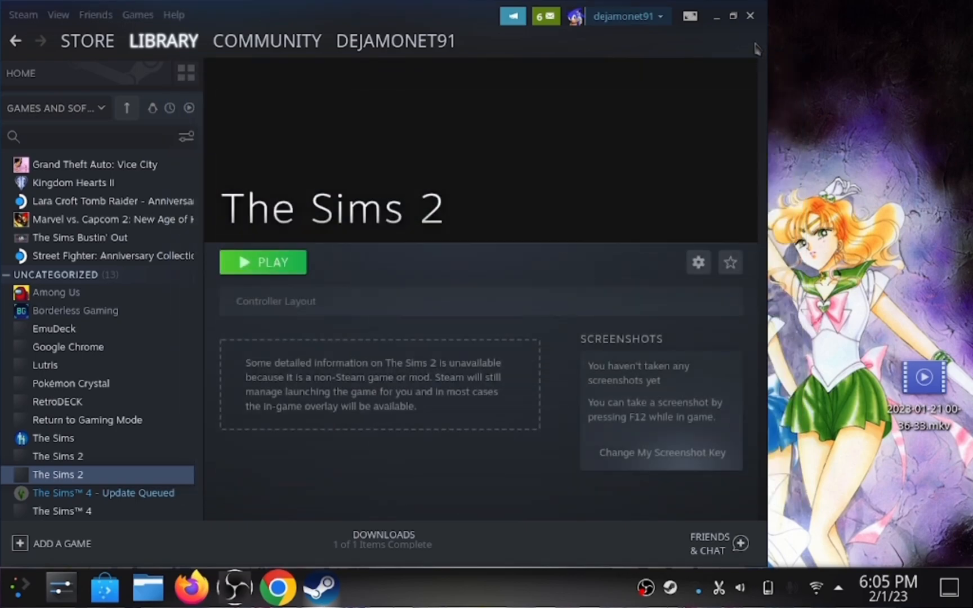
{"action": "mouse_move", "coordinate": [698, 251]}
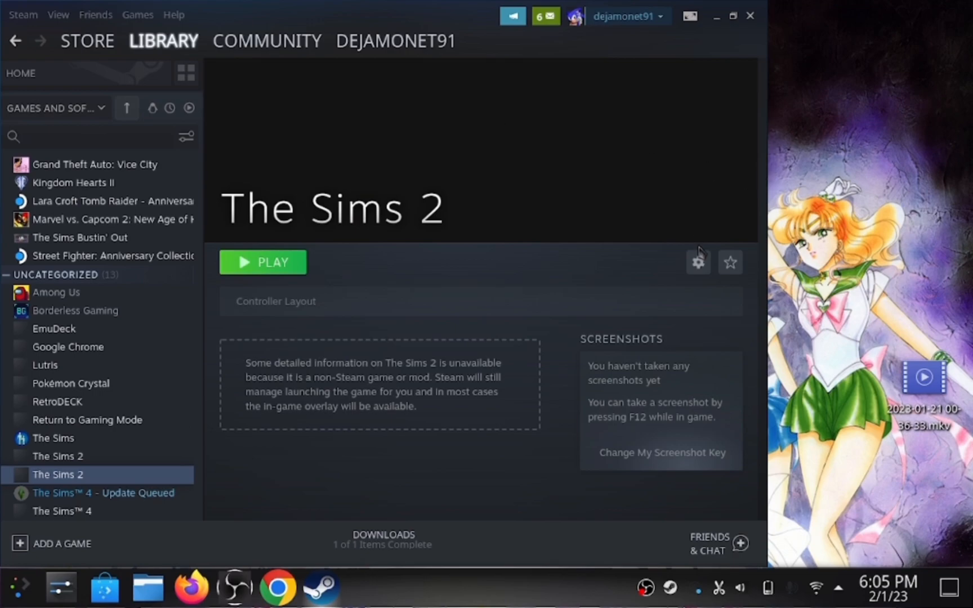
{"action": "left_click", "coordinate": [697, 262]}
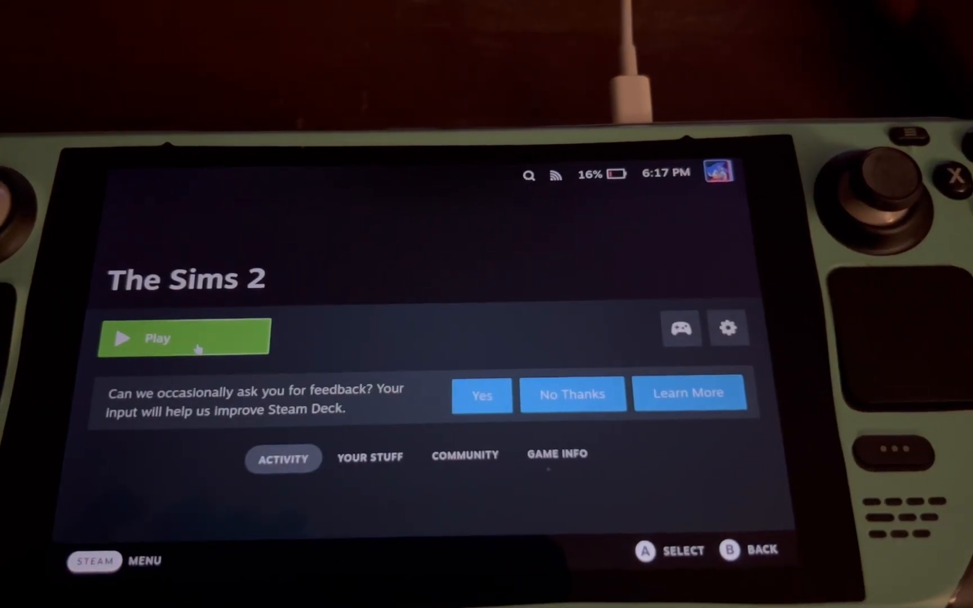
Launch The Sims 2 from Steam and press Play in its launcher.
{"action": "left_click", "coordinate": [183, 337]}
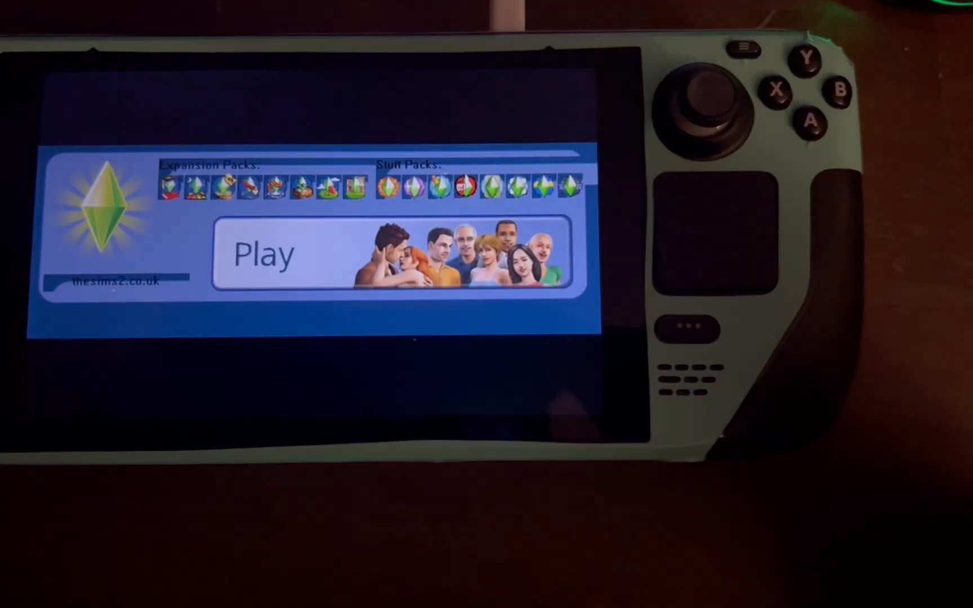
{"action": "left_click", "coordinate": [385, 254]}
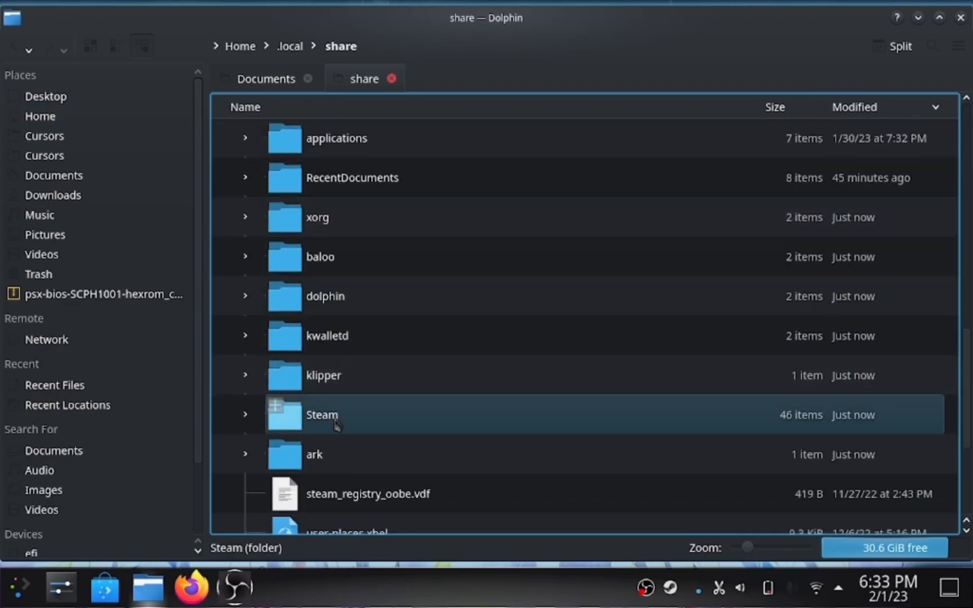
{"action": "double_click", "coordinate": [322, 415]}
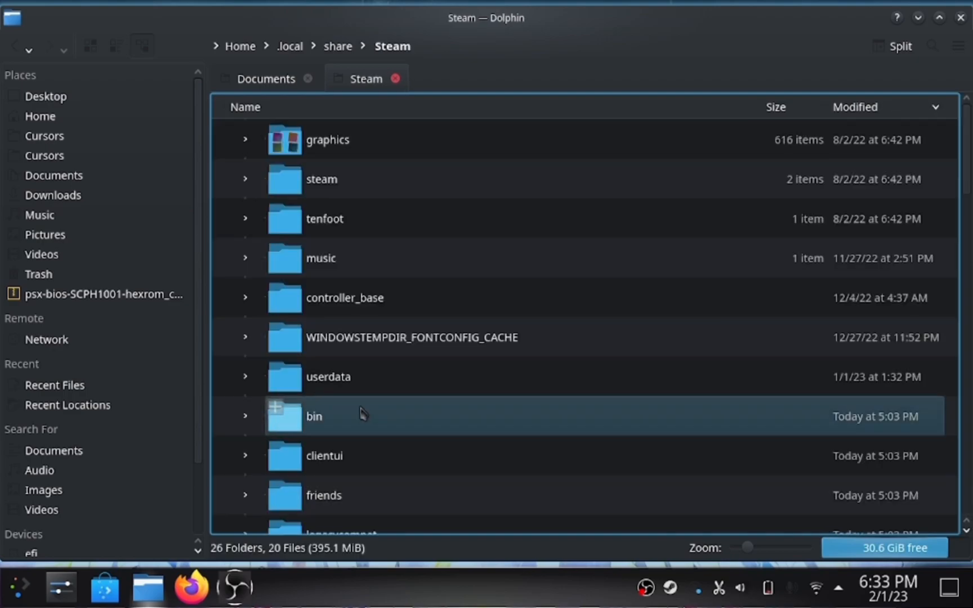
{"action": "scroll", "scroll_direction": "down", "scroll_amount": 3}
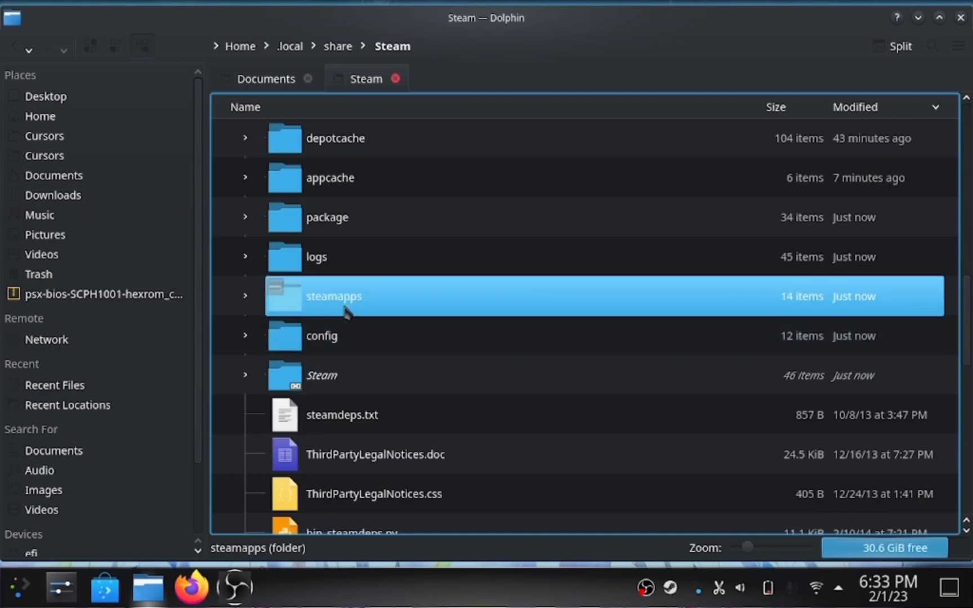
{"action": "double_click", "coordinate": [333, 296]}
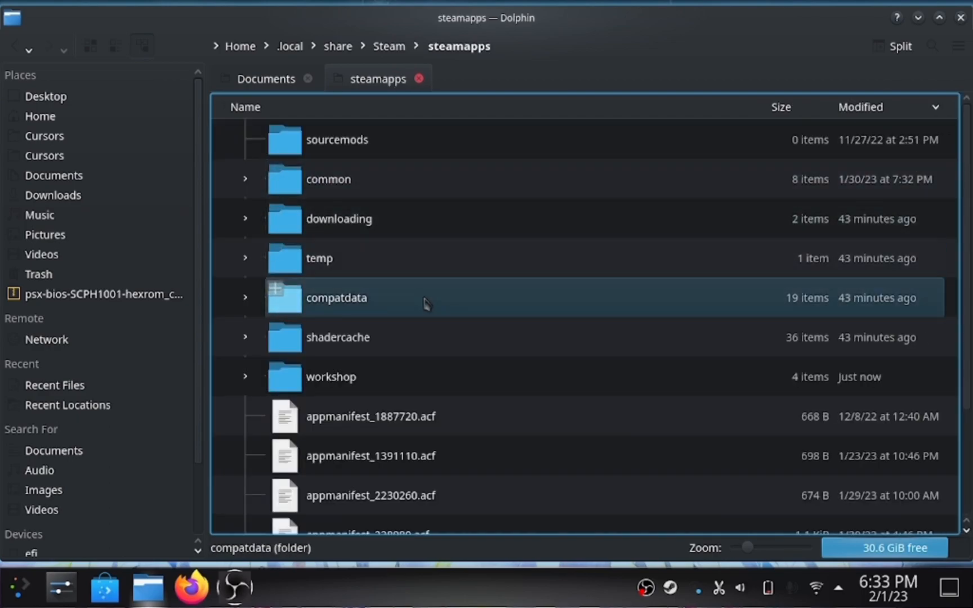
{"action": "double_click", "coordinate": [337, 298]}
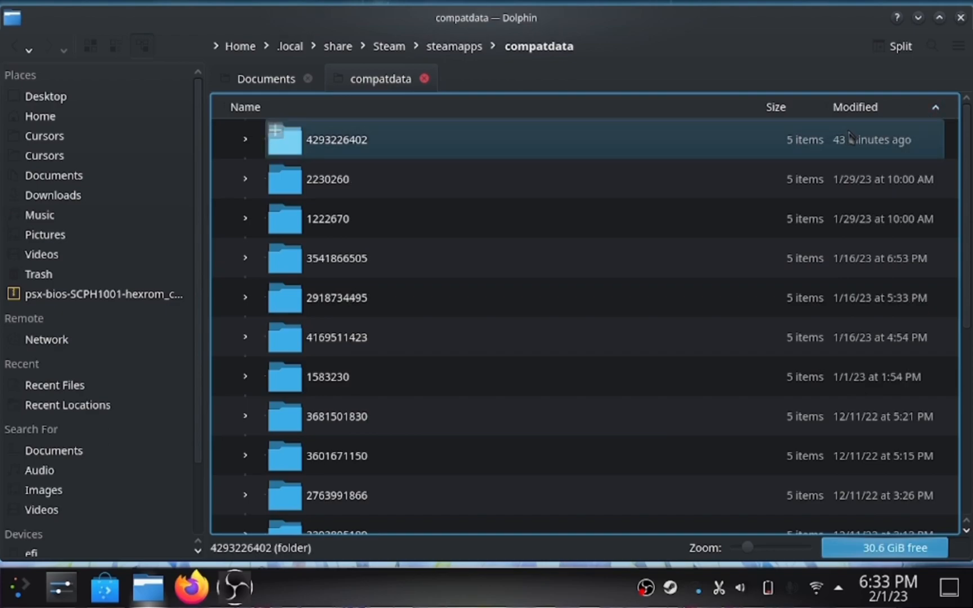
{"action": "double_click", "coordinate": [337, 139]}
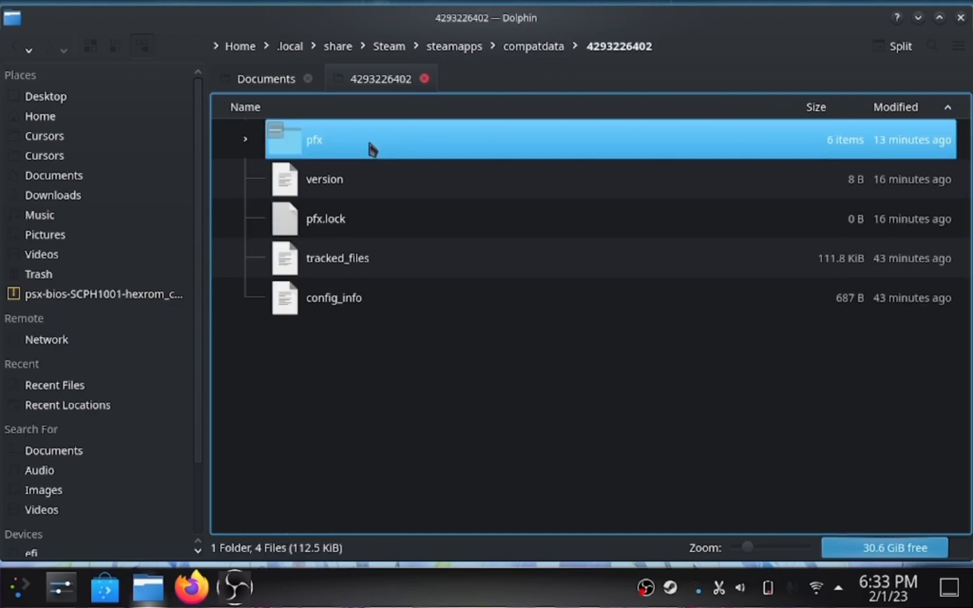
{"action": "double_click", "coordinate": [314, 139]}
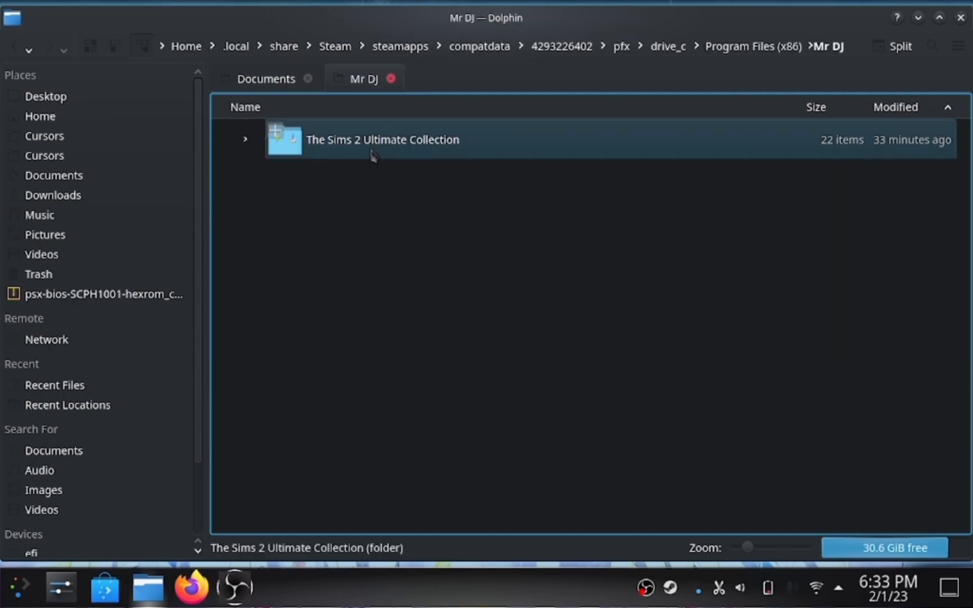
Go through Ultimate Collection and Mansion and Garden Stuff into TSData/Res.
{"action": "double_click", "coordinate": [382, 140]}
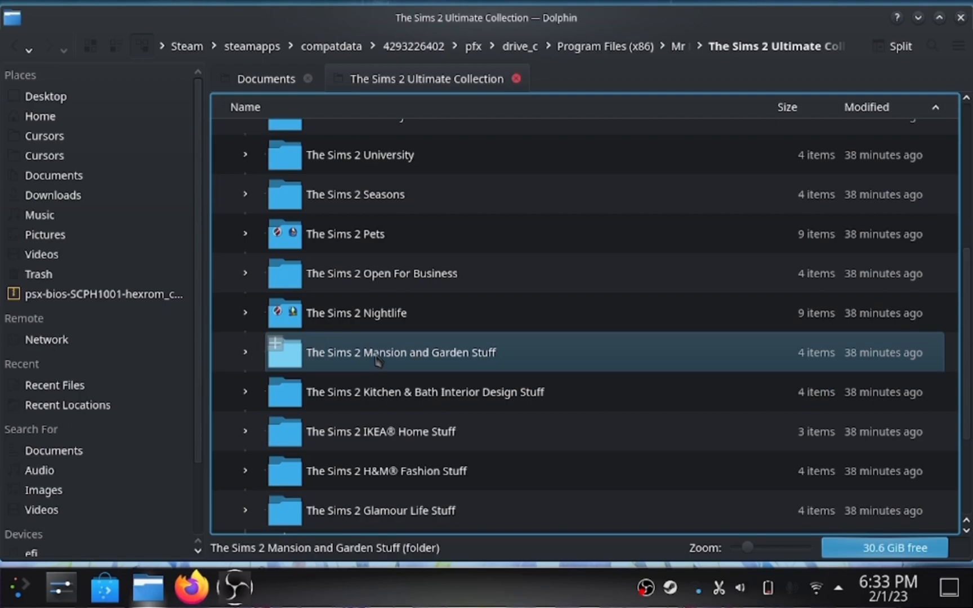
{"action": "double_click", "coordinate": [401, 352]}
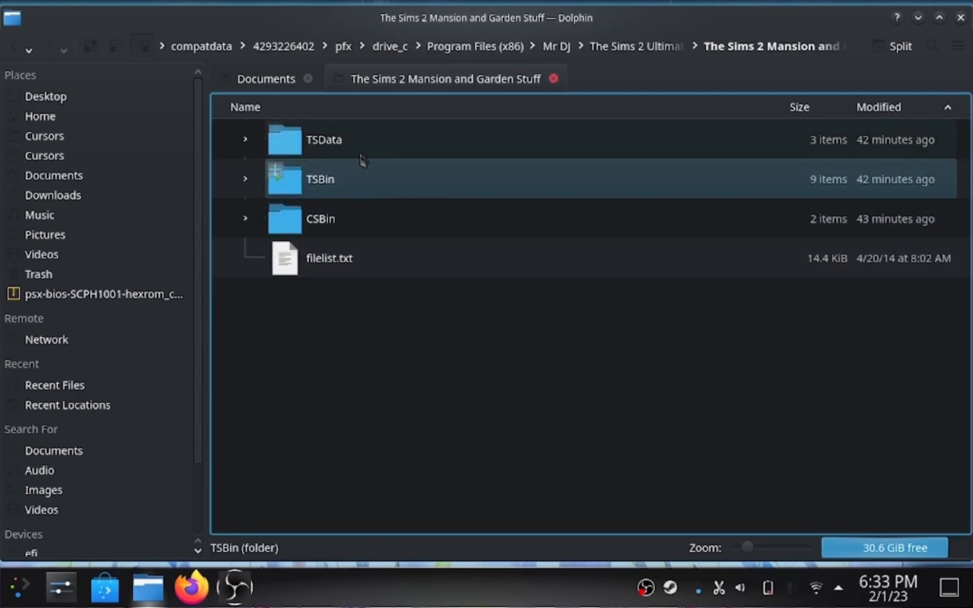
{"action": "mouse_move", "coordinate": [363, 152]}
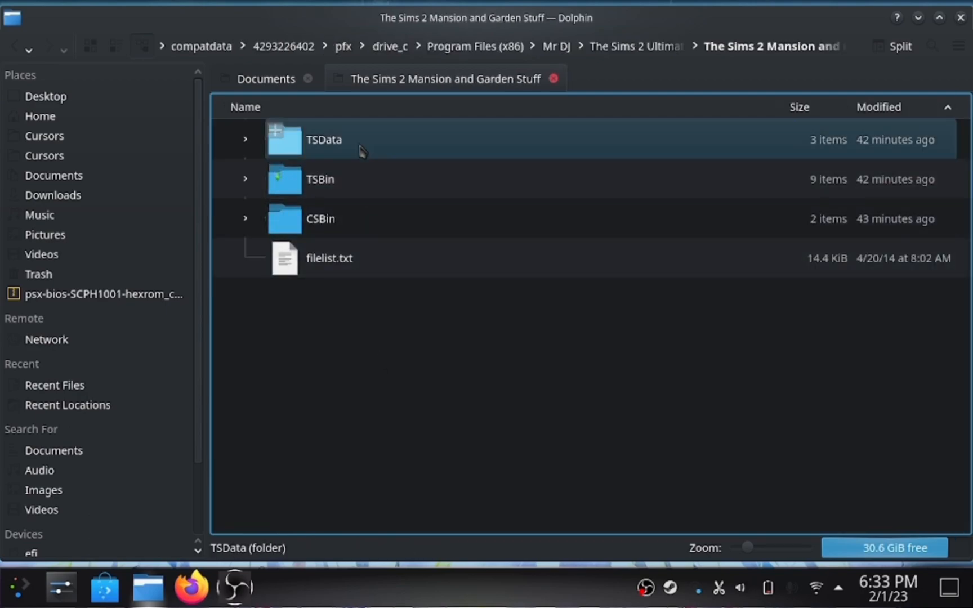
{"action": "double_click", "coordinate": [323, 140]}
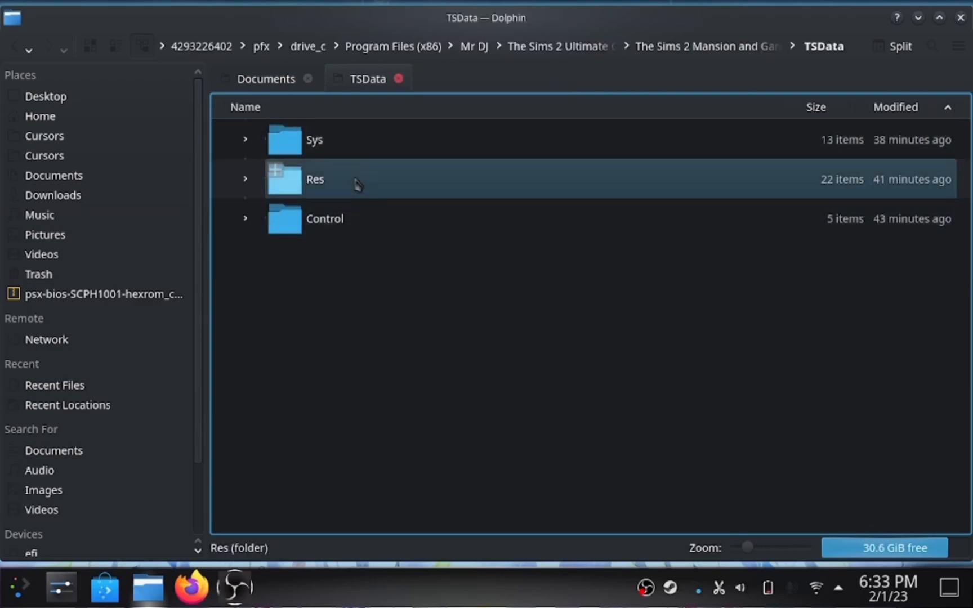
{"action": "double_click", "coordinate": [315, 179]}
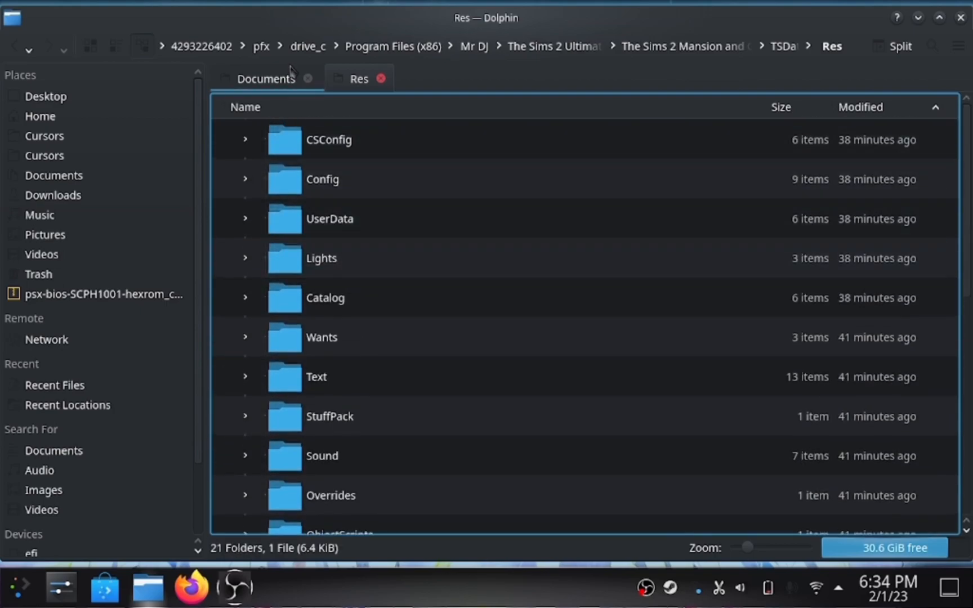
{"action": "mouse_move", "coordinate": [773, 68]}
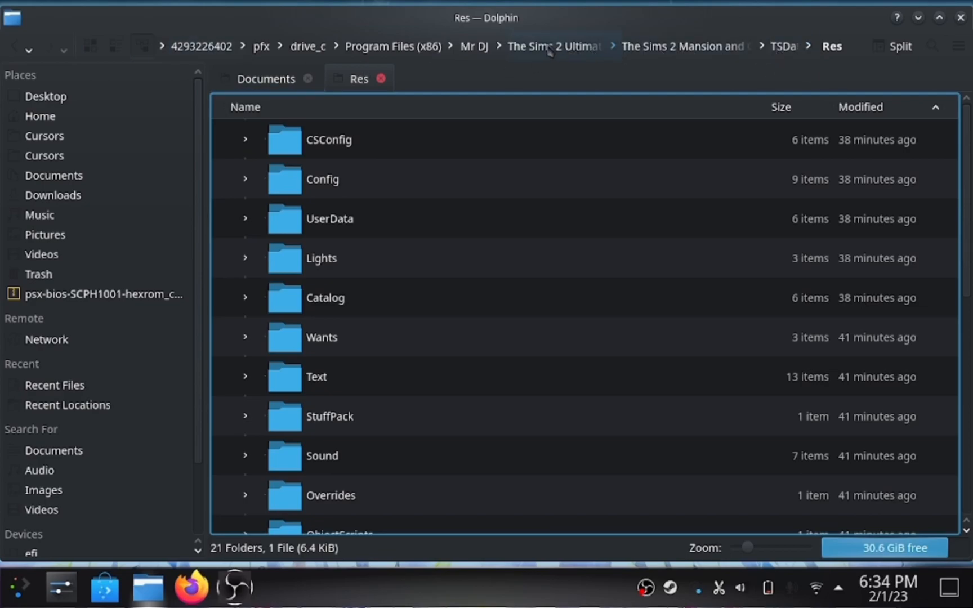
Go back to pfx via the breadcrumb and into Documents/EA Games/The Sims 2.
{"action": "left_click", "coordinate": [551, 46]}
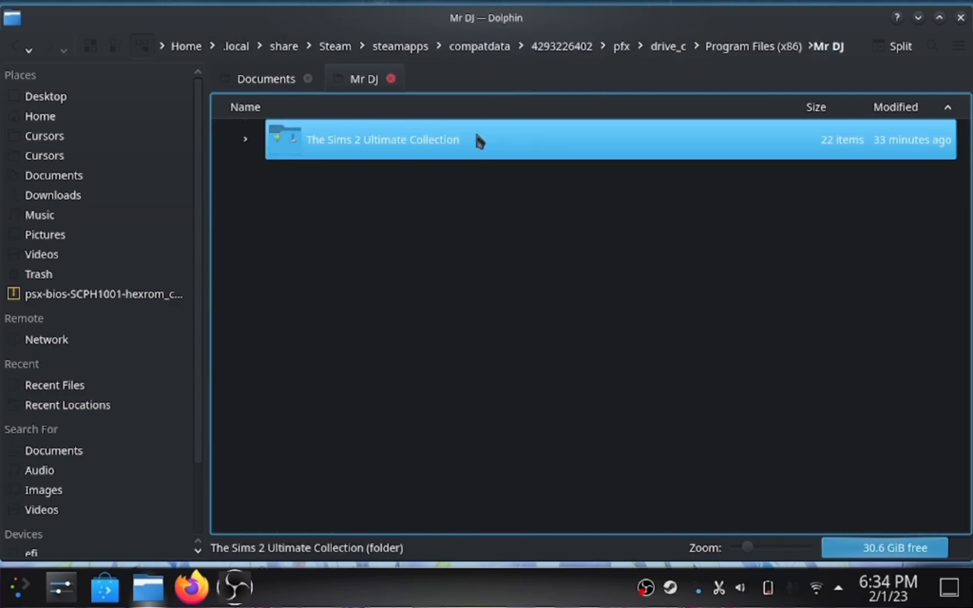
{"action": "left_click", "coordinate": [244, 139]}
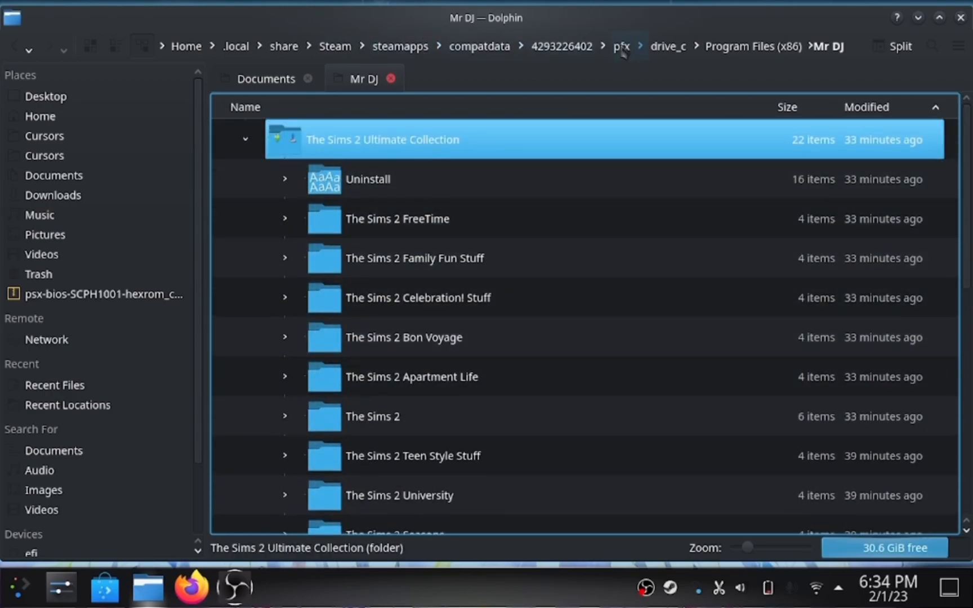
{"action": "left_click", "coordinate": [668, 46]}
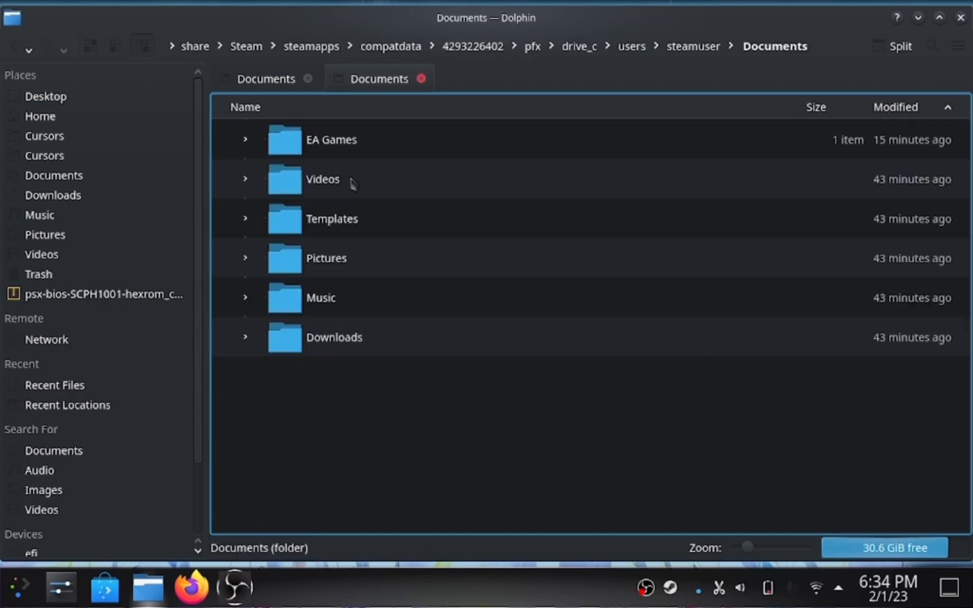
{"action": "left_click", "coordinate": [331, 139]}
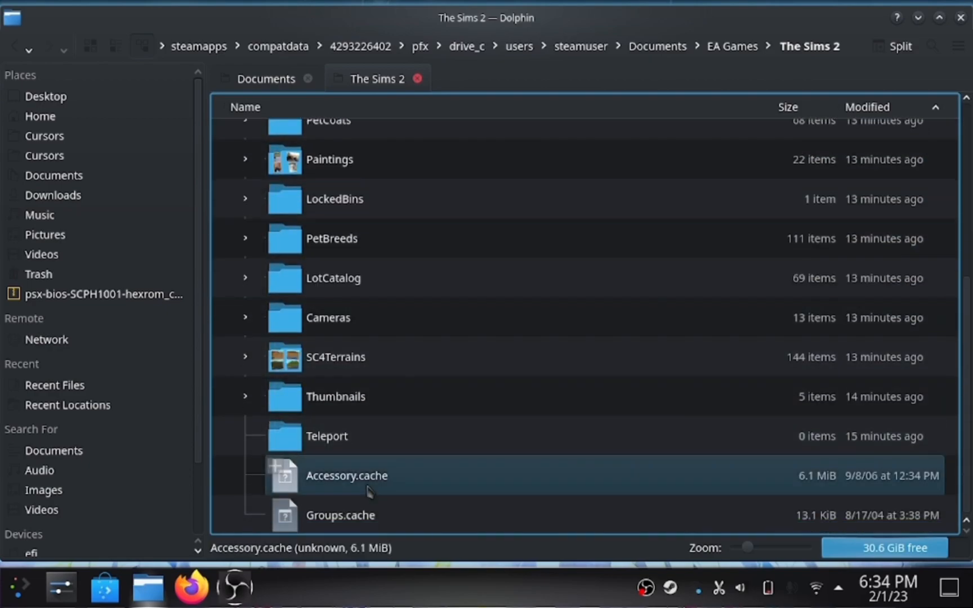
{"action": "scroll", "scroll_direction": "up", "scroll_amount": 3}
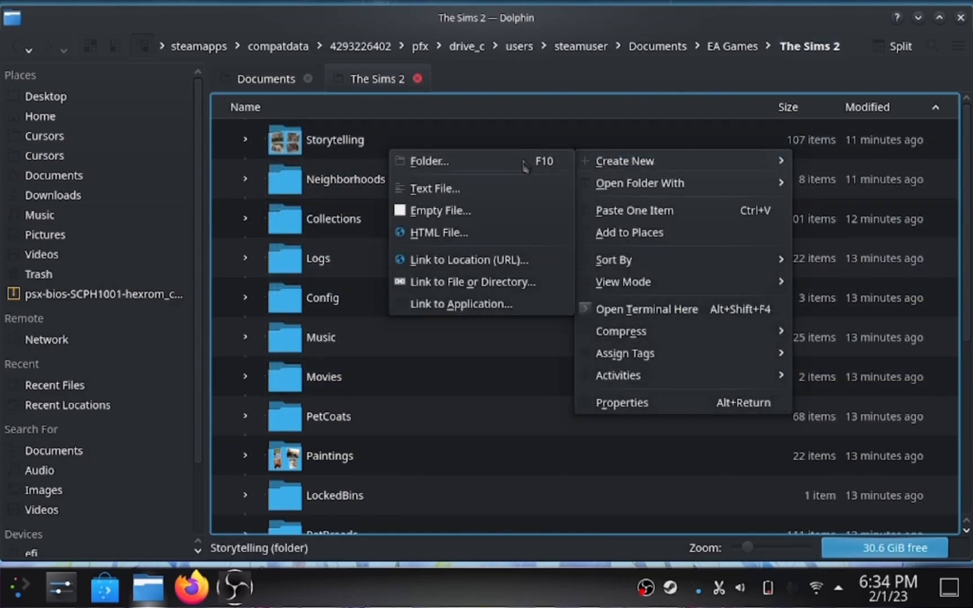
Create a new folder named 'Downloads' and confirm with OK.
{"action": "left_click", "coordinate": [428, 160]}
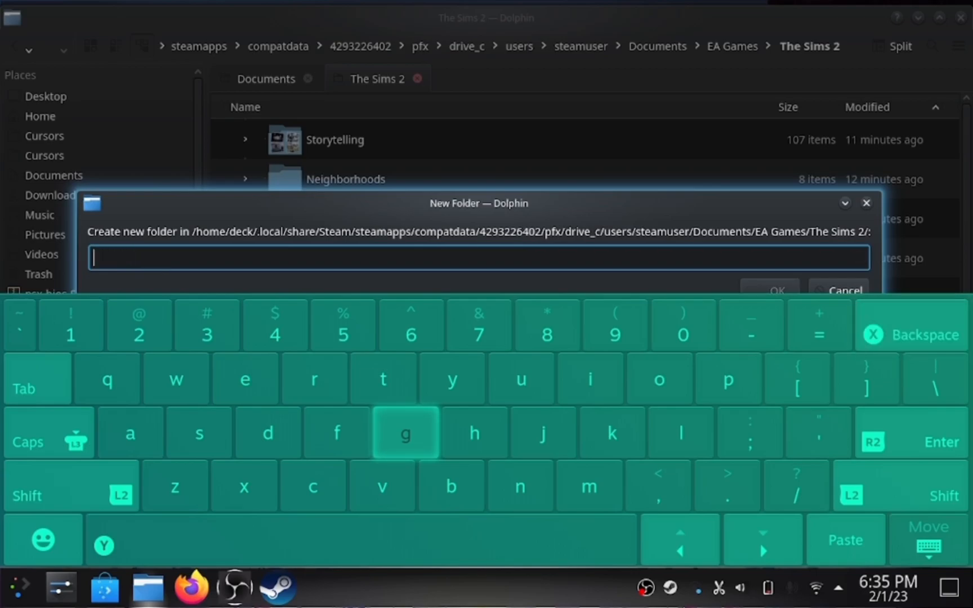
{"action": "left_click", "coordinate": [49, 432]}
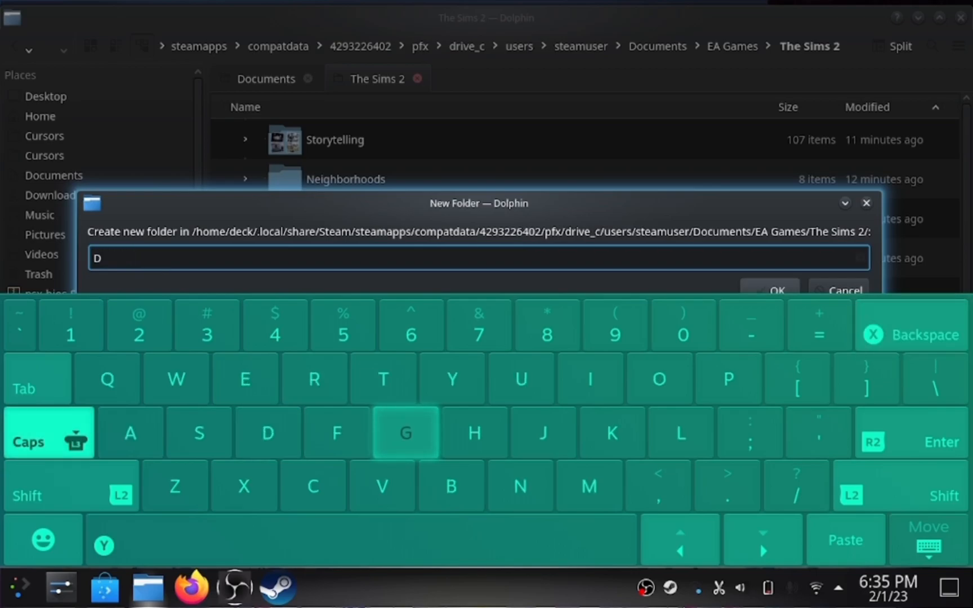
{"action": "left_click", "coordinate": [48, 433]}
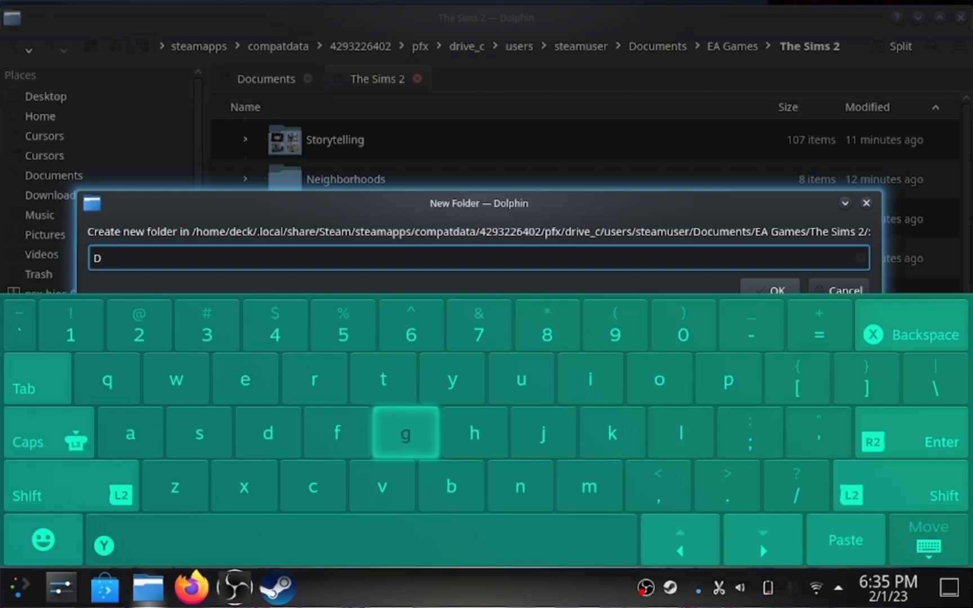
{"action": "type", "text": "ownloD"}
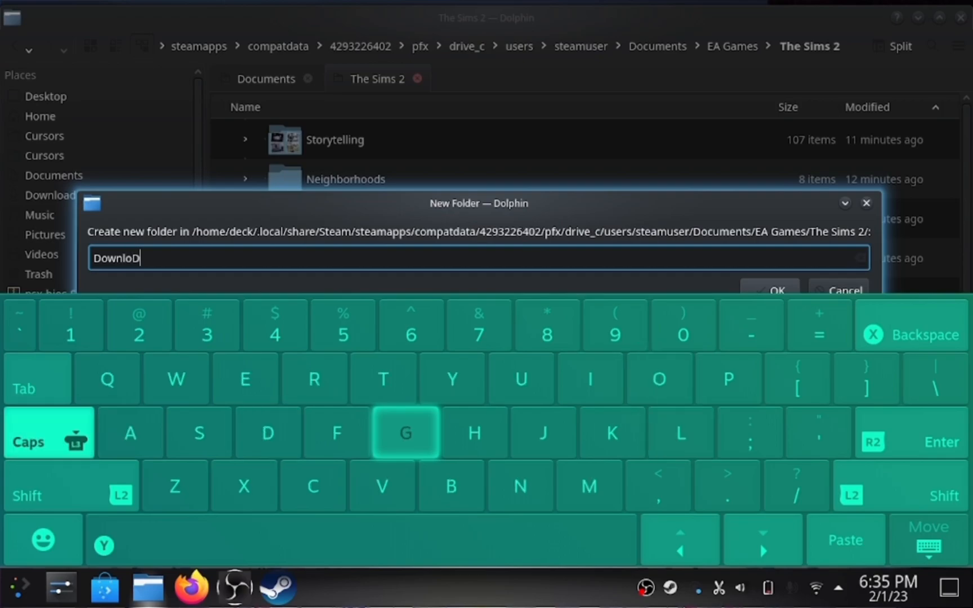
{"action": "left_click", "coordinate": [48, 433]}
{"action": "type", "text": "ads"}
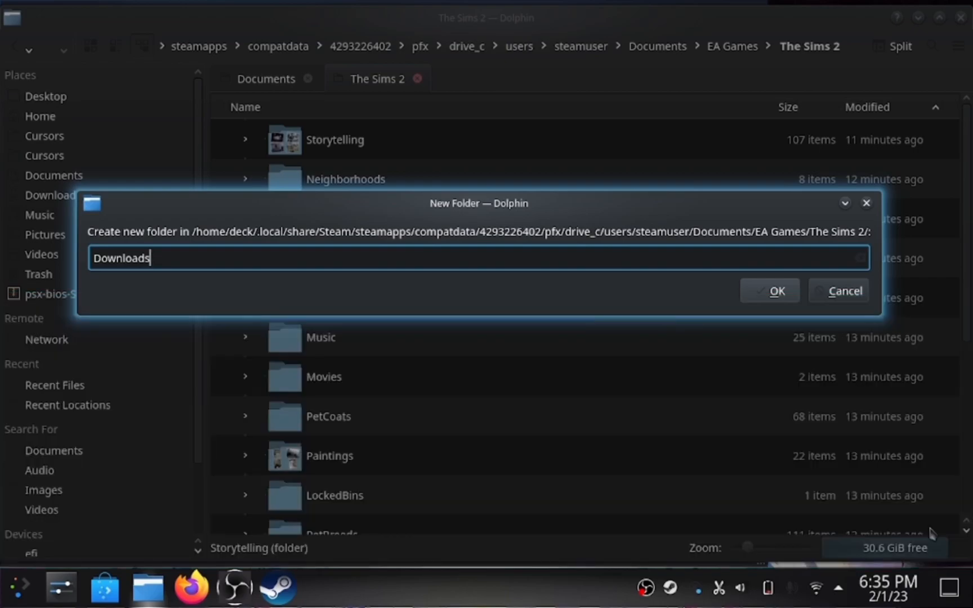
{"action": "mouse_move", "coordinate": [929, 532]}
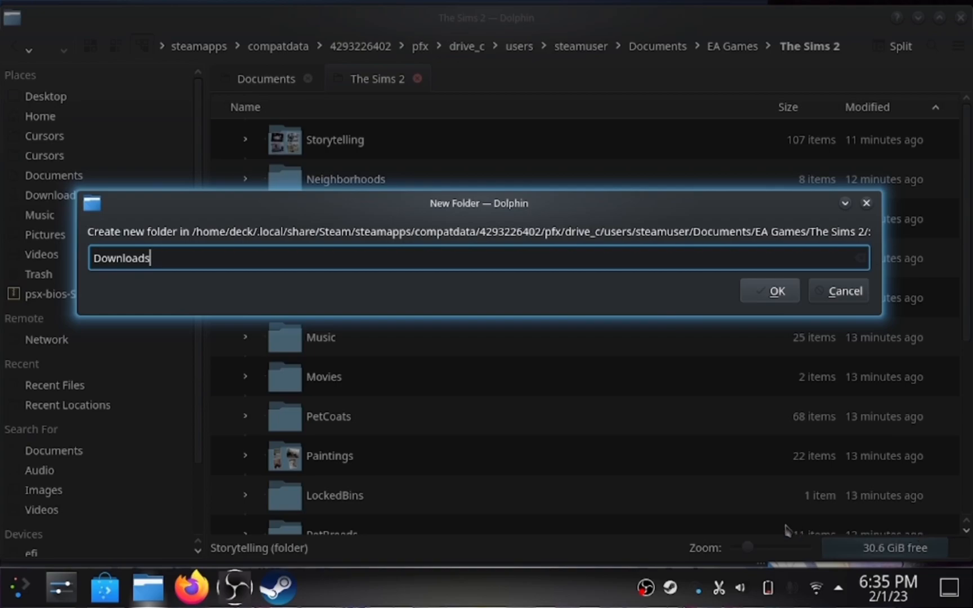
{"action": "left_click", "coordinate": [769, 290]}
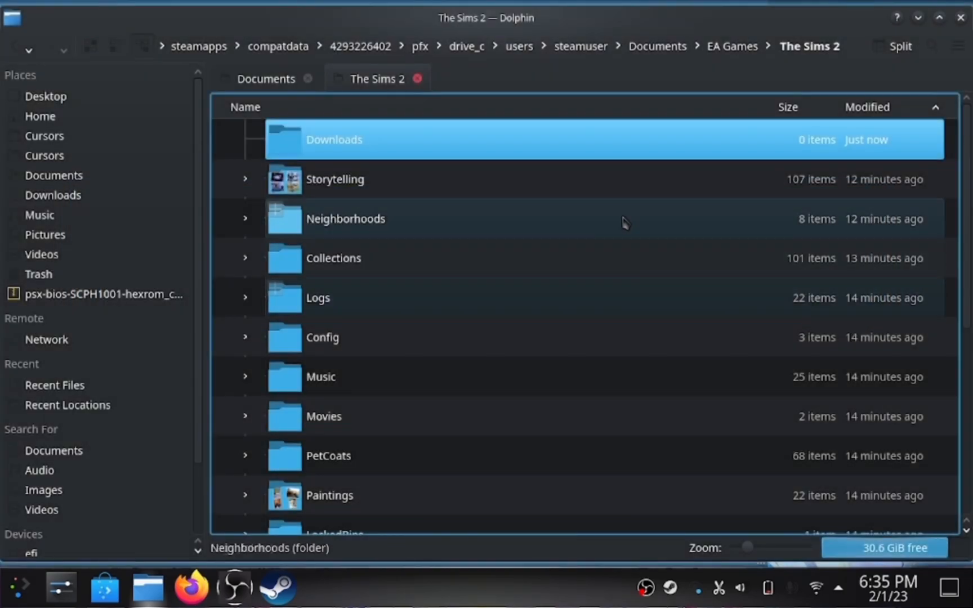
{"action": "scroll", "scroll_direction": "down", "scroll_amount": 3}
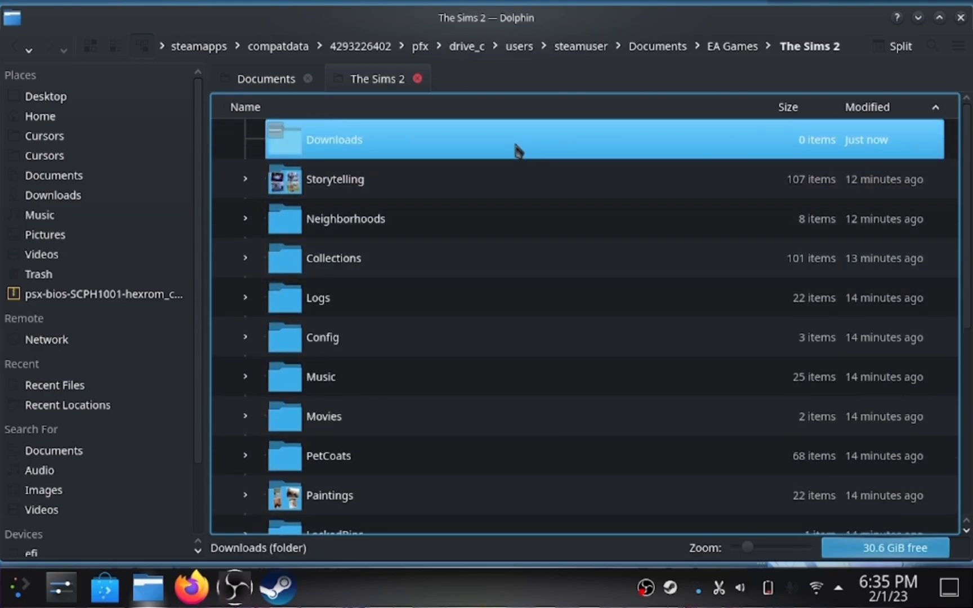
{"action": "mouse_move", "coordinate": [525, 147]}
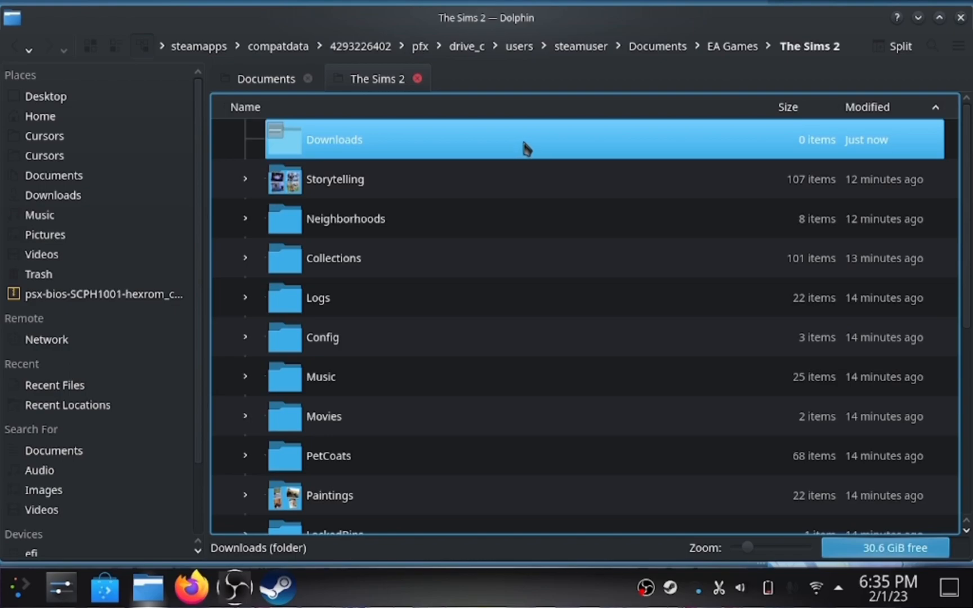